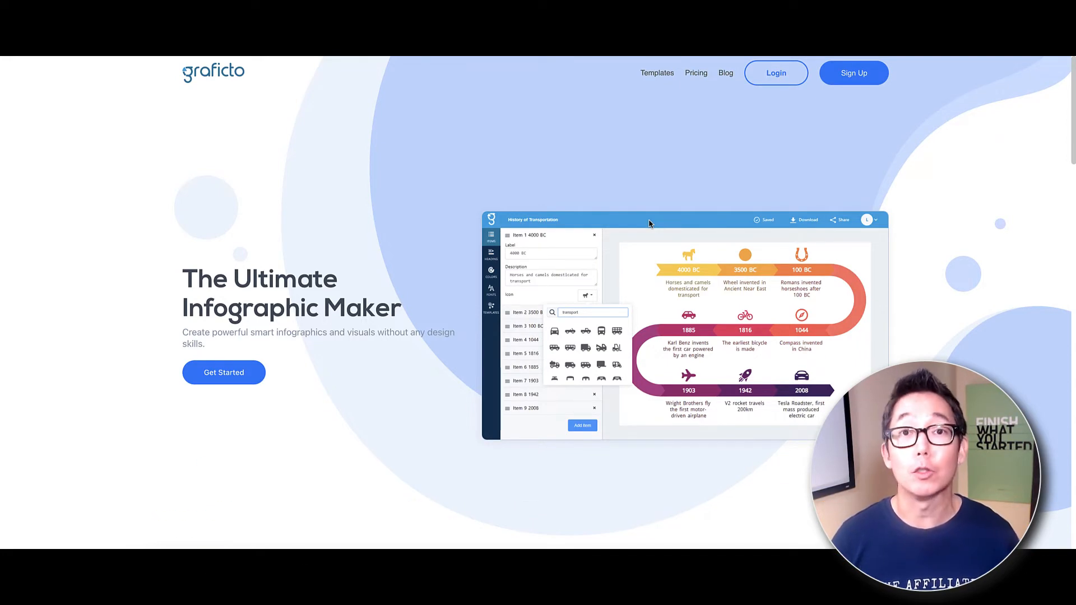
# Step: Close the account menu and expand Templates in the sidebar to list its categories
pyautogui.scroll(-3)
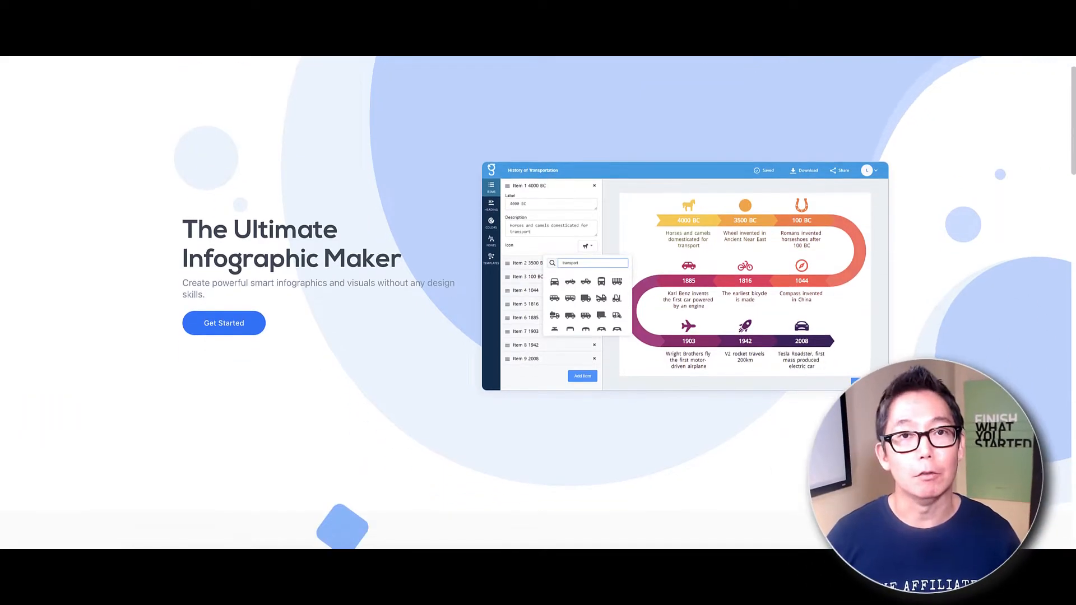
pyautogui.scroll(-3)
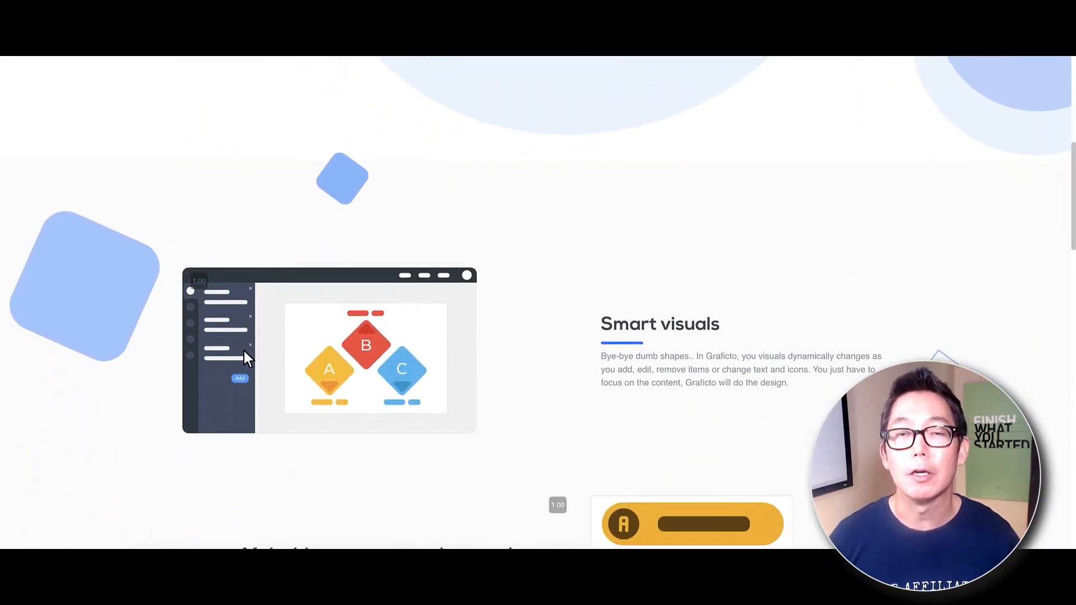
pyautogui.scroll(-3)
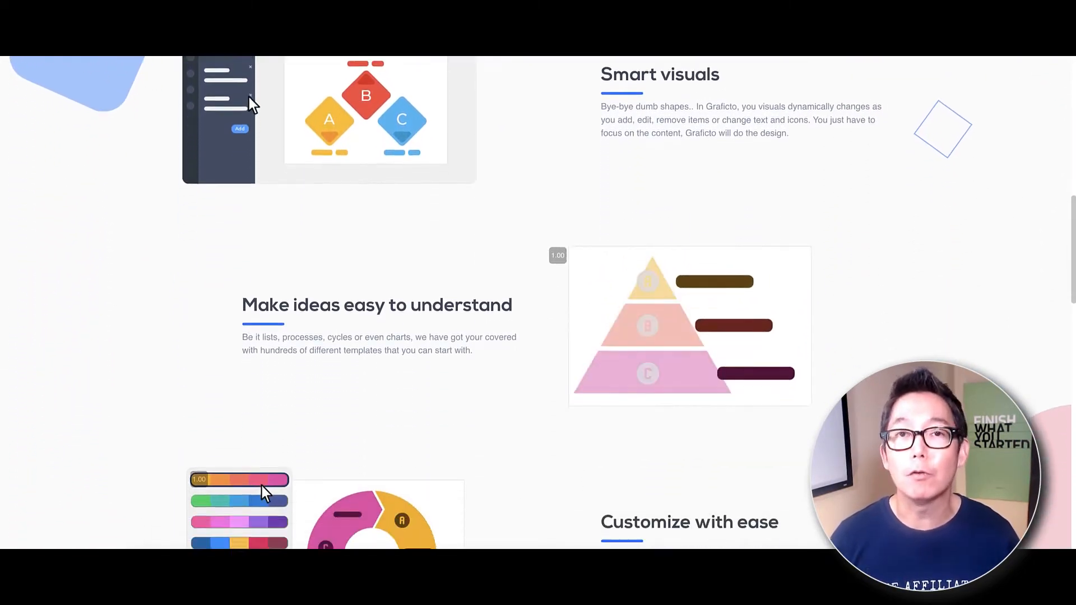
pyautogui.scroll(-3)
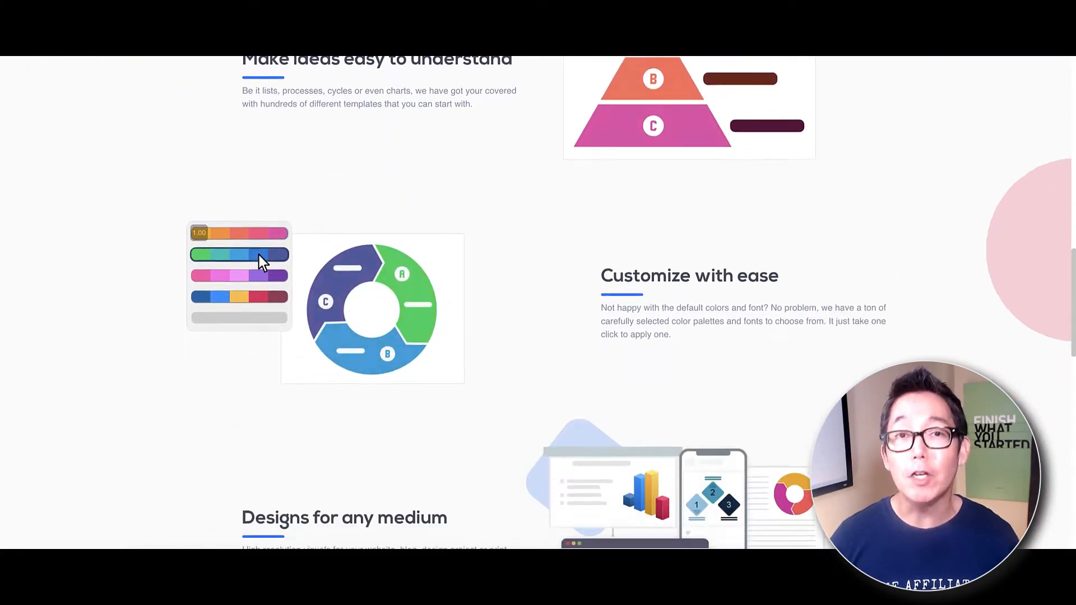
pyautogui.scroll(-3)
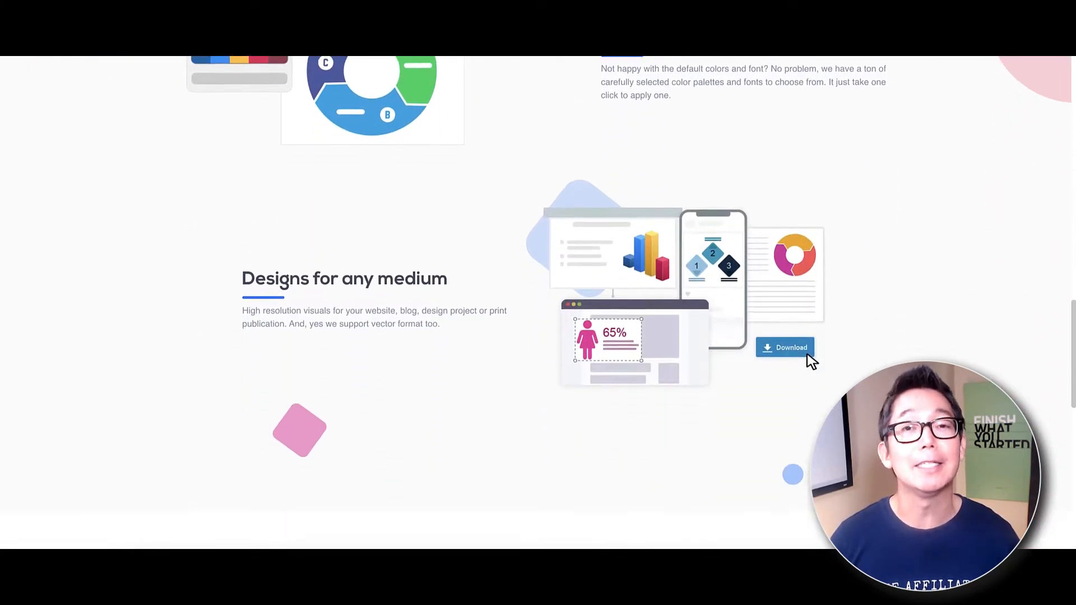
pyautogui.scroll(-3)
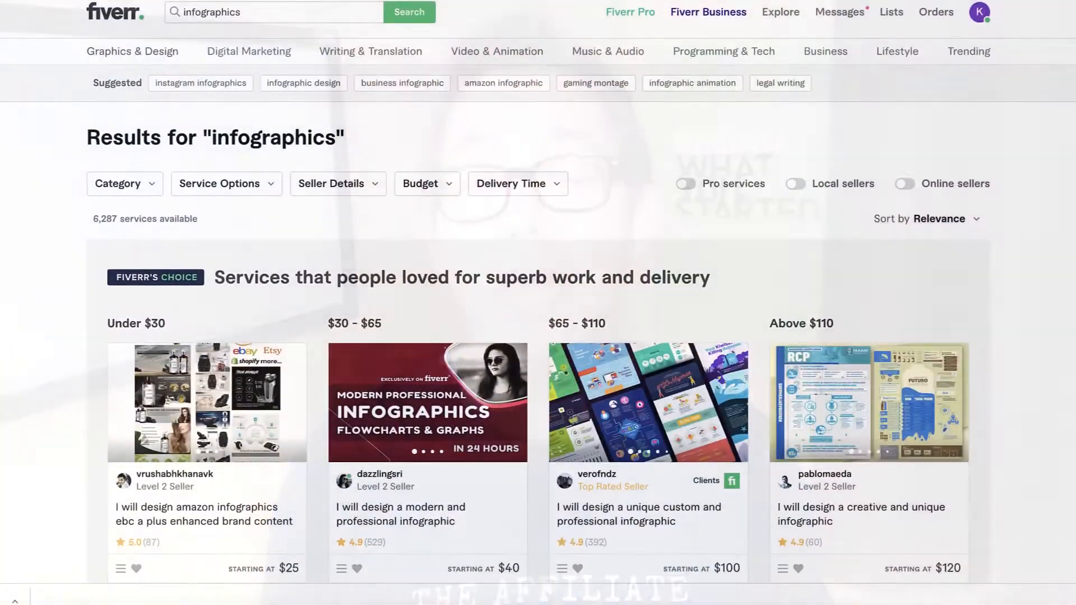
pyautogui.scroll(-3)
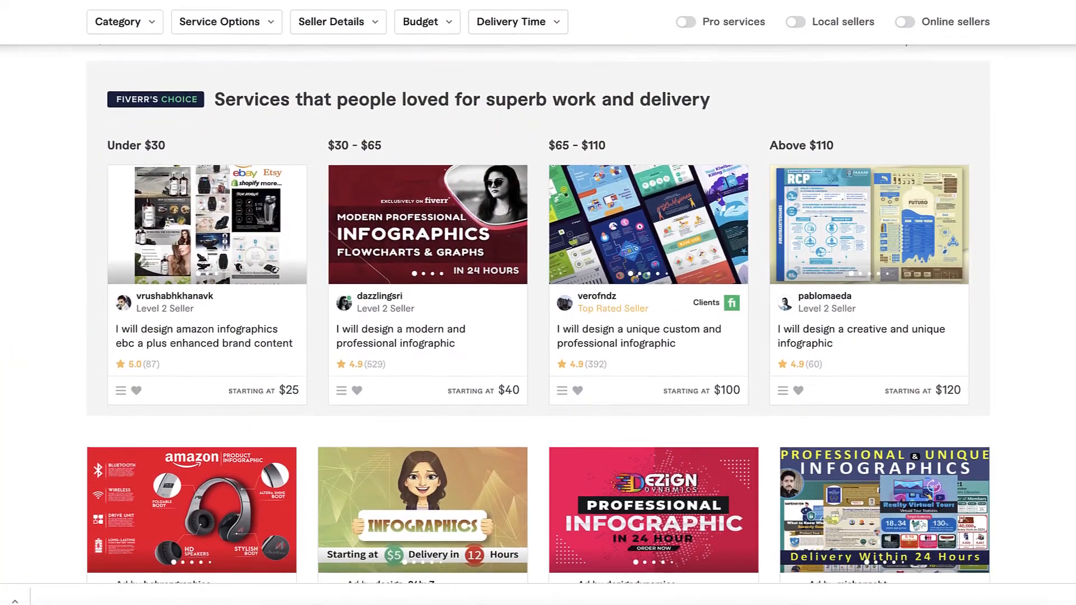
pyautogui.scroll(-3)
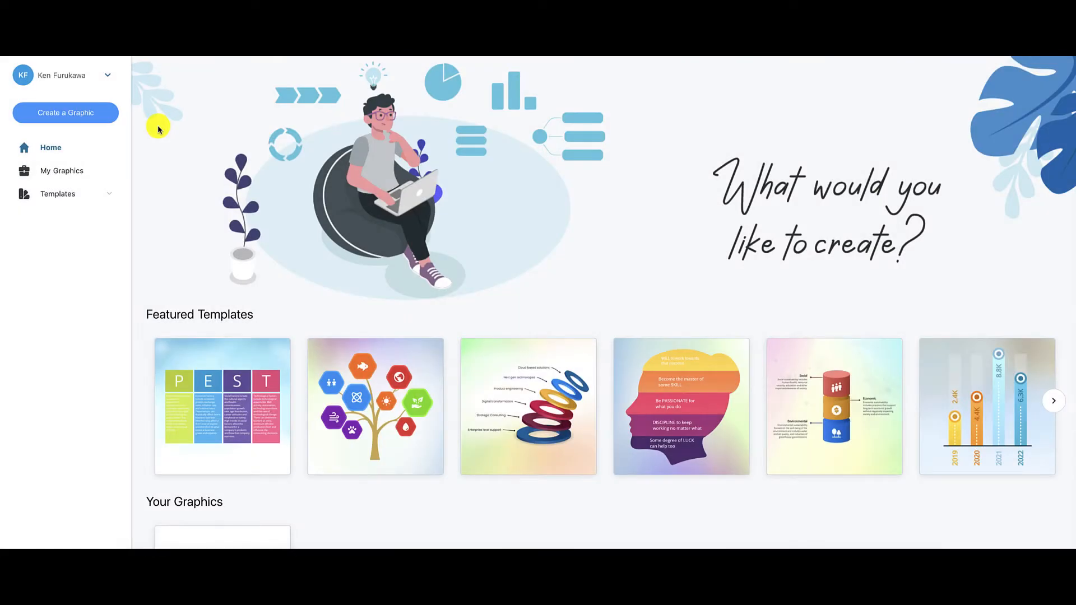
pyautogui.scroll(-3)
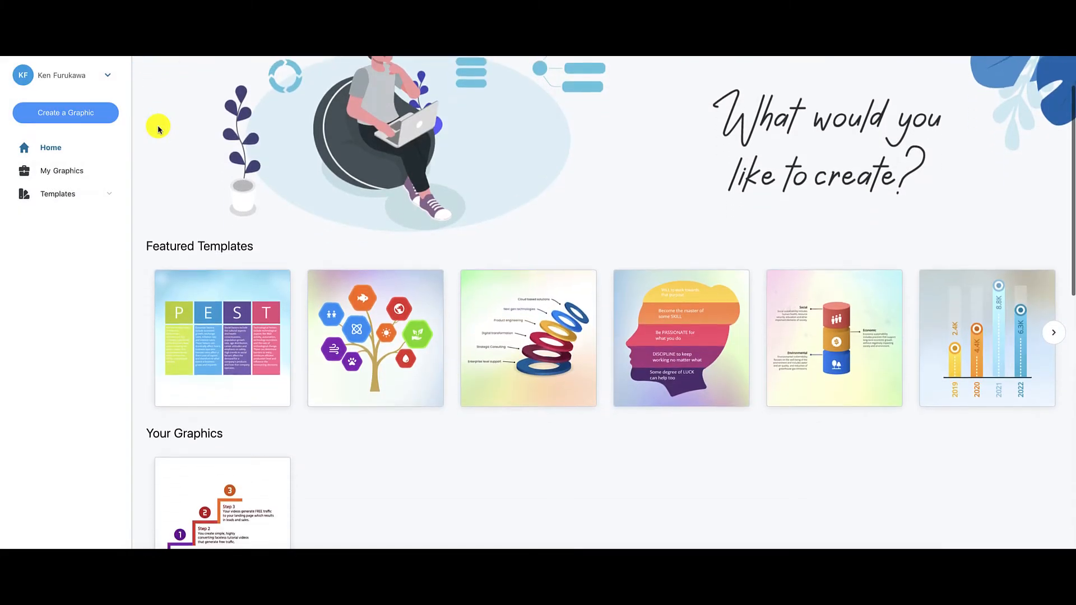
pyautogui.scroll(-3)
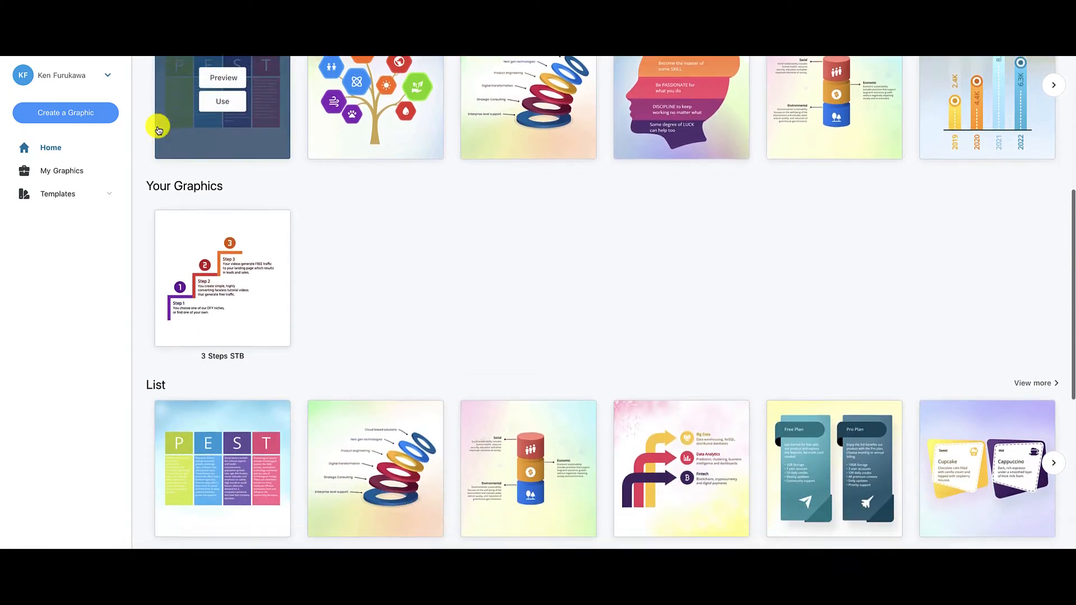
pyautogui.scroll(-3)
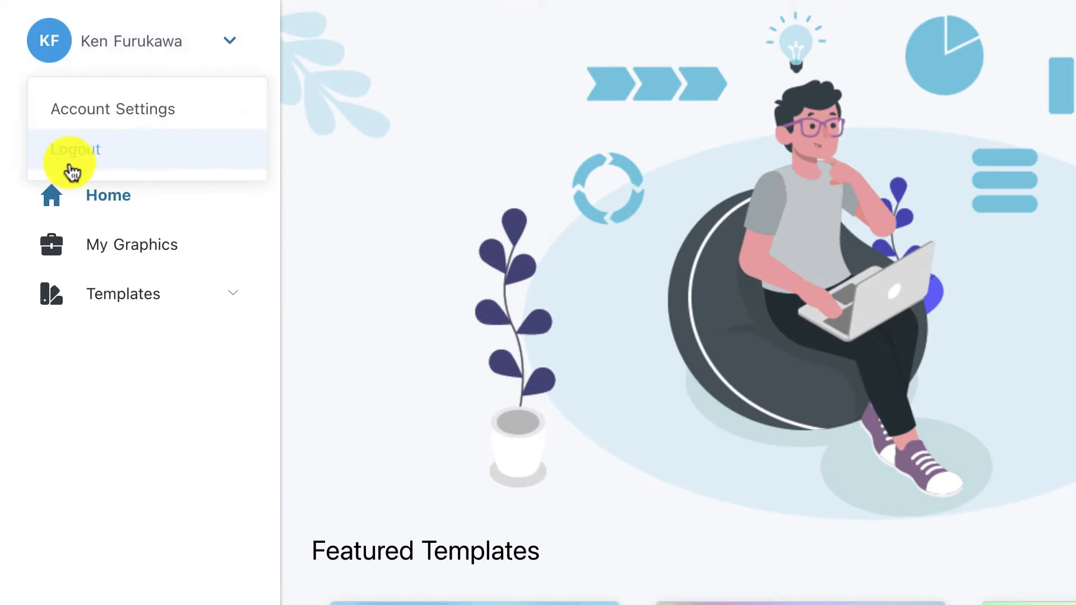
pyautogui.moveTo(230, 41)
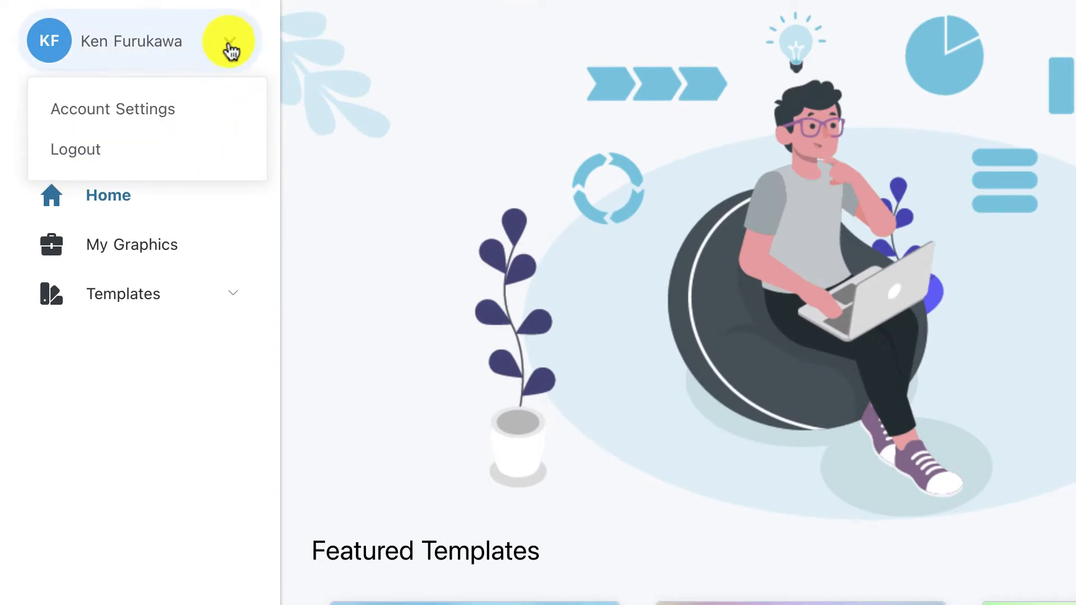
pyautogui.click(230, 41)
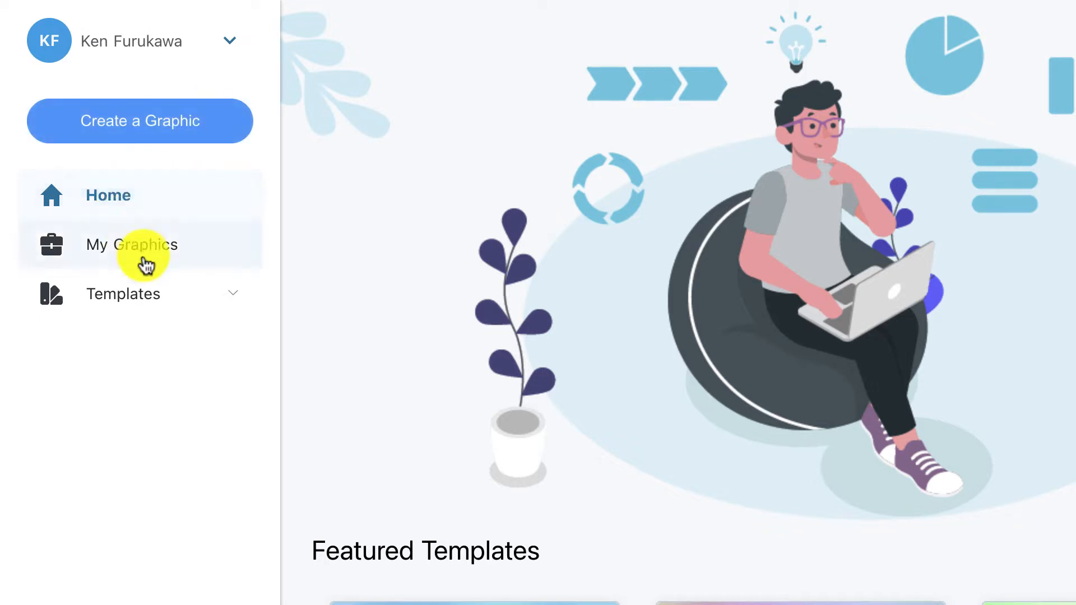
pyautogui.moveTo(107, 195)
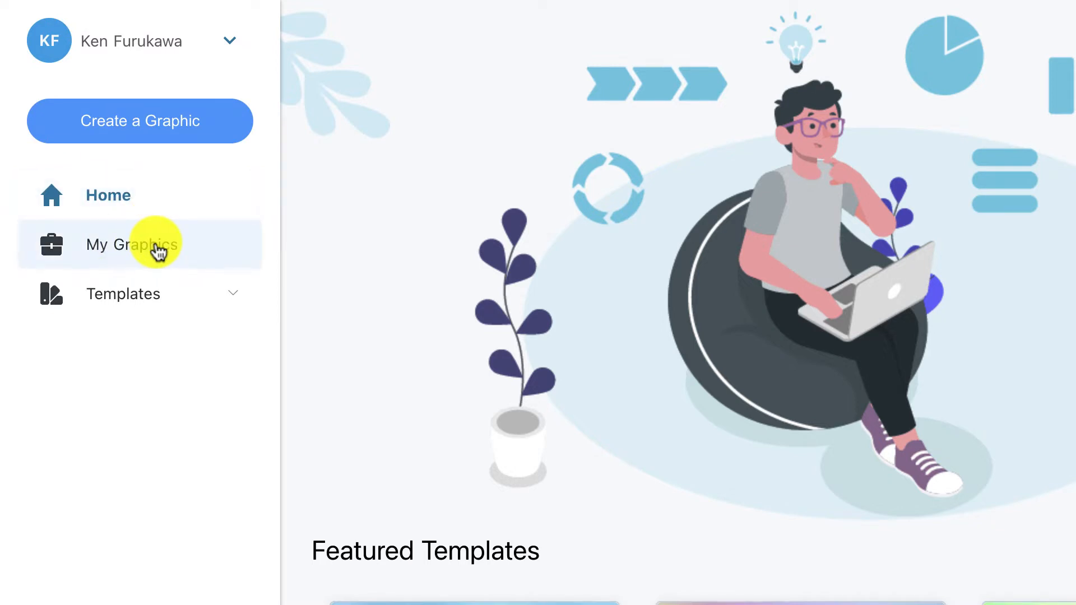
pyautogui.click(123, 294)
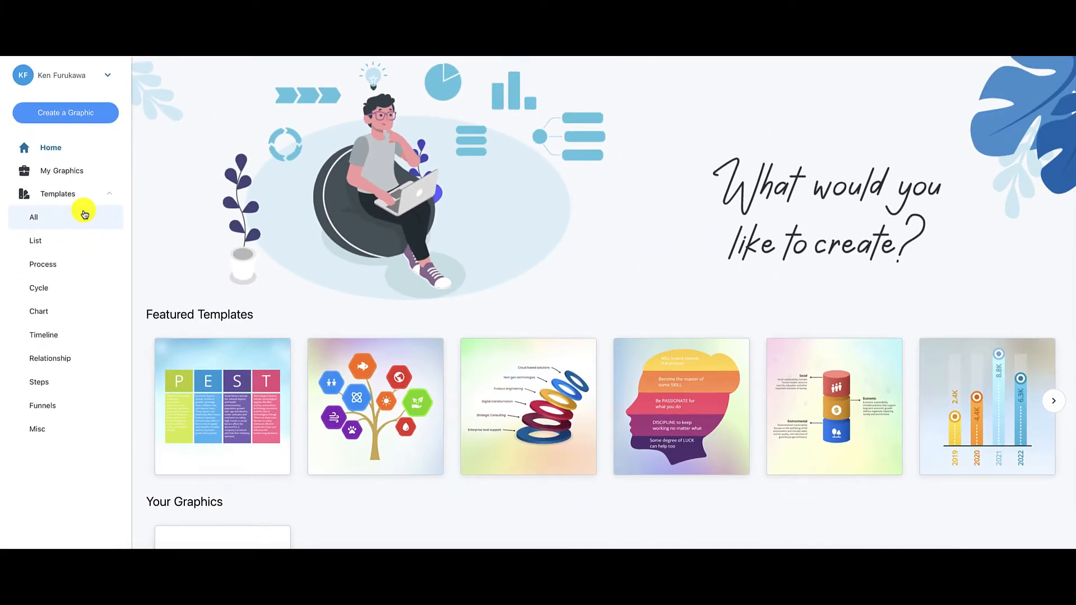
pyautogui.moveTo(46, 403)
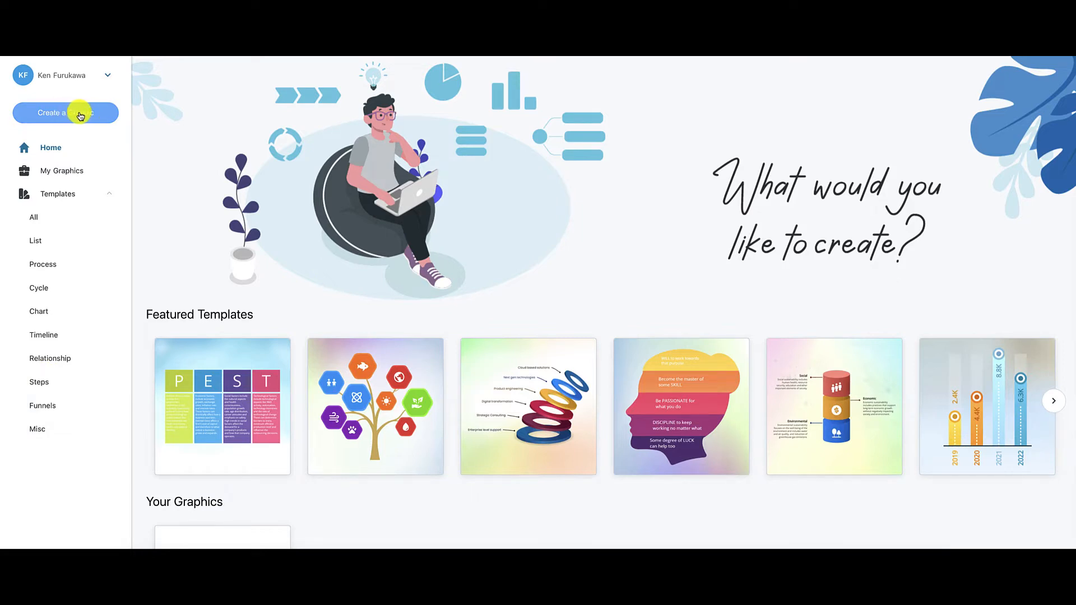
# Step: Start a new graphic from the gallery and browse Process, Cycle, Timeline and Relationship categories
pyautogui.click(58, 194)
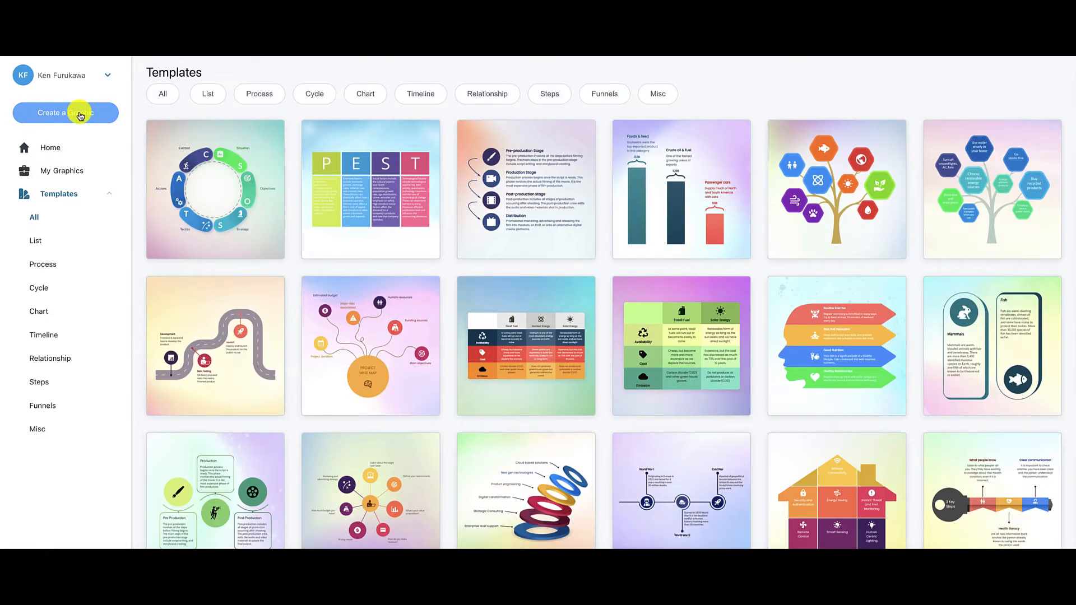
pyautogui.moveTo(137, 135)
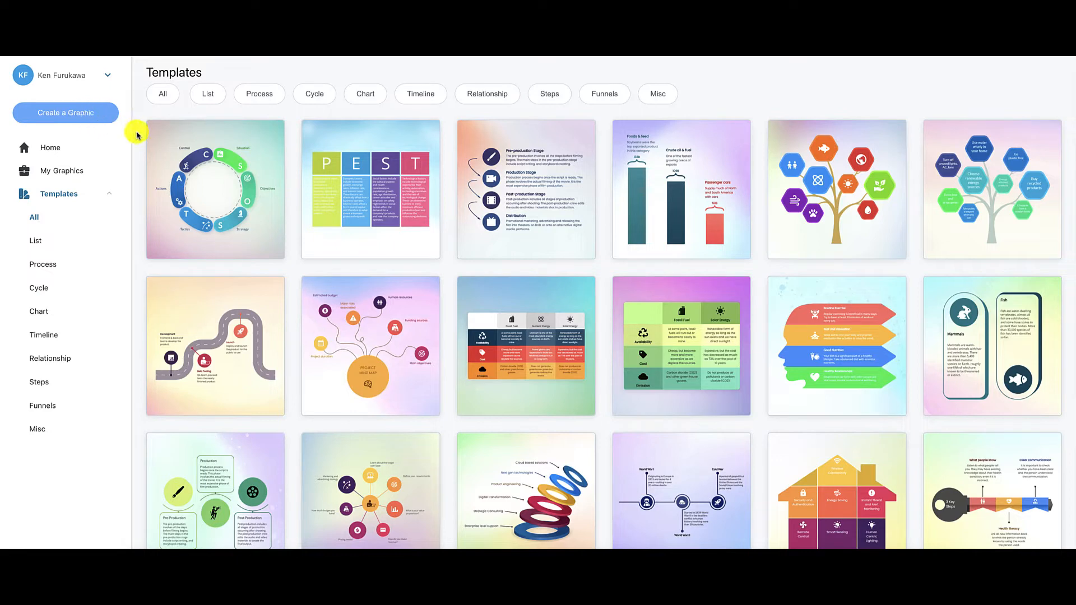
pyautogui.scroll(-3)
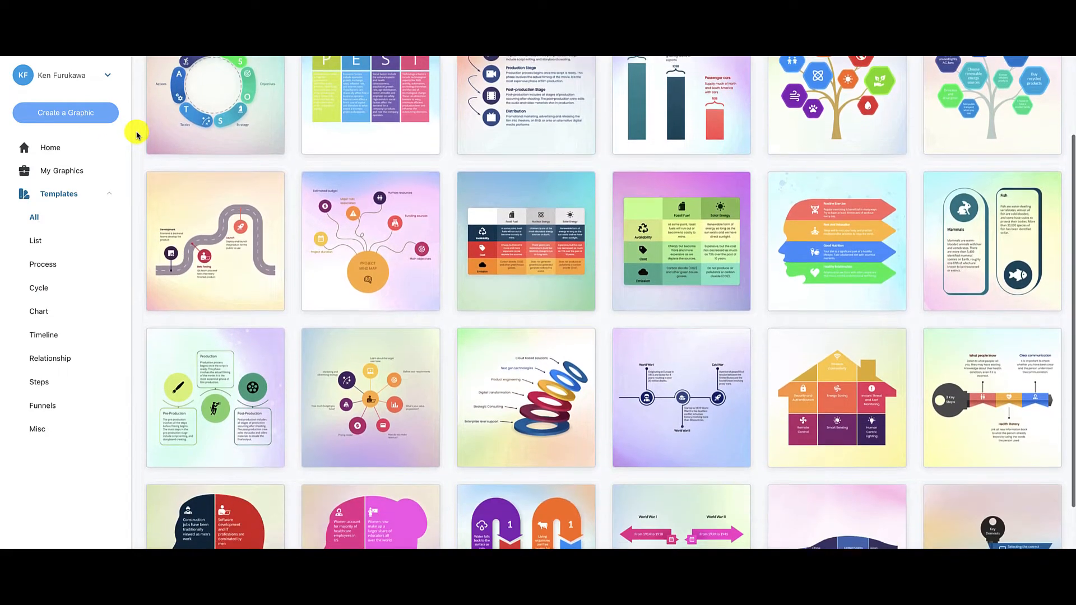
pyautogui.scroll(-3)
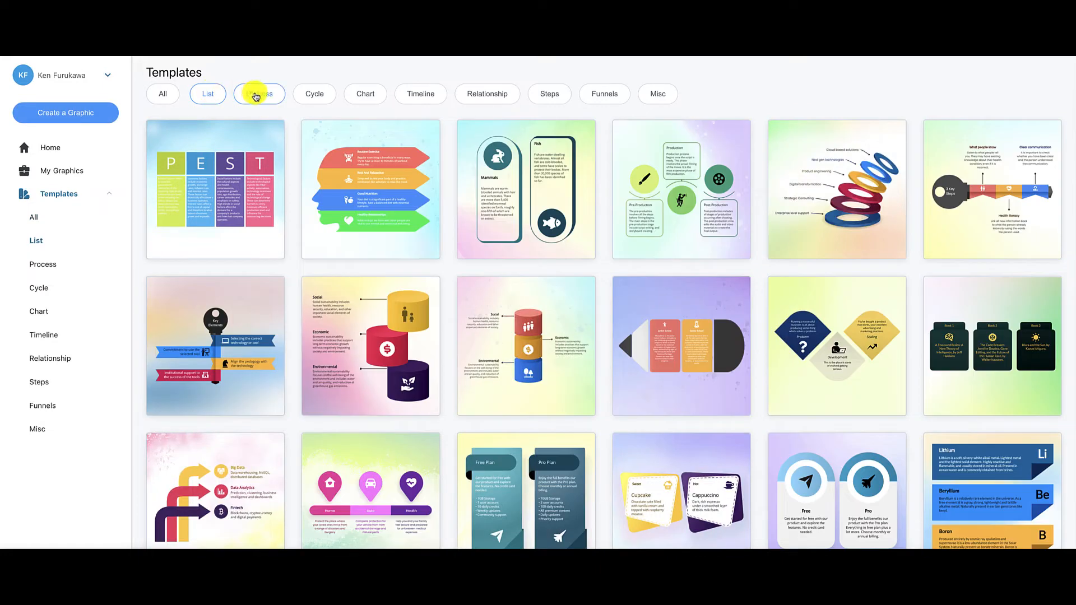
pyautogui.click(259, 94)
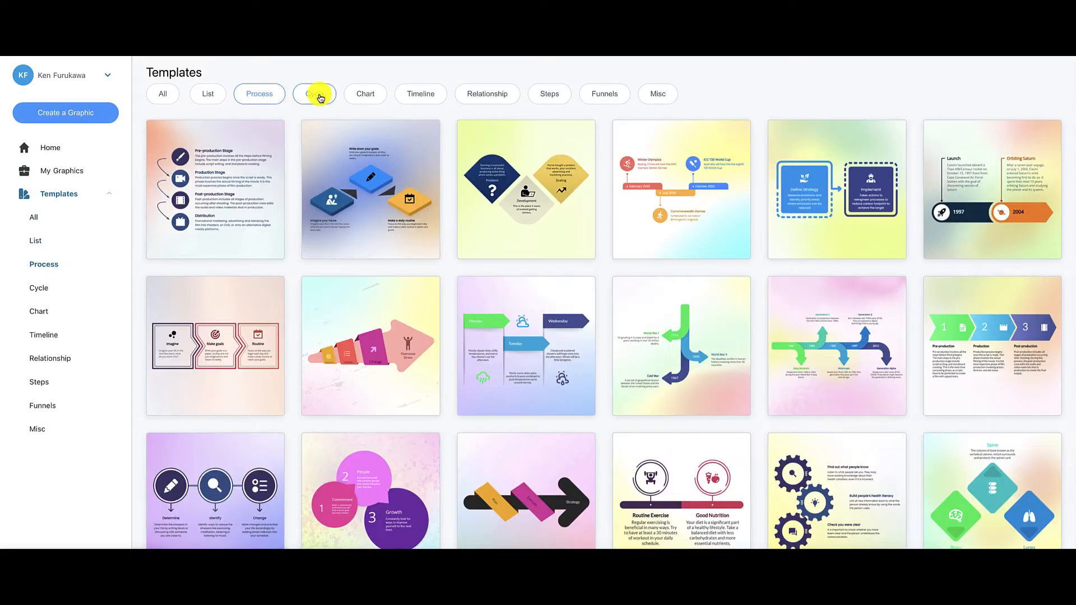
pyautogui.click(315, 94)
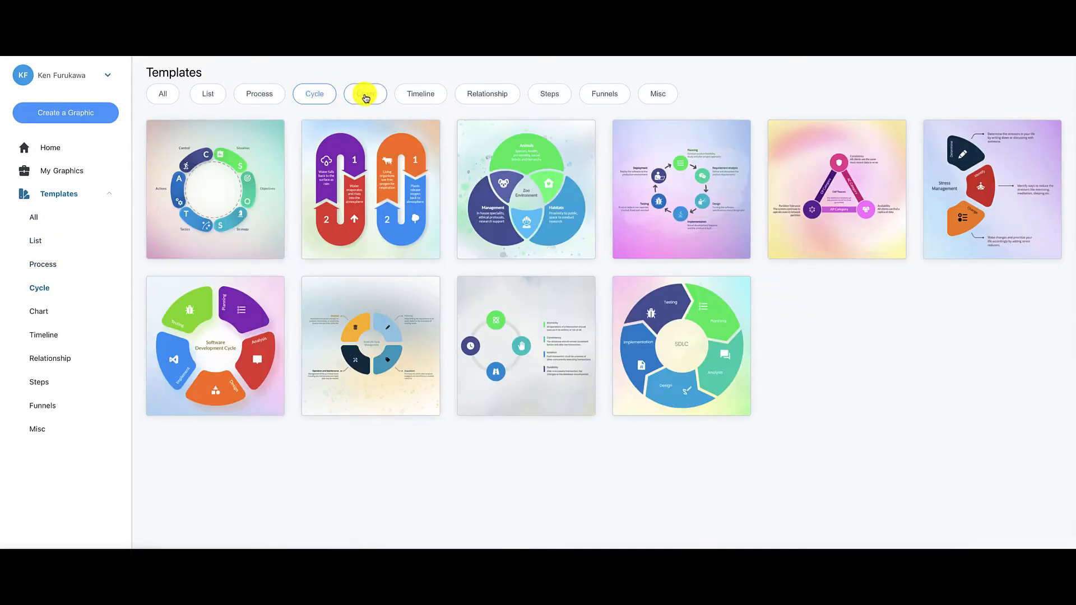
pyautogui.click(420, 94)
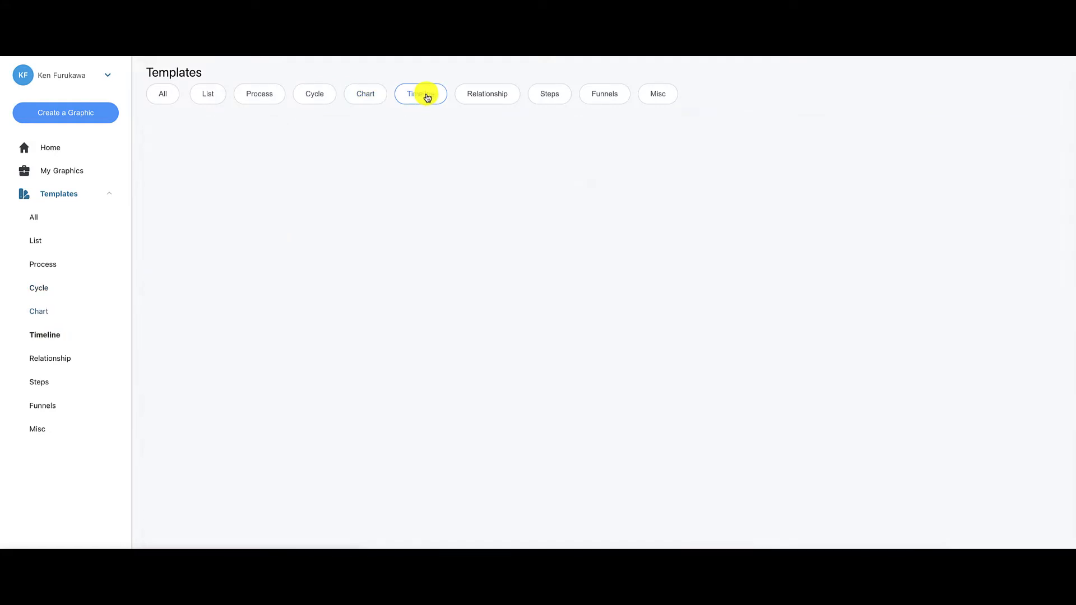
pyautogui.click(486, 94)
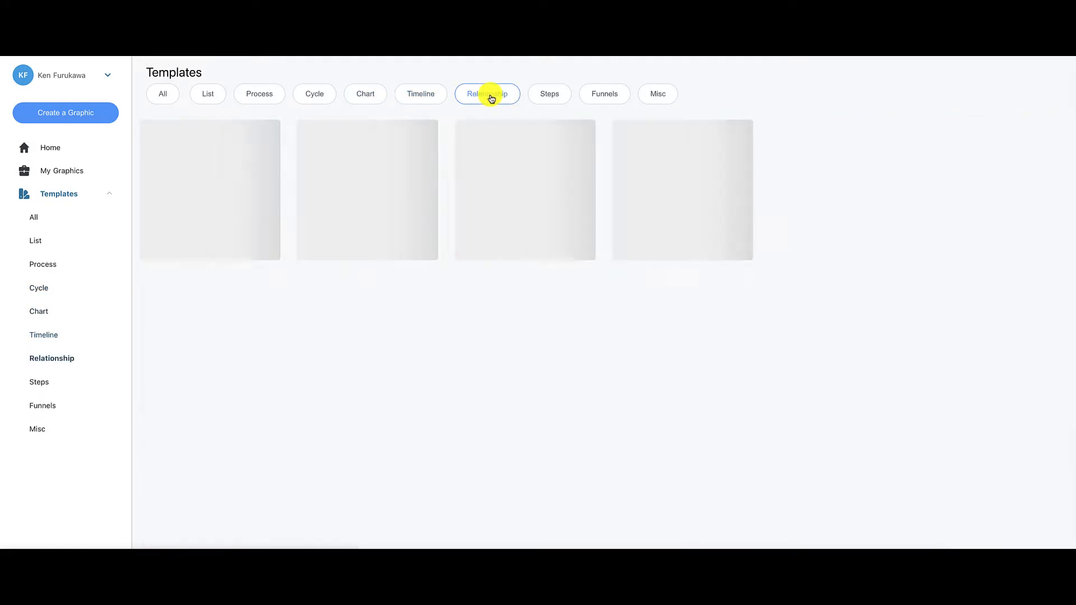
# Step: Browse Steps, Funnels and Misc, then settle on the Steps category filter
pyautogui.click(549, 94)
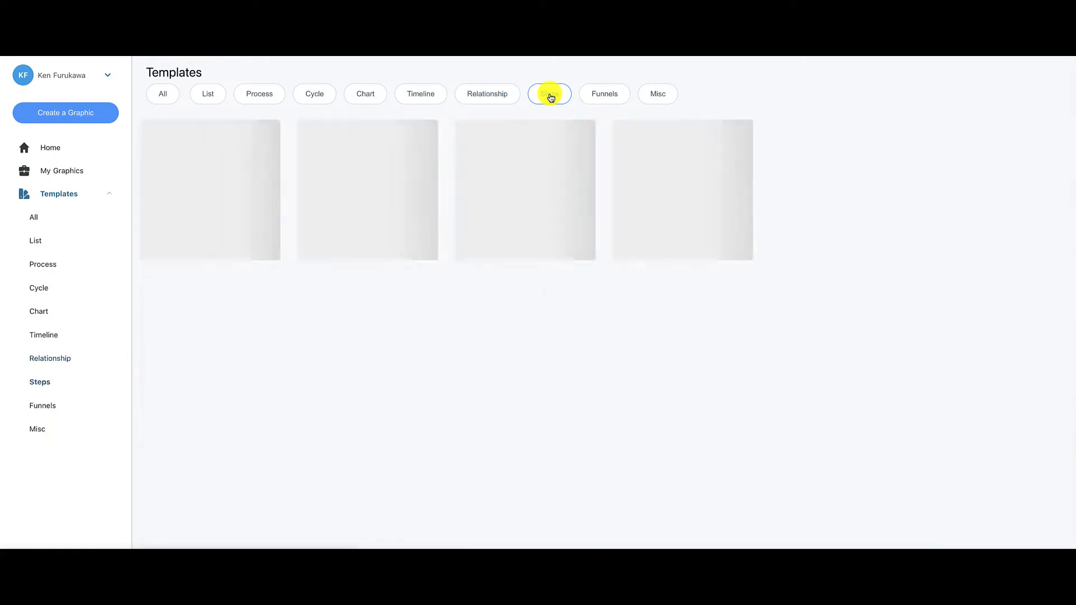
pyautogui.click(604, 95)
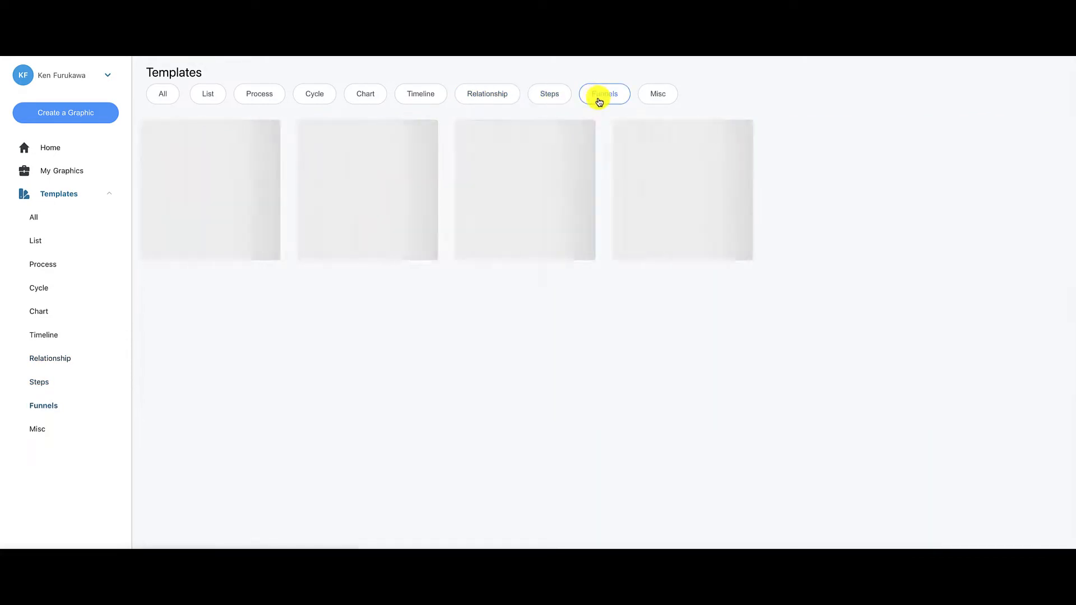
pyautogui.click(657, 94)
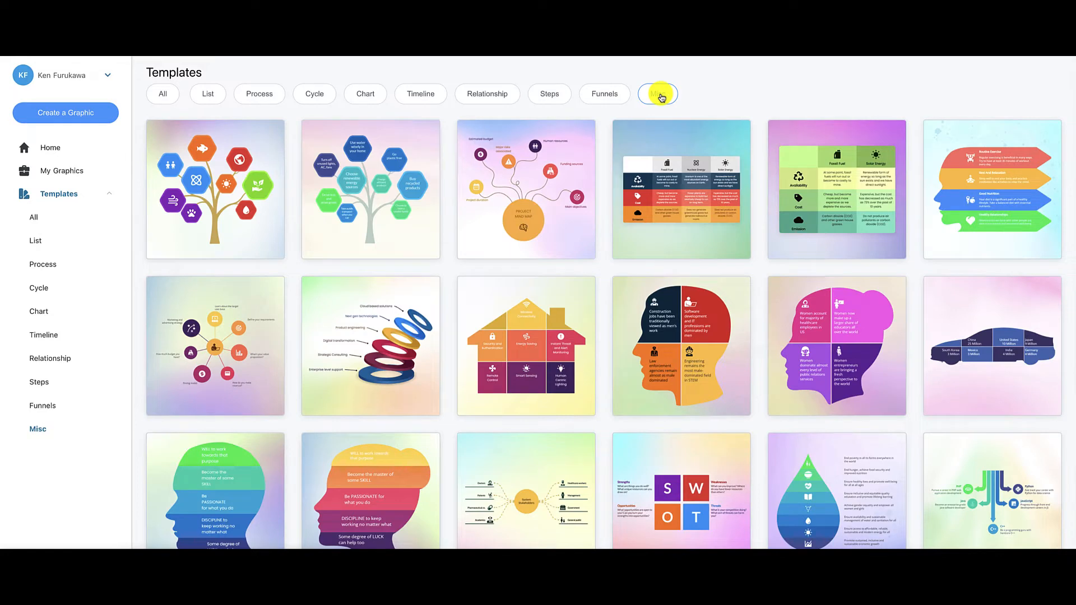
pyautogui.click(656, 94)
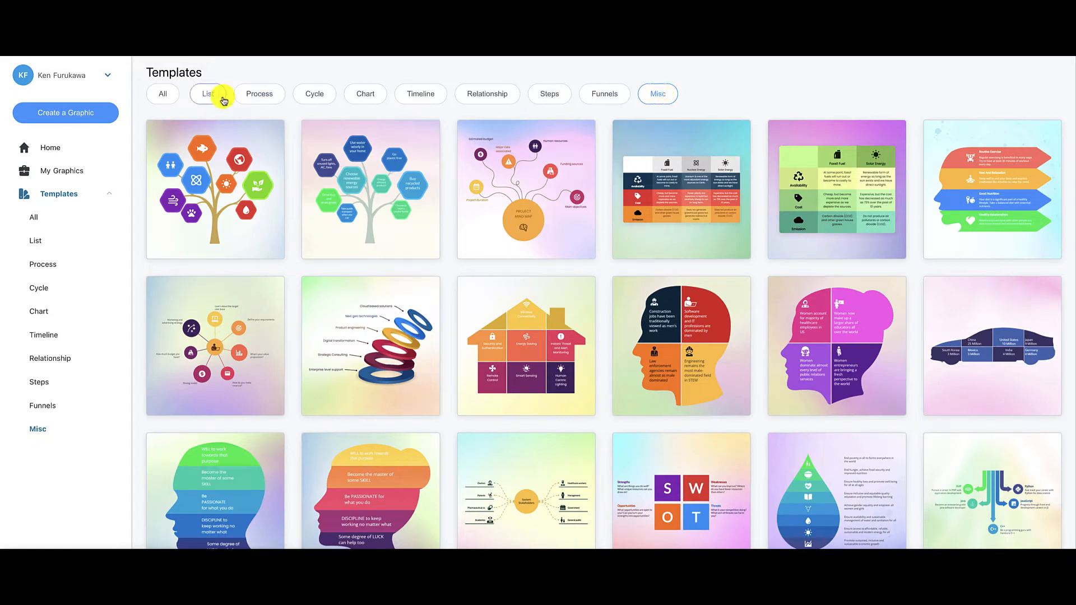
pyautogui.moveTo(228, 79)
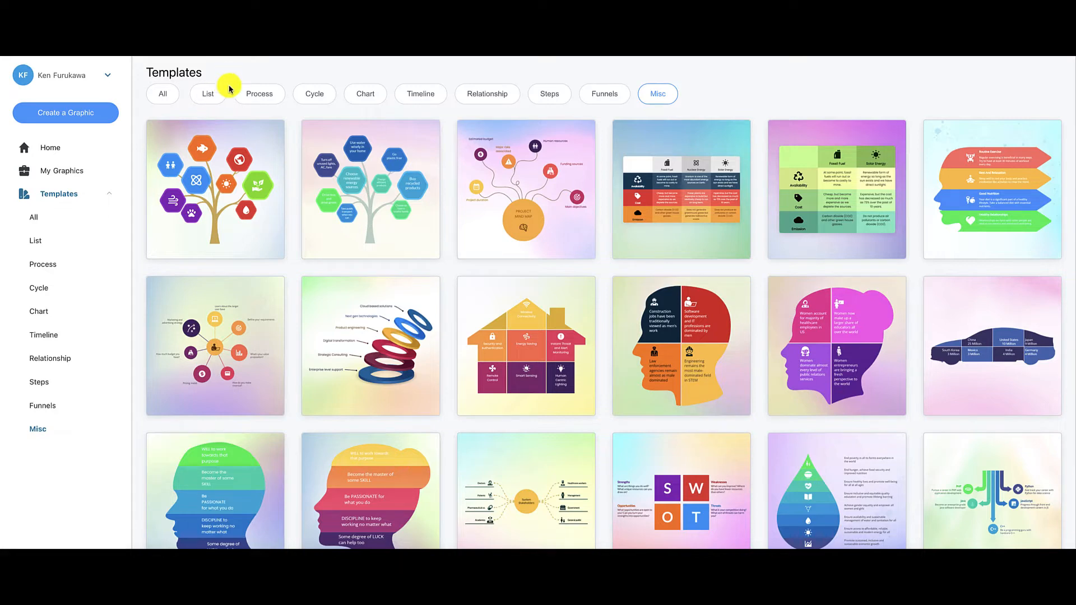
pyautogui.moveTo(420, 94)
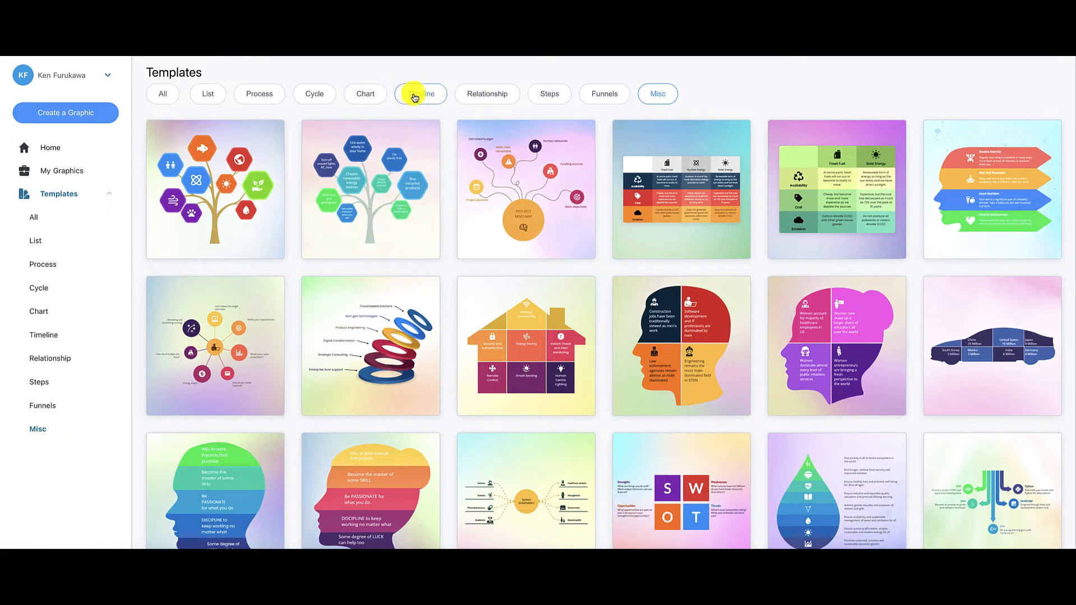
pyautogui.click(549, 94)
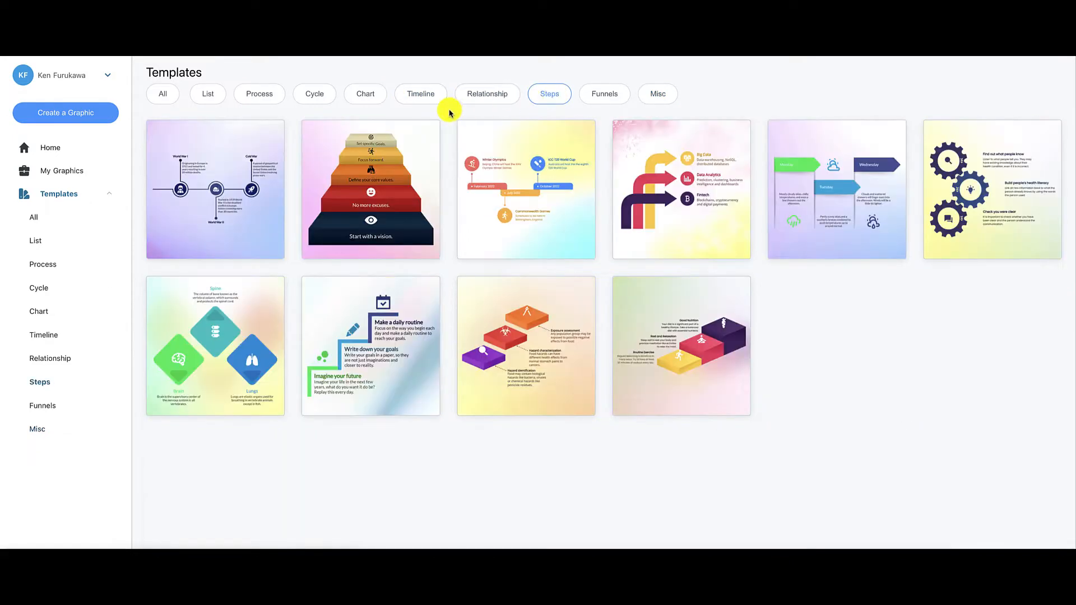
pyautogui.moveTo(451, 110)
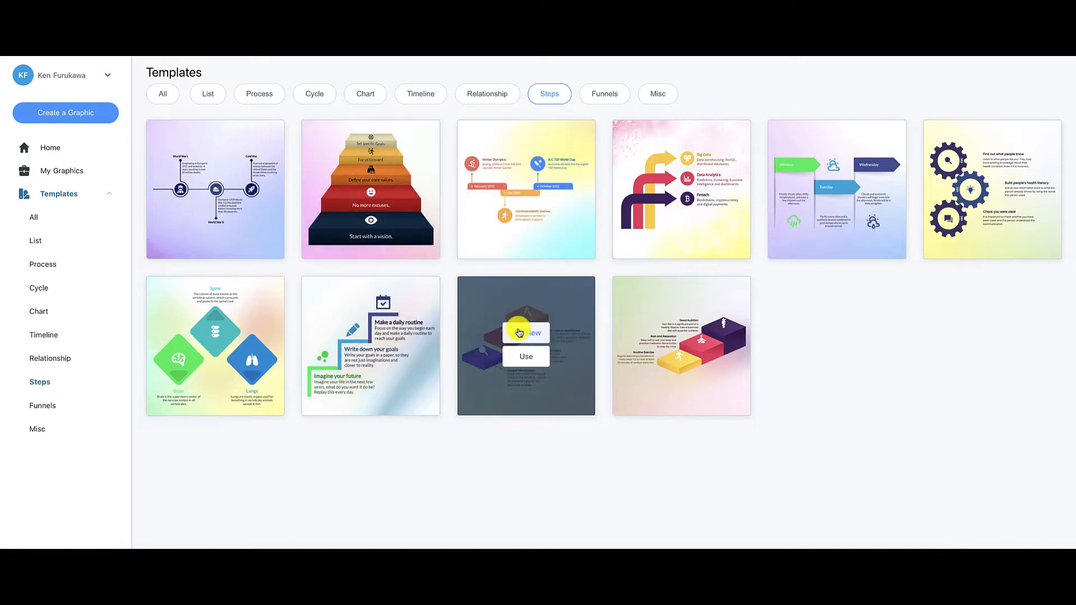
# Step: Preview the isometric staircase template twice and use it for a new graphic
pyautogui.click(523, 333)
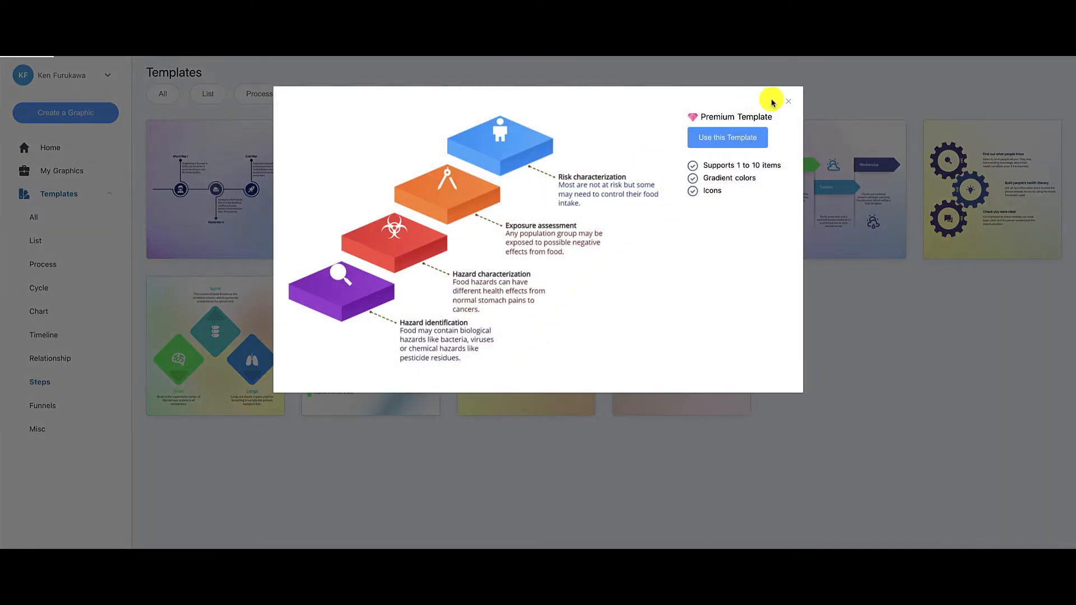
pyautogui.click(788, 101)
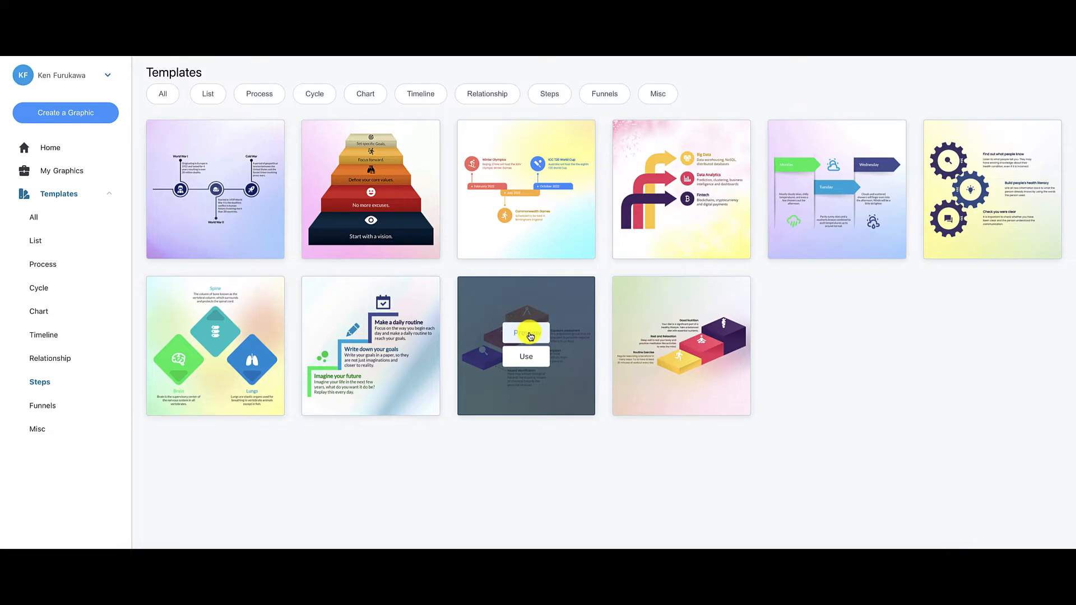
pyautogui.click(525, 334)
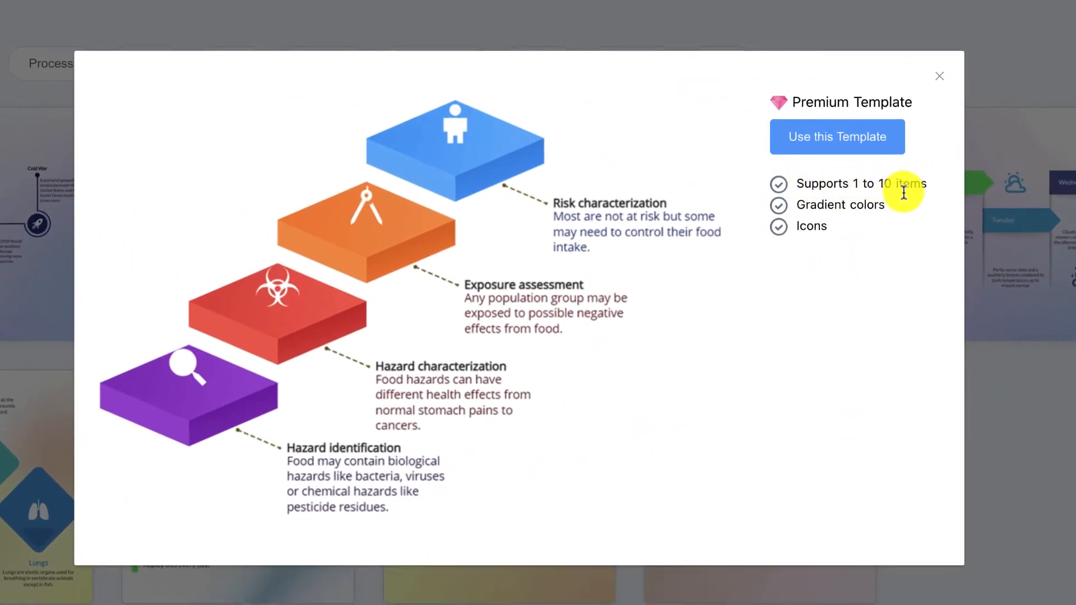
pyautogui.moveTo(268, 384)
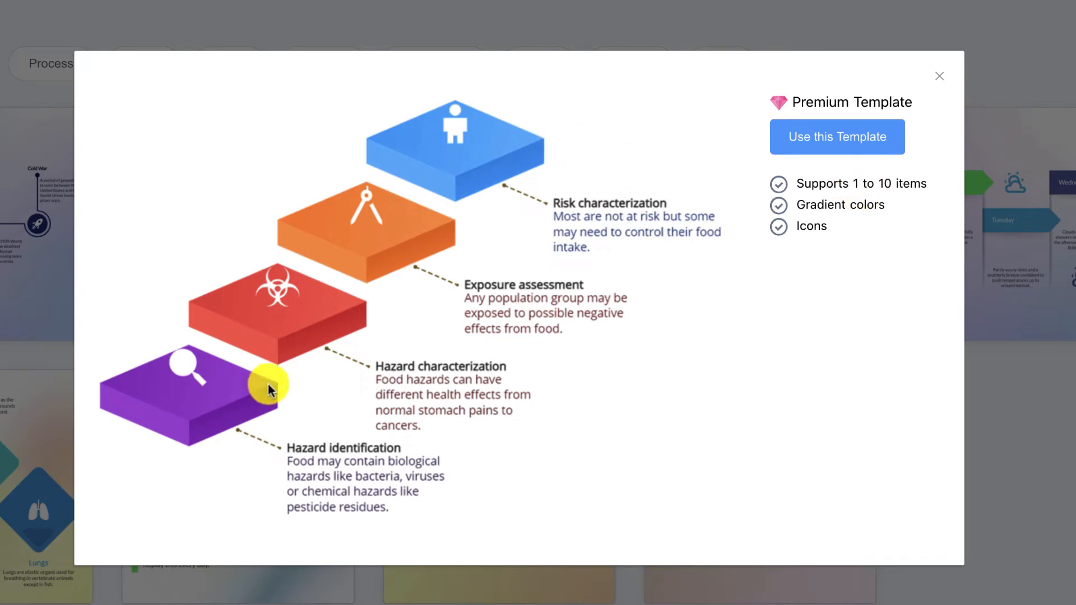
pyautogui.moveTo(286, 346)
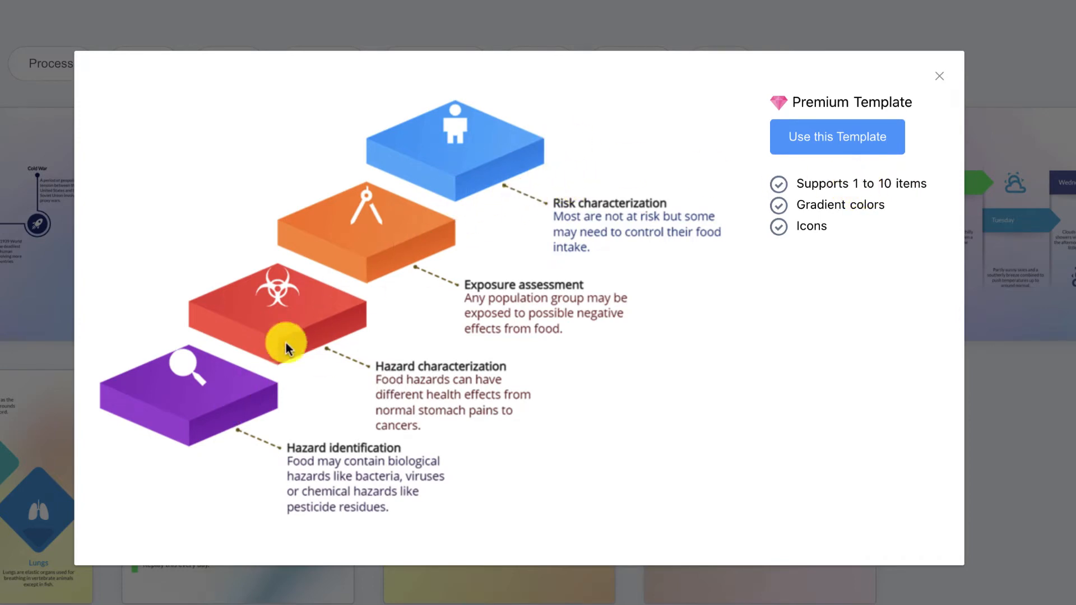
pyautogui.moveTo(827, 211)
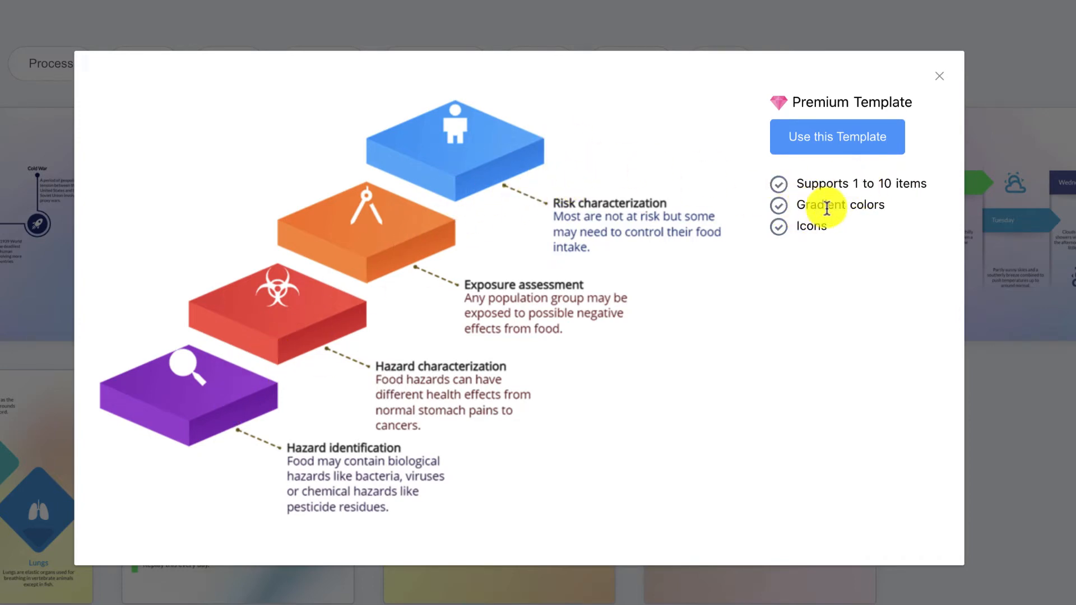
pyautogui.moveTo(613, 227)
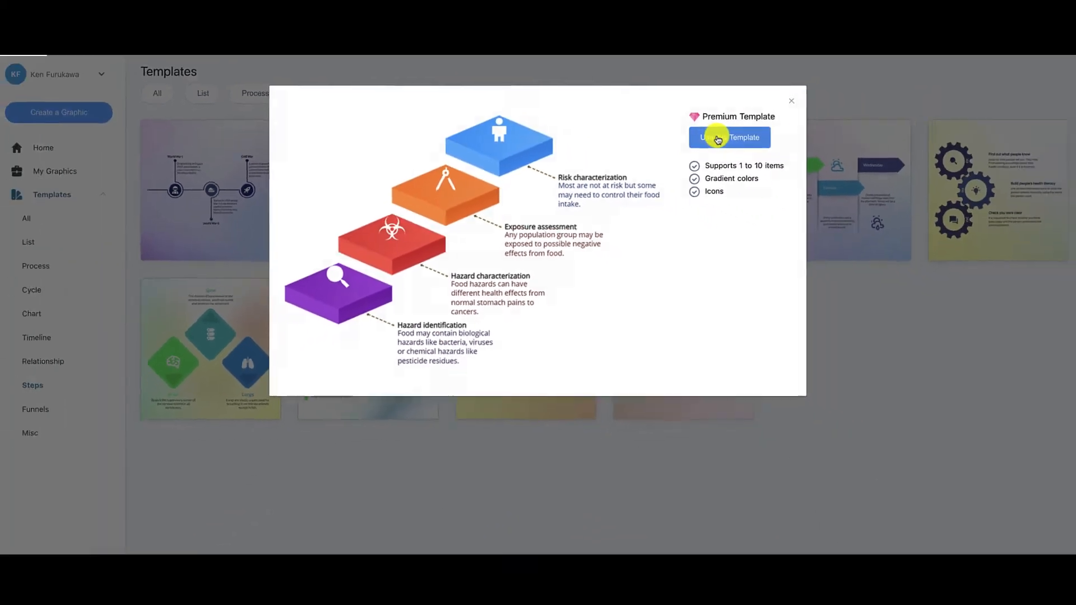
pyautogui.click(729, 137)
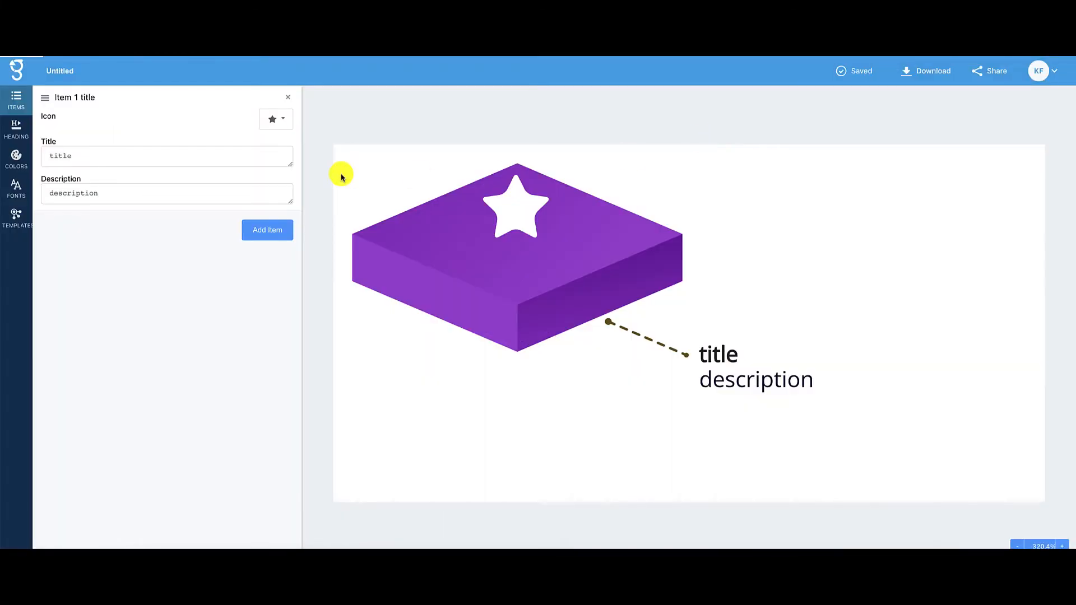
# Step: Rename the untitled graphic to '7 Step Action Plan'
pyautogui.click(60, 70)
pyautogui.write('7 Steps')
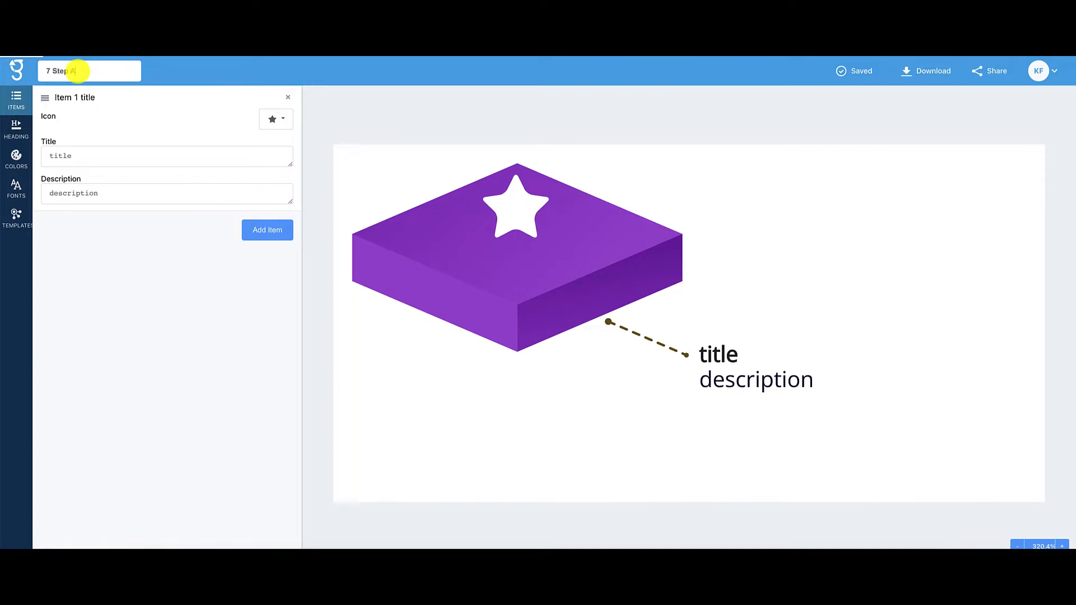
pyautogui.write('Action Plan')
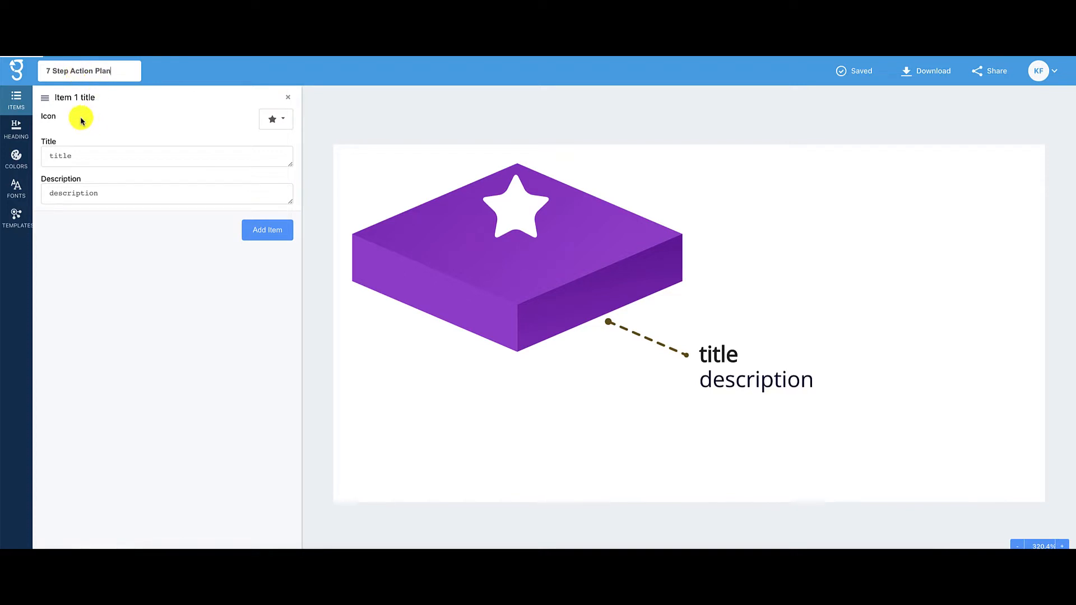
pyautogui.moveTo(393, 233)
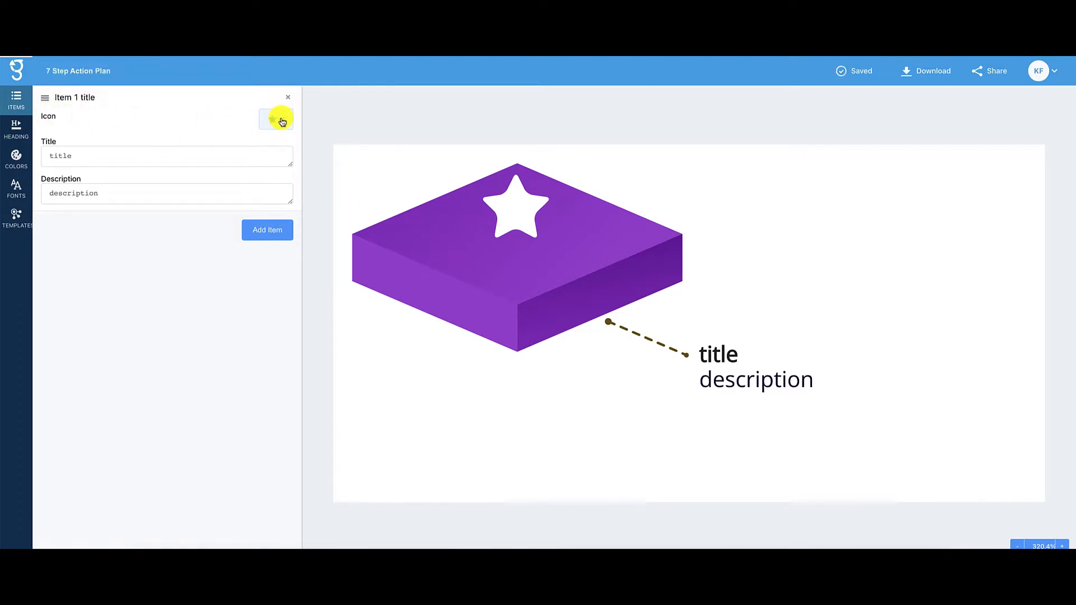
# Step: Give step 1 the number 1 icon and the title 'Niche Simplicity'
pyautogui.click(275, 118)
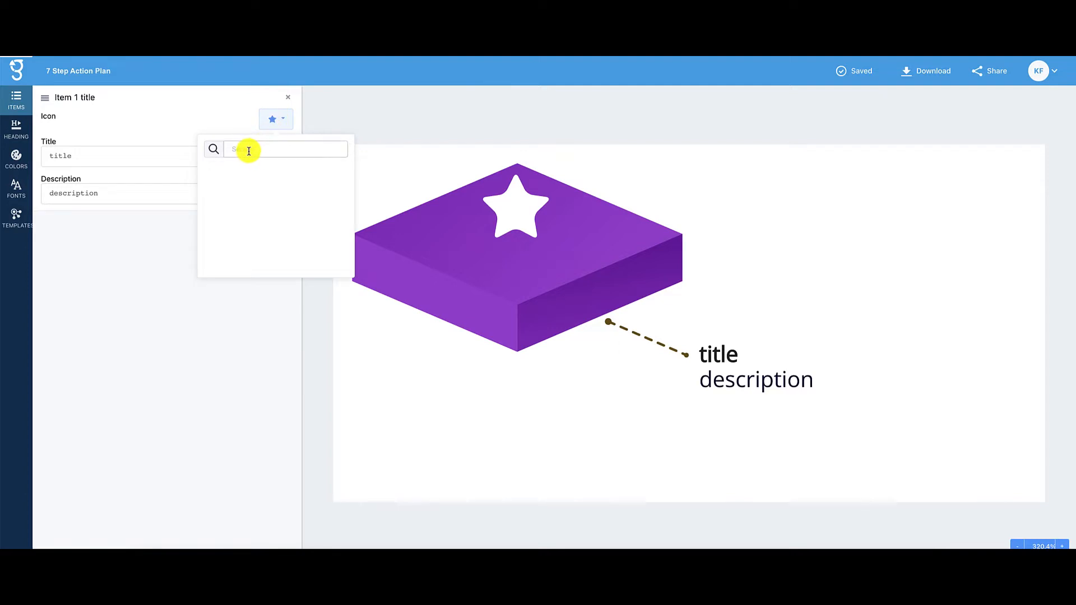
pyautogui.write('nu')
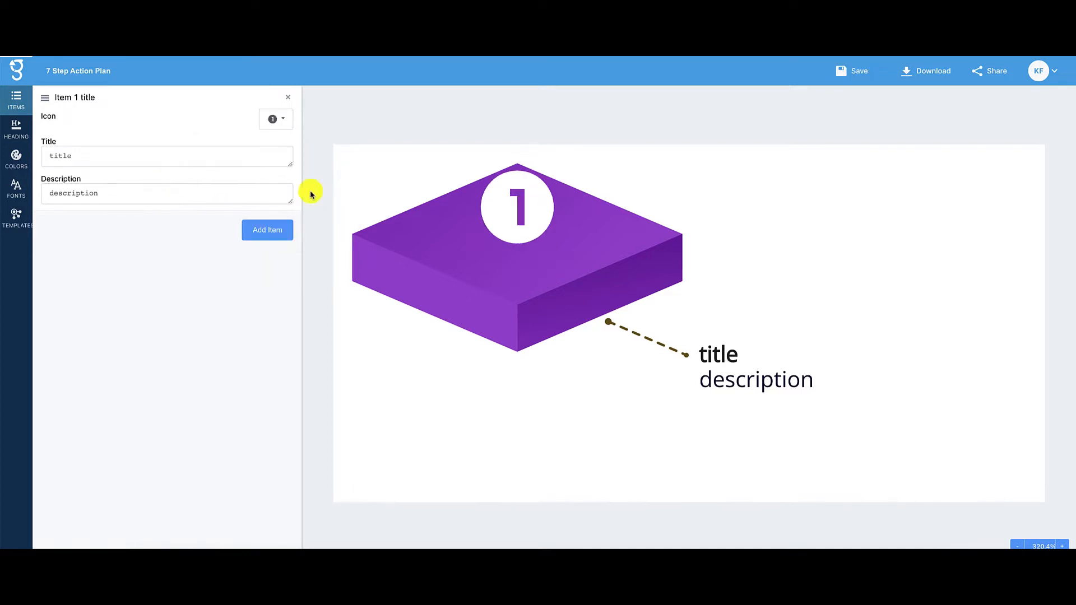
pyautogui.moveTo(699, 306)
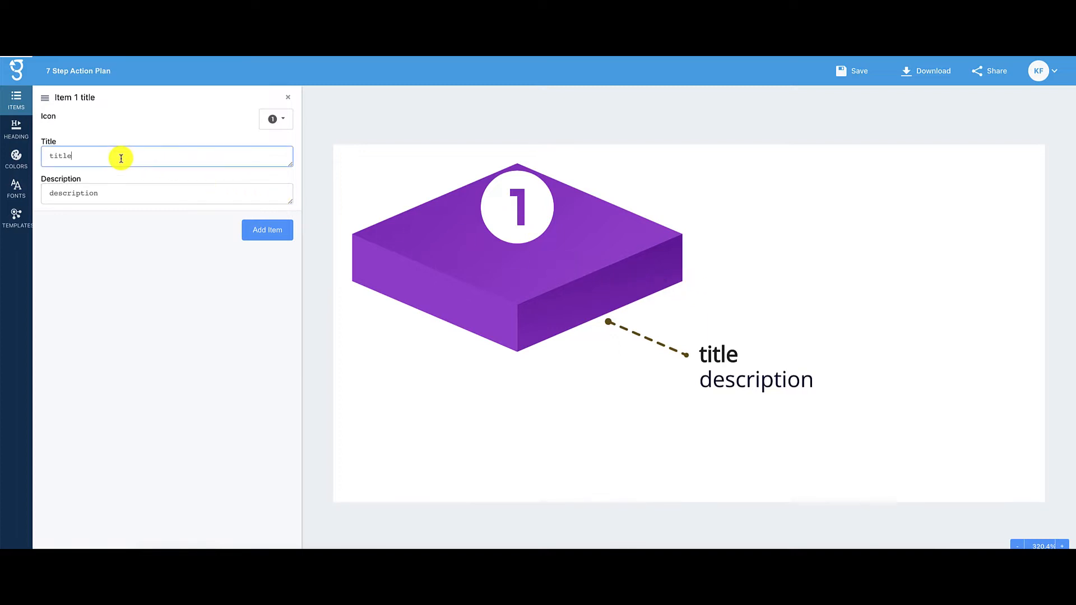
pyautogui.moveTo(479, 495)
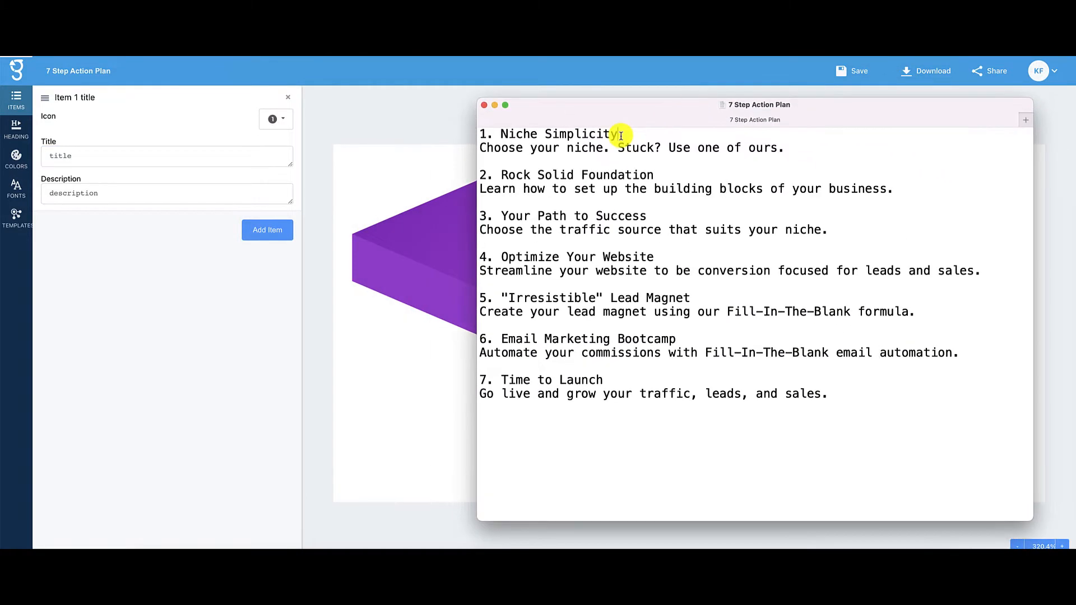
pyautogui.doubleClick(558, 134)
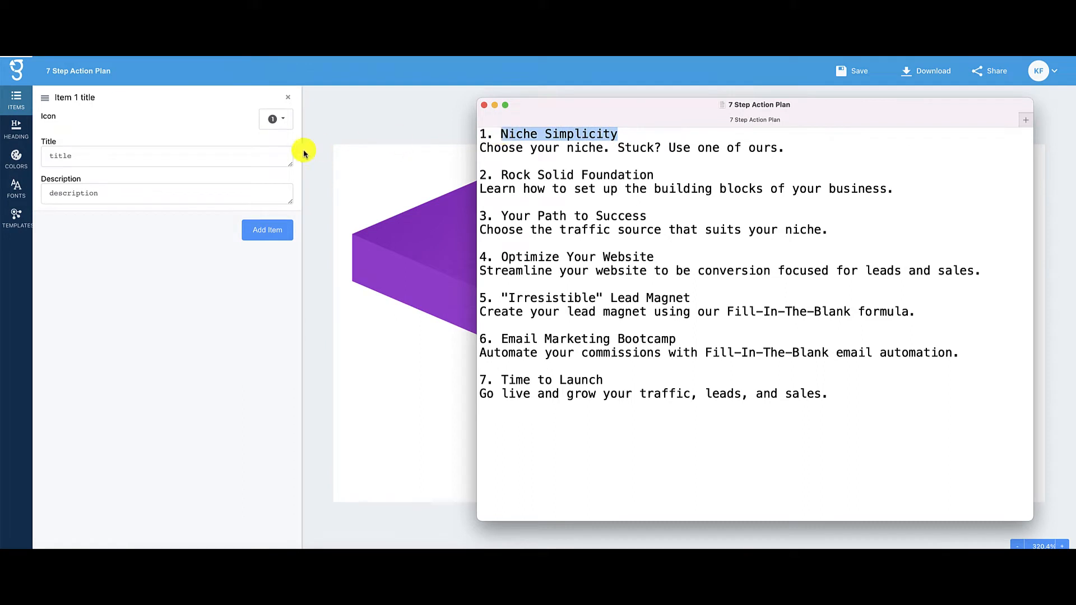
pyautogui.write('Niche Simplicity')
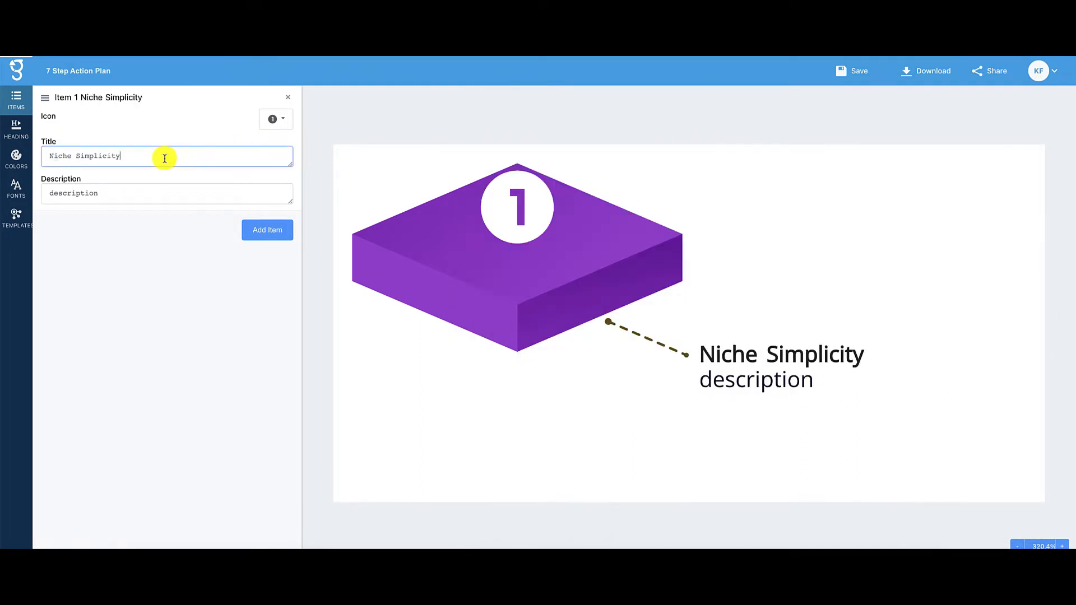
pyautogui.moveTo(682, 359)
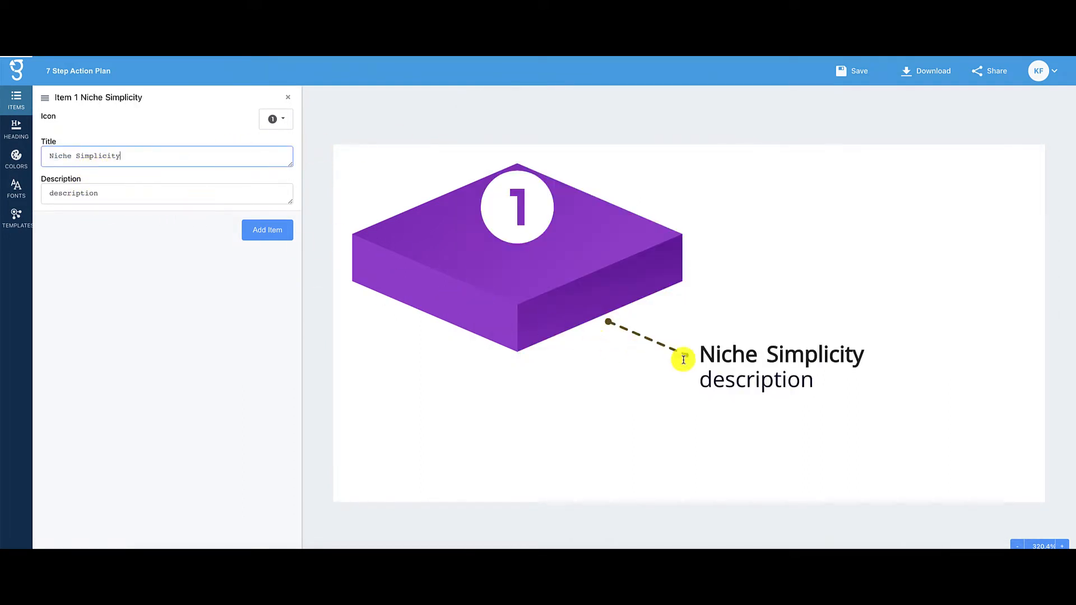
pyautogui.moveTo(110, 196)
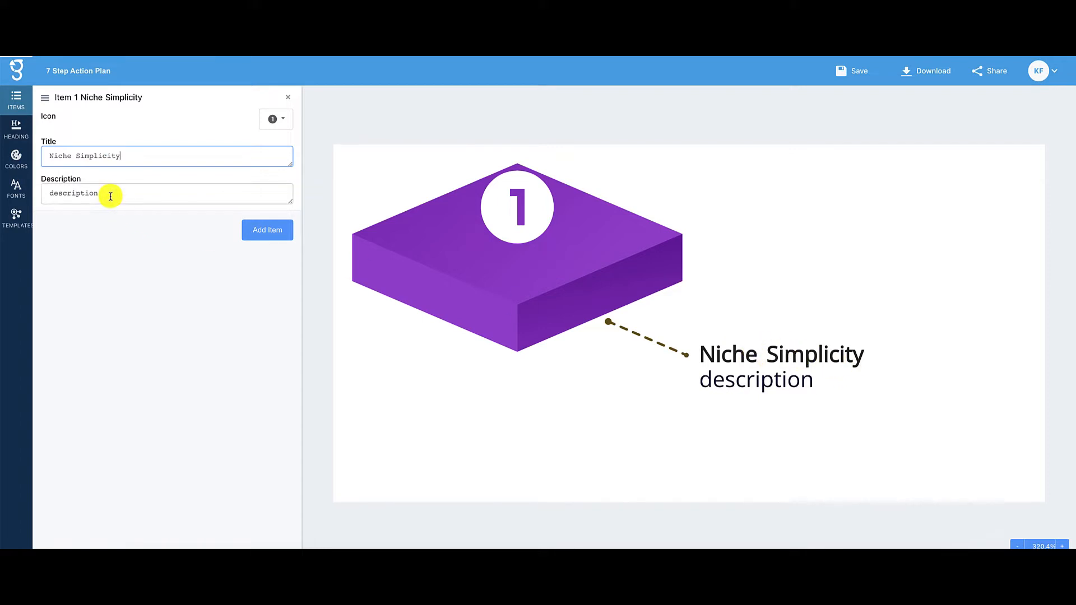
# Step: Set step 1's description to 'Choose your niche. Stuck? Use one of ours.'
pyautogui.doubleClick(73, 192)
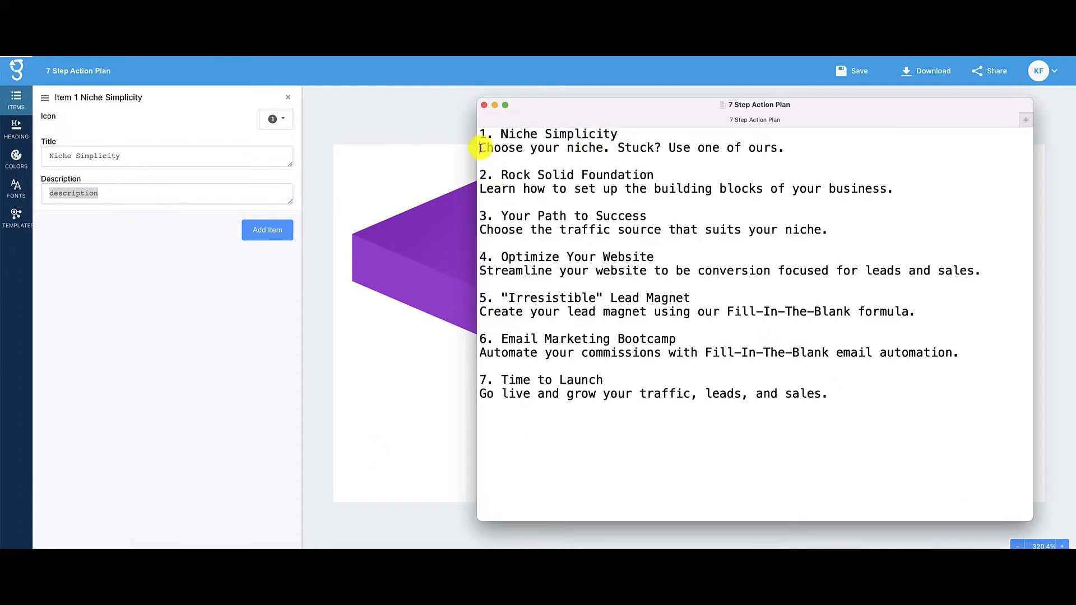
pyautogui.moveTo(480, 147); pyautogui.dragTo(782, 148)
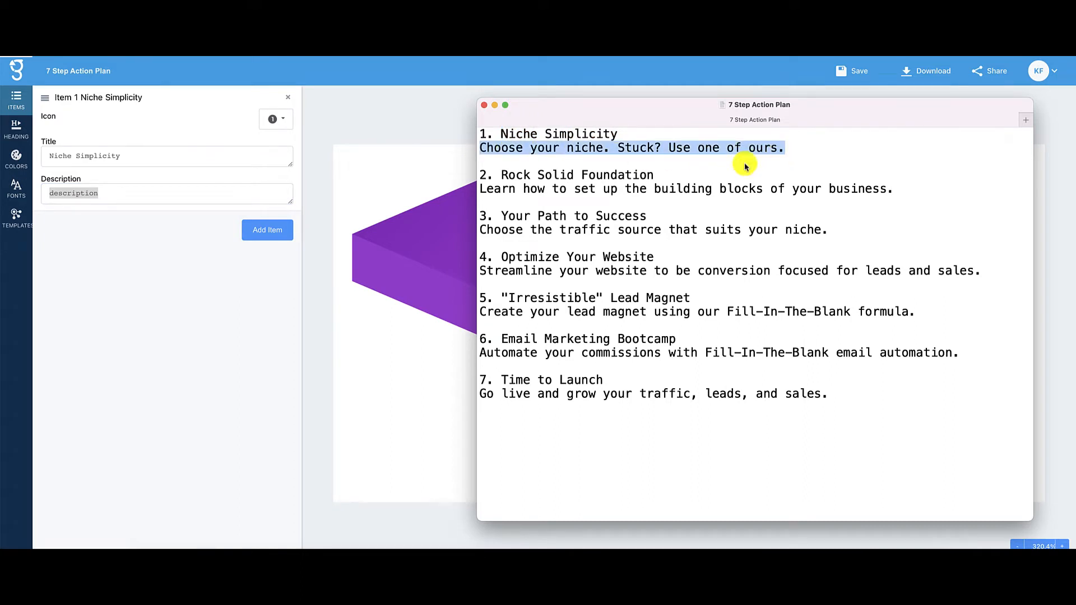
pyautogui.click(166, 192)
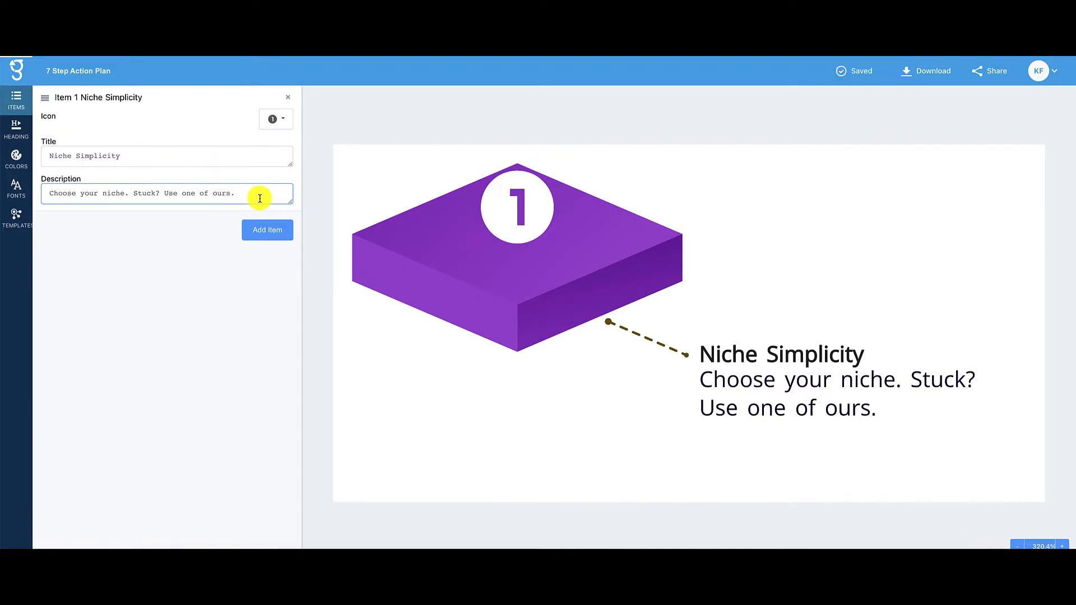
pyautogui.moveTo(737, 321)
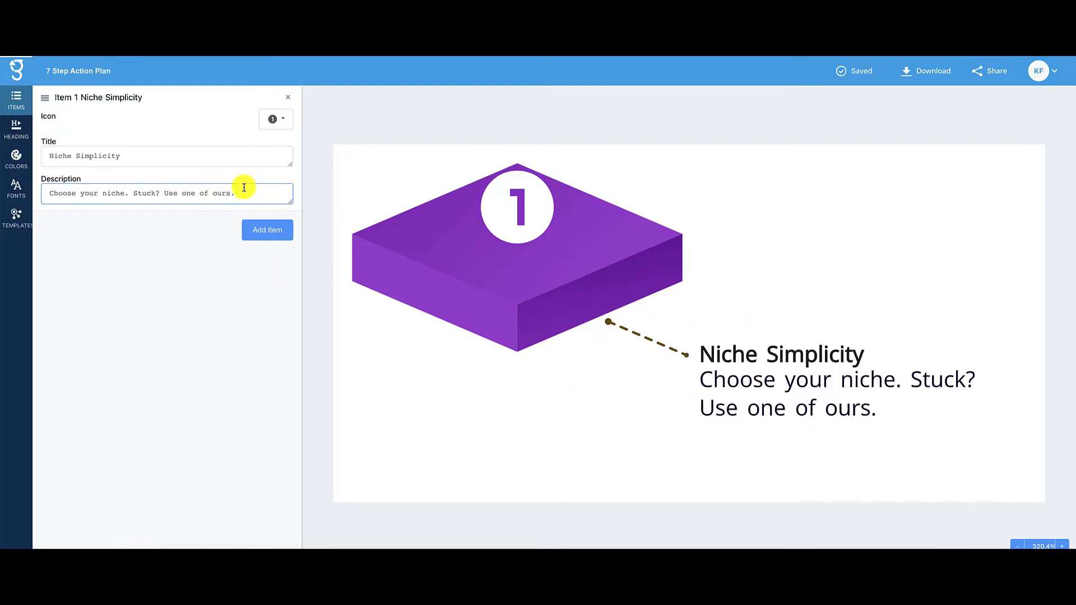
pyautogui.moveTo(258, 192)
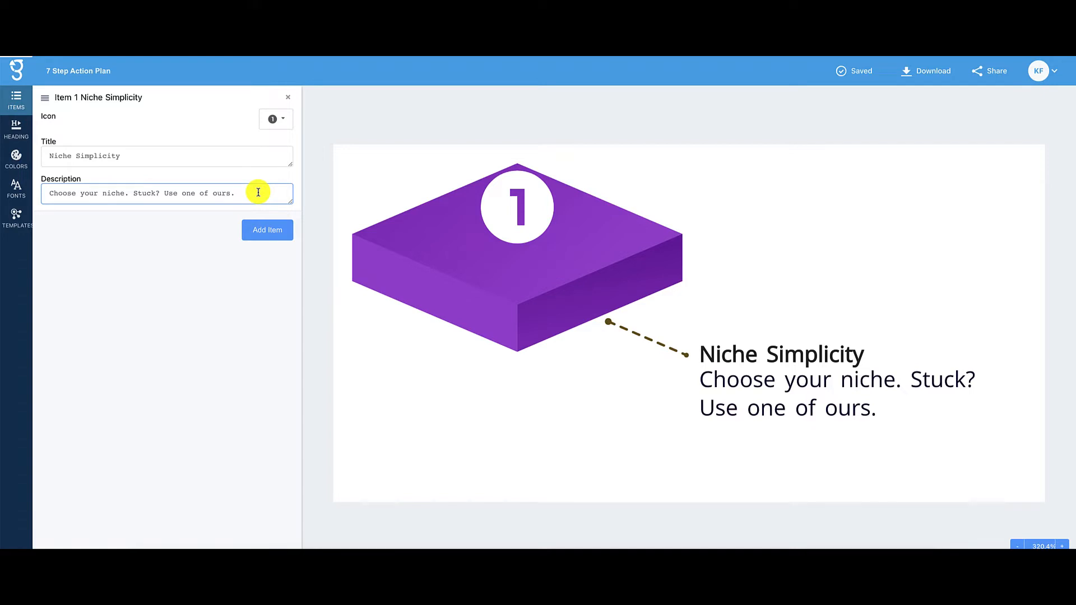
pyautogui.moveTo(349, 238)
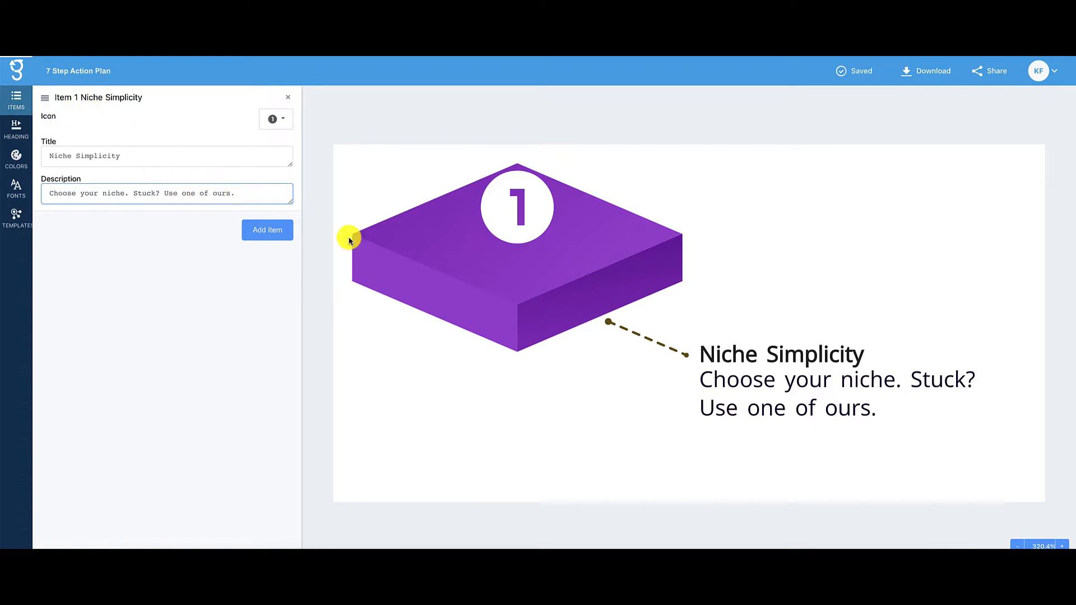
# Step: Add step 2 with the number 2 icon, title 'Rock Solid Foundation' and its building-blocks description
pyautogui.click(266, 230)
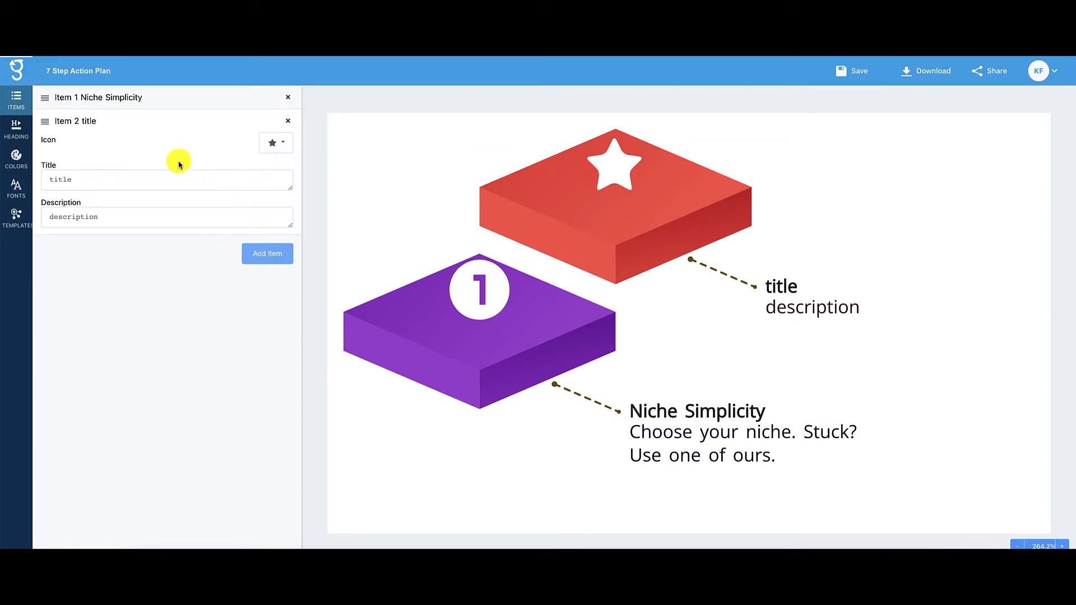
pyautogui.moveTo(614, 229)
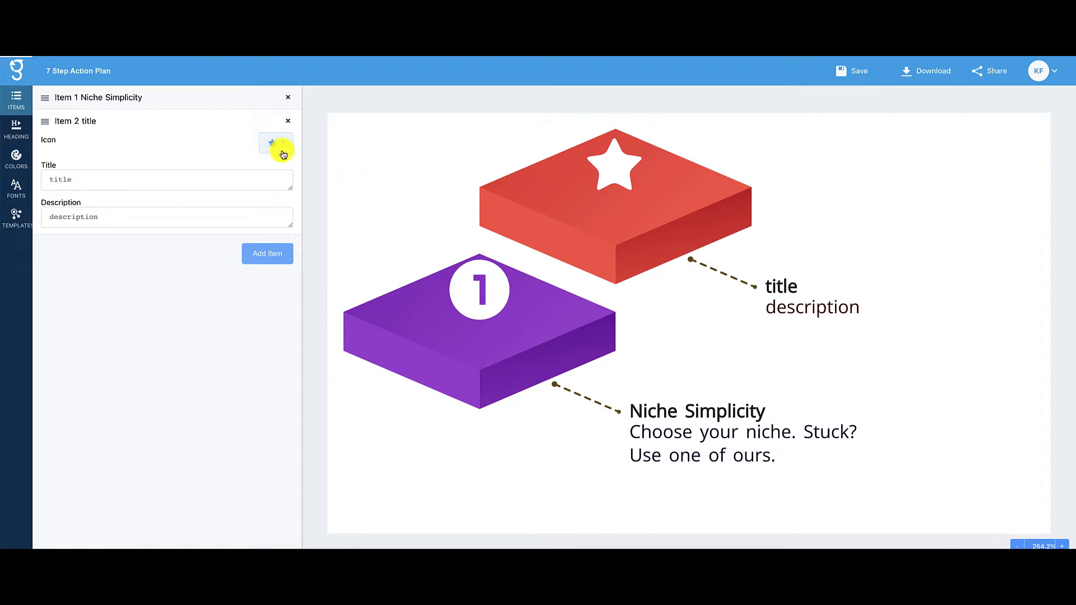
pyautogui.click(275, 142)
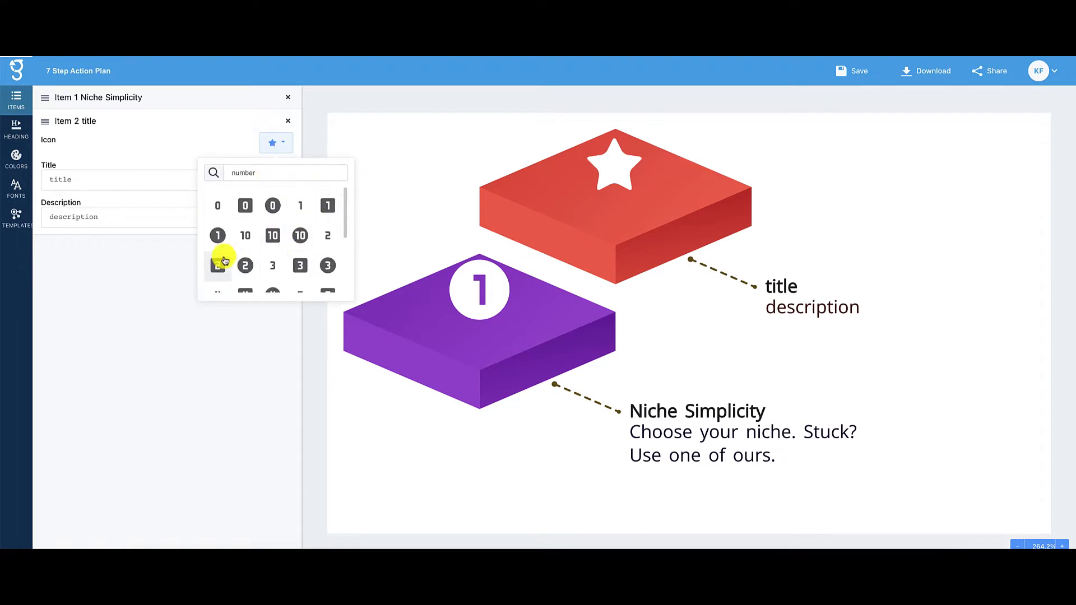
pyautogui.click(245, 265)
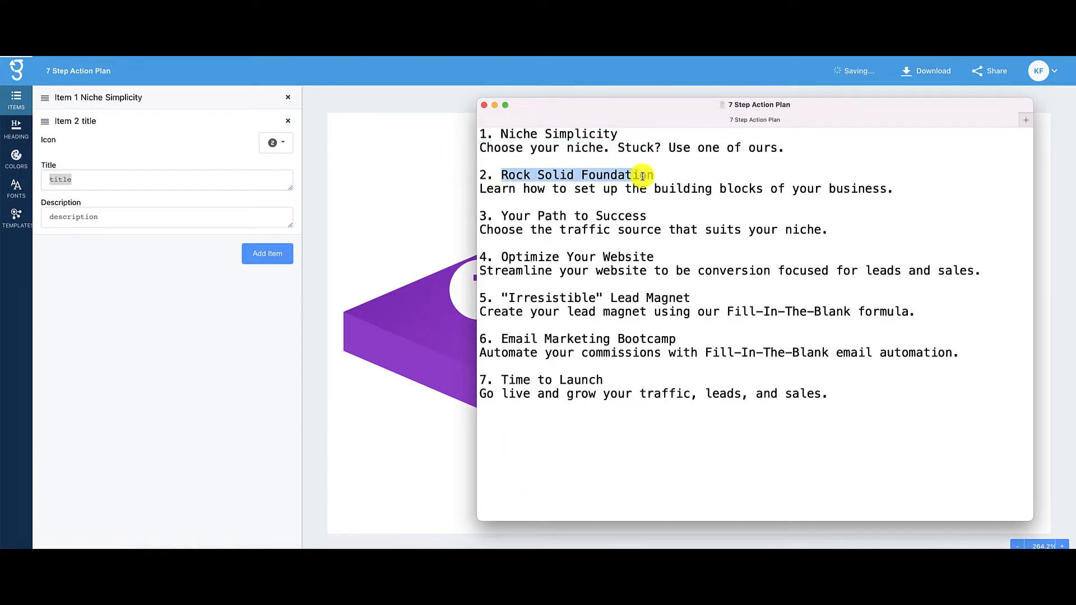
pyautogui.moveTo(115, 194)
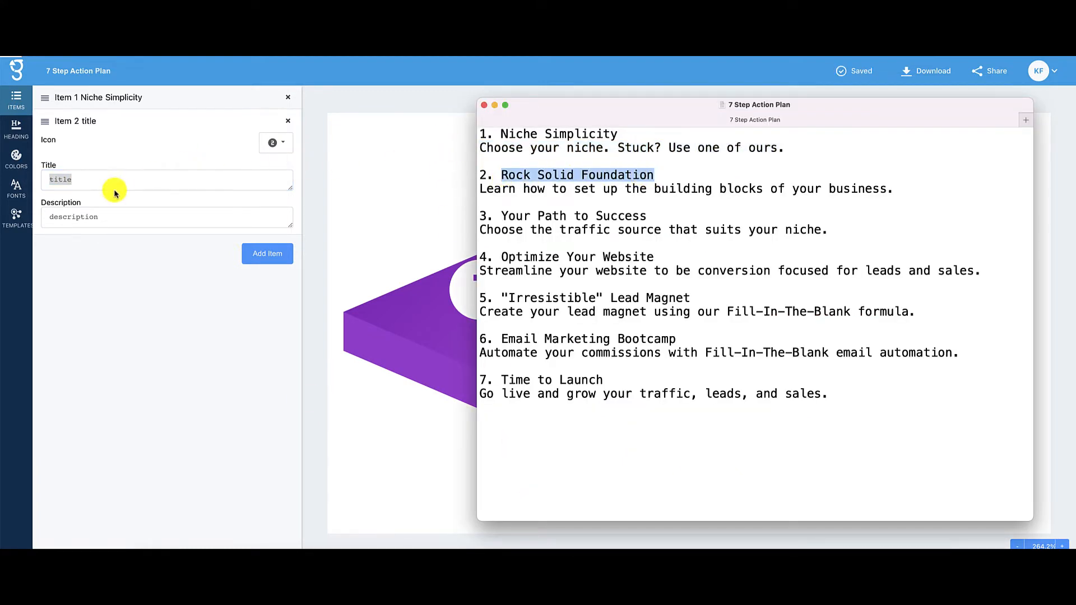
pyautogui.write('Rock Solid Foundation')
pyautogui.click(167, 218)
pyautogui.write('Learn how to set up the building blocks of your business.')
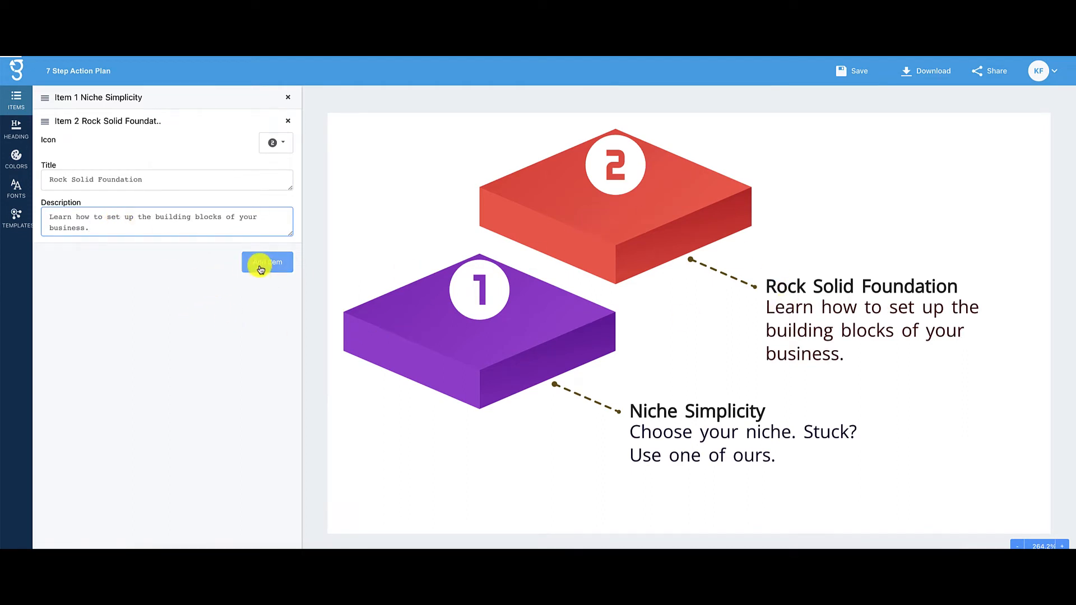
# Step: Add step 3 numbered 3, titled 'Your Path to Success' with its description, and add a fourth item
pyautogui.click(266, 264)
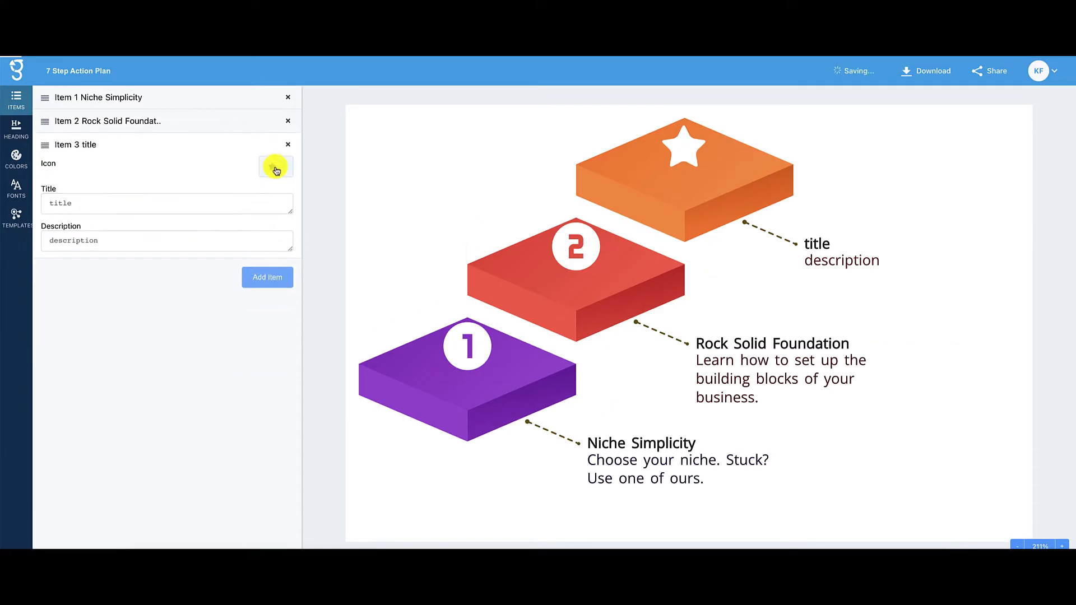
pyautogui.click(275, 166)
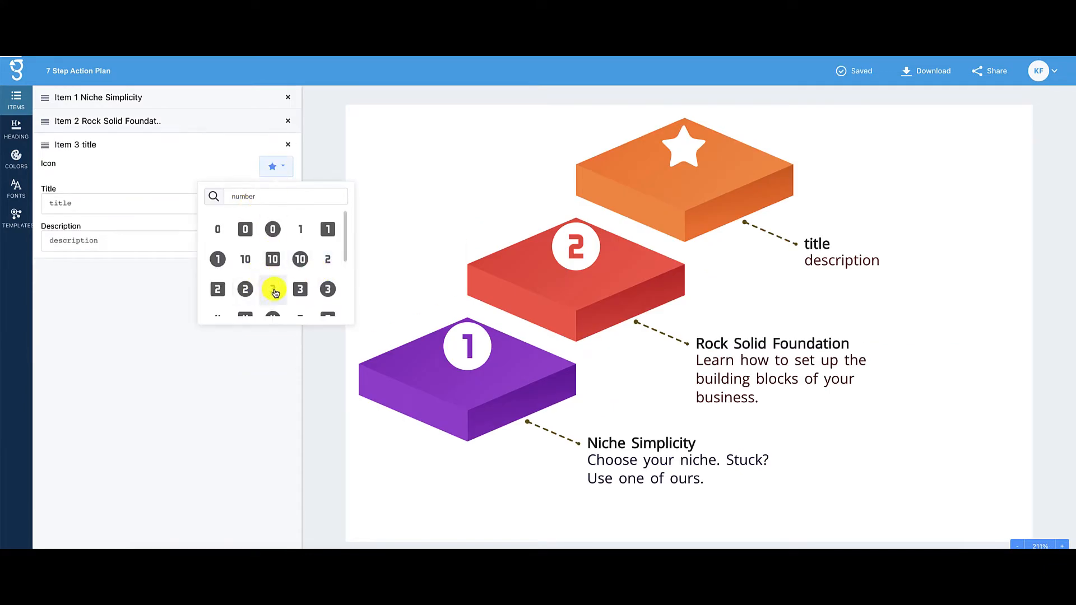
pyautogui.click(300, 289)
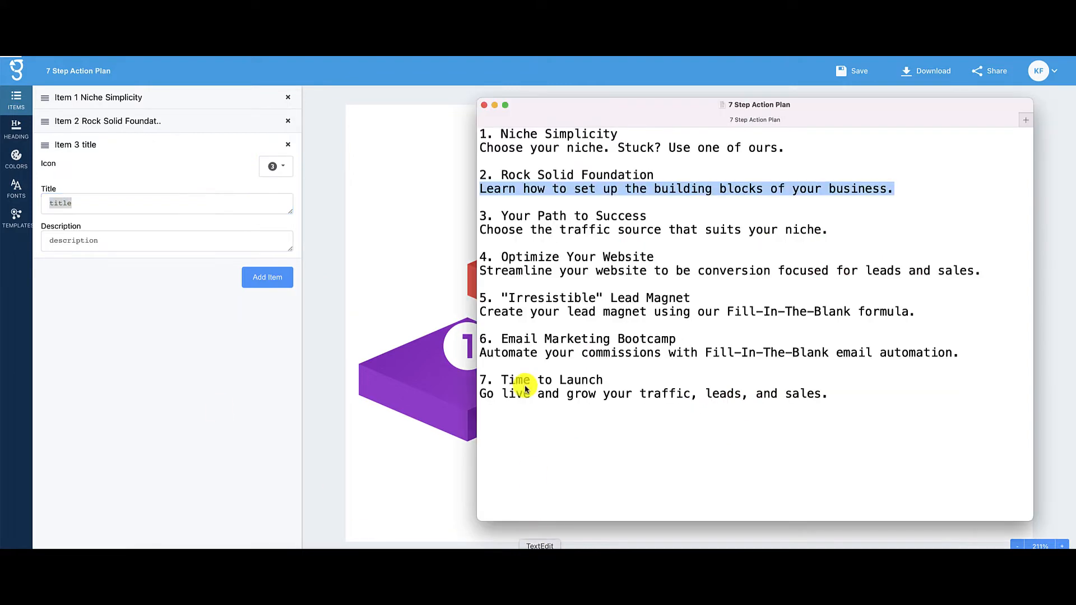
pyautogui.doubleClick(572, 216)
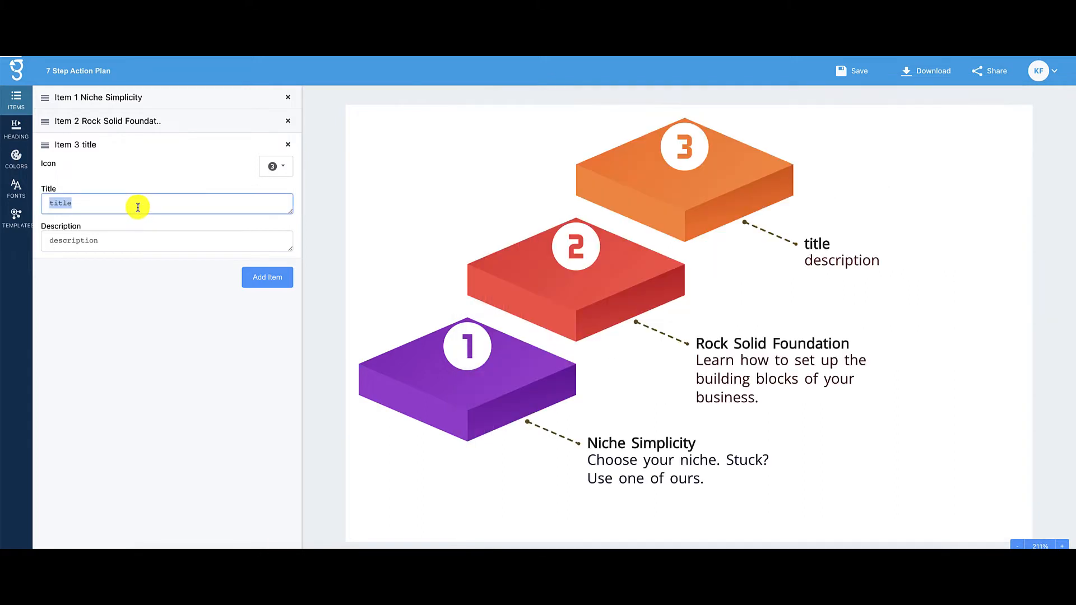
pyautogui.write('Your Path to Success')
pyautogui.click(167, 241)
pyautogui.write('Choose the traffic source that suits your niche.')
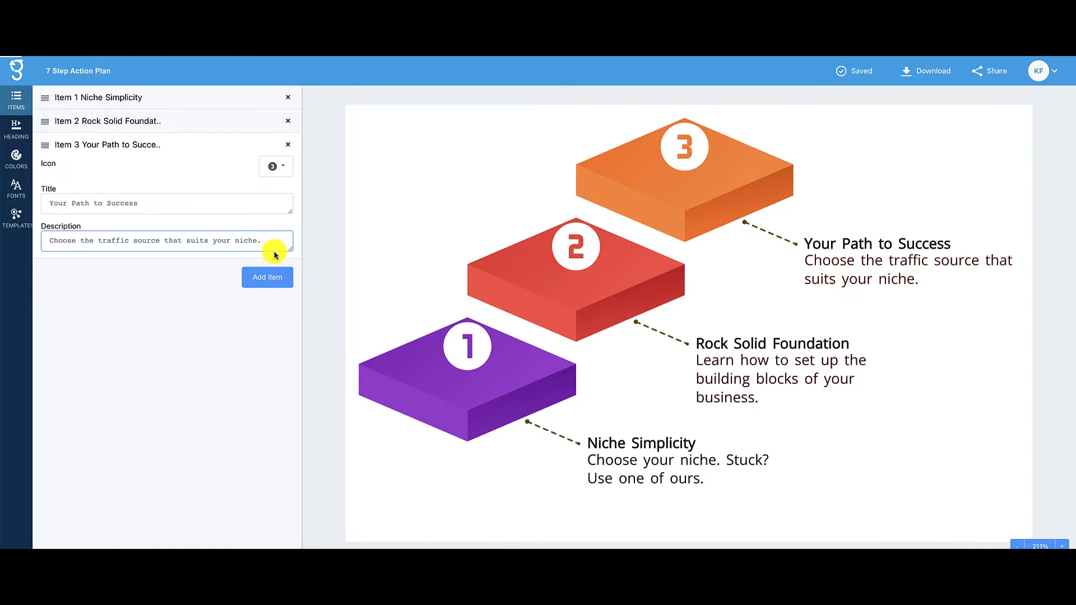
pyautogui.click(267, 277)
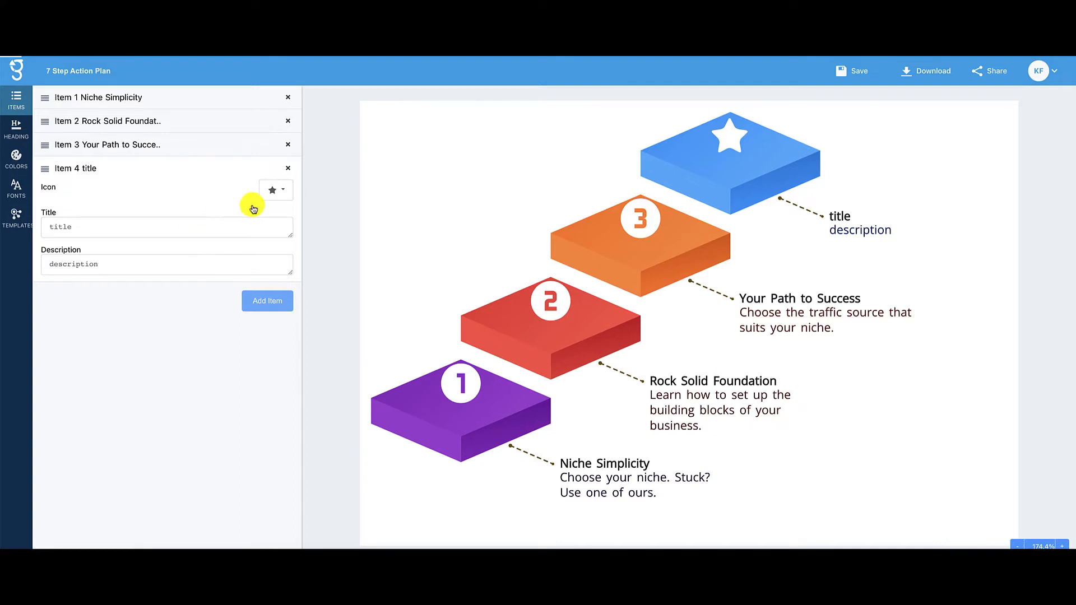
# Step: Number step 4, give it the conversion-focused website description, and add steps 5 and 6 for their text
pyautogui.click(275, 190)
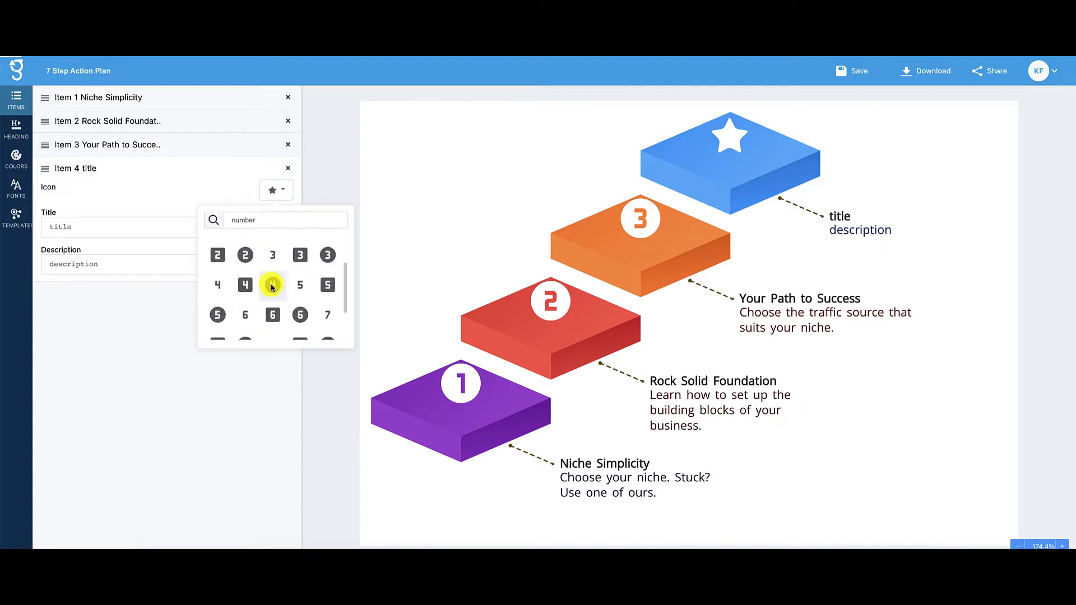
pyautogui.click(245, 284)
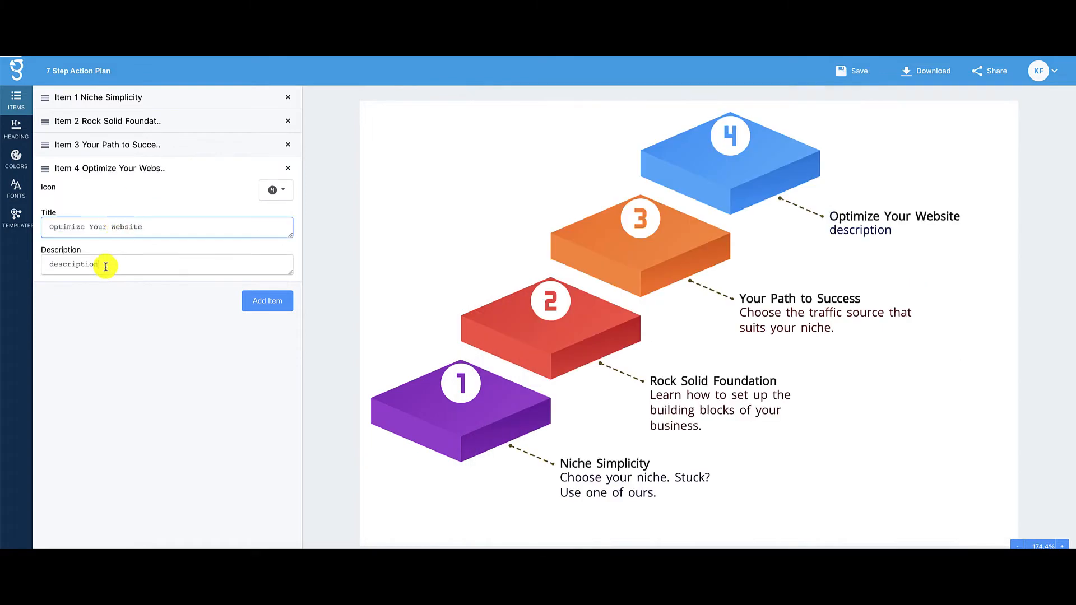
pyautogui.write('Streamline your website to be conversion focused for leads and sales.')
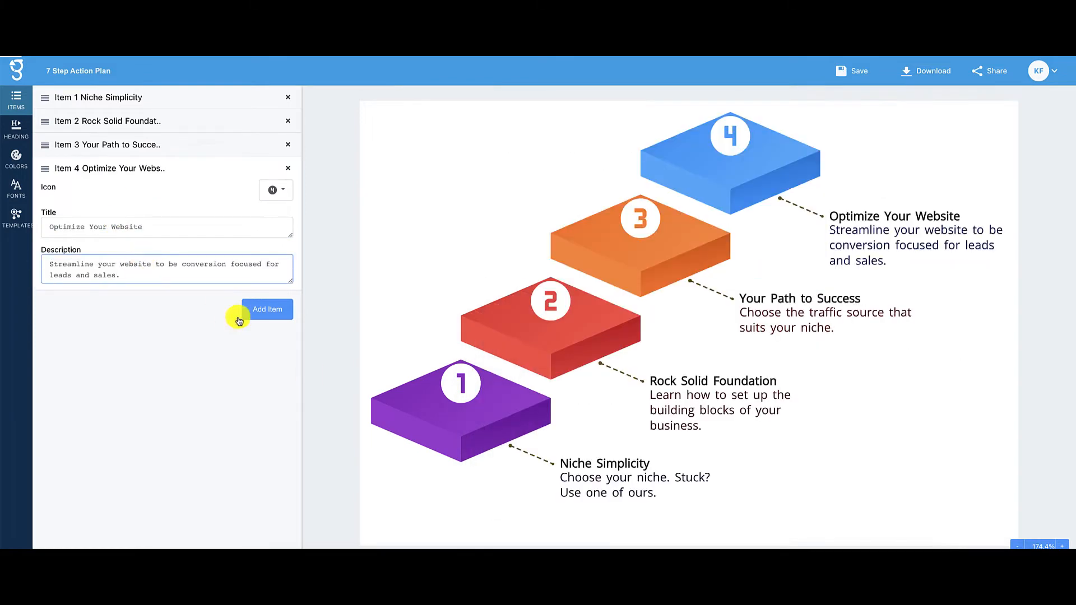
pyautogui.click(267, 309)
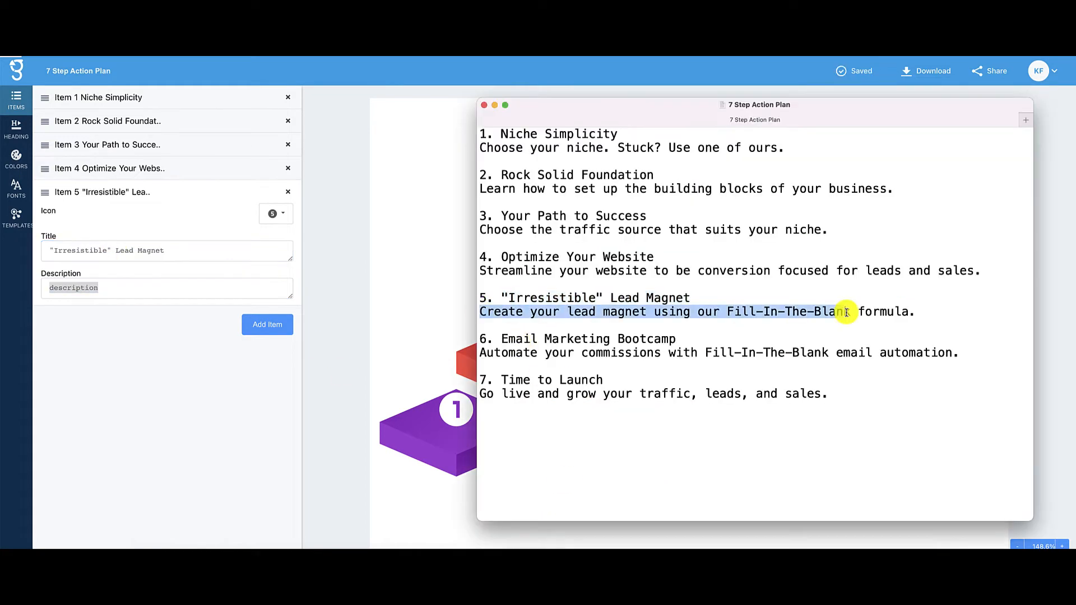
pyautogui.click(266, 324)
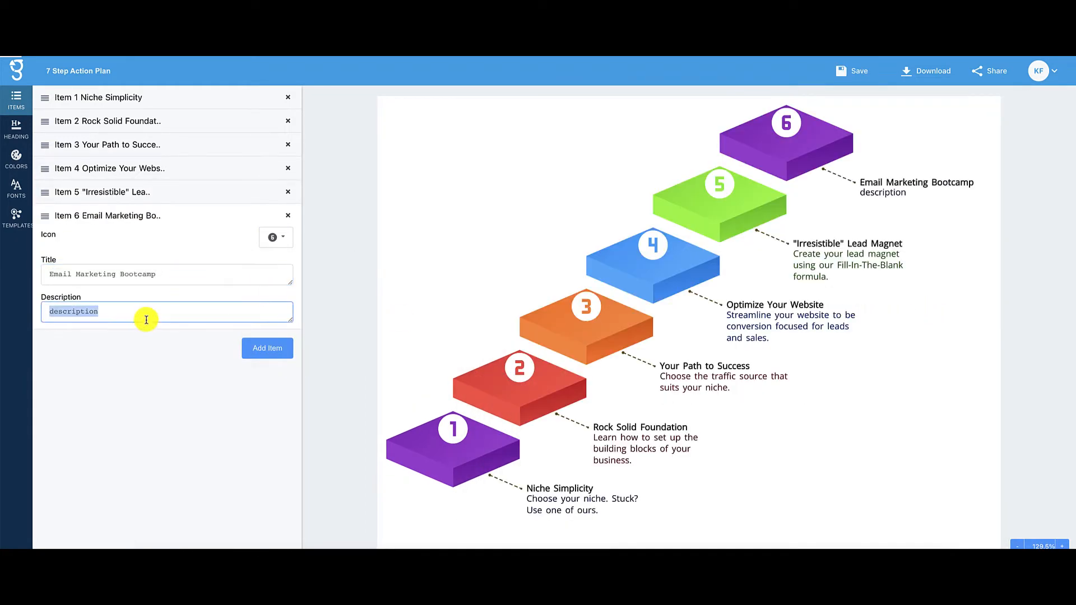
pyautogui.click(267, 348)
pyautogui.write('Go live and grow your traffic, leads, and sales.')
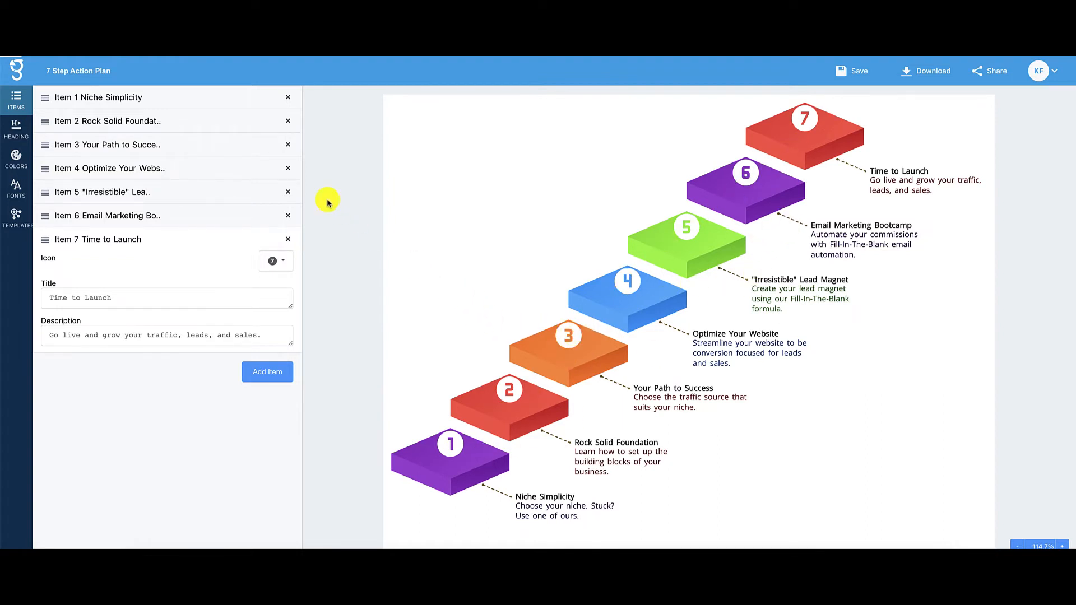
pyautogui.moveTo(222, 319)
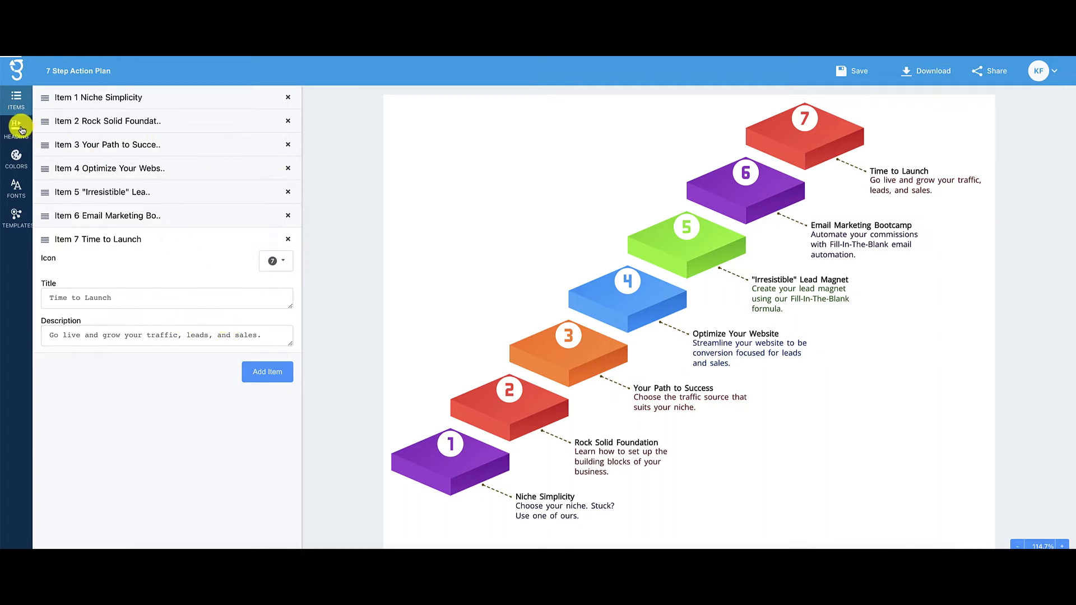
# Step: Check the Heading settings, which show this template has no headings, and save the graphic
pyautogui.click(16, 127)
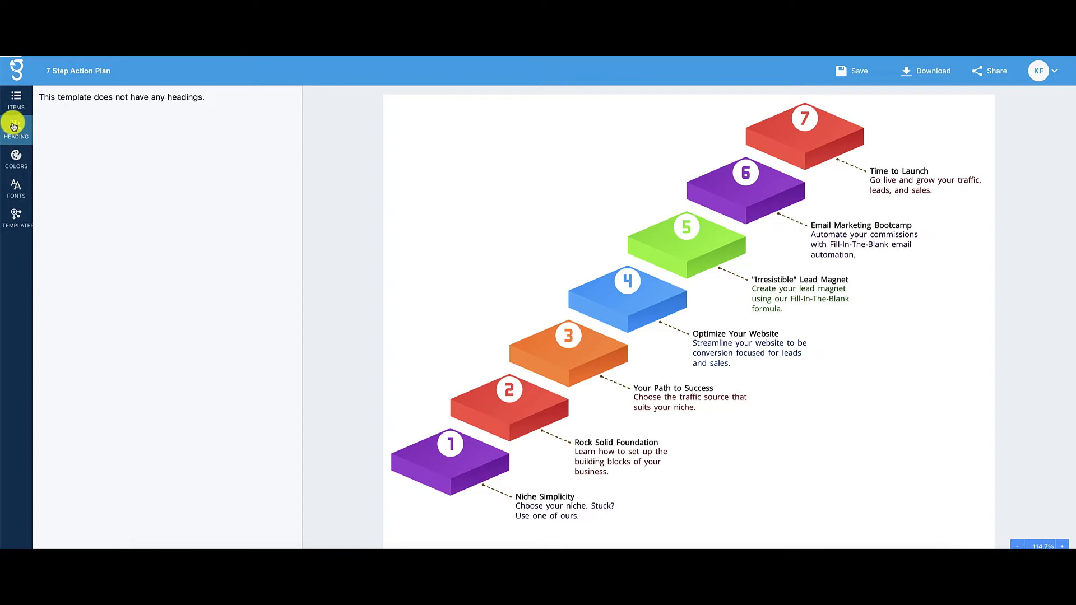
pyautogui.click(856, 71)
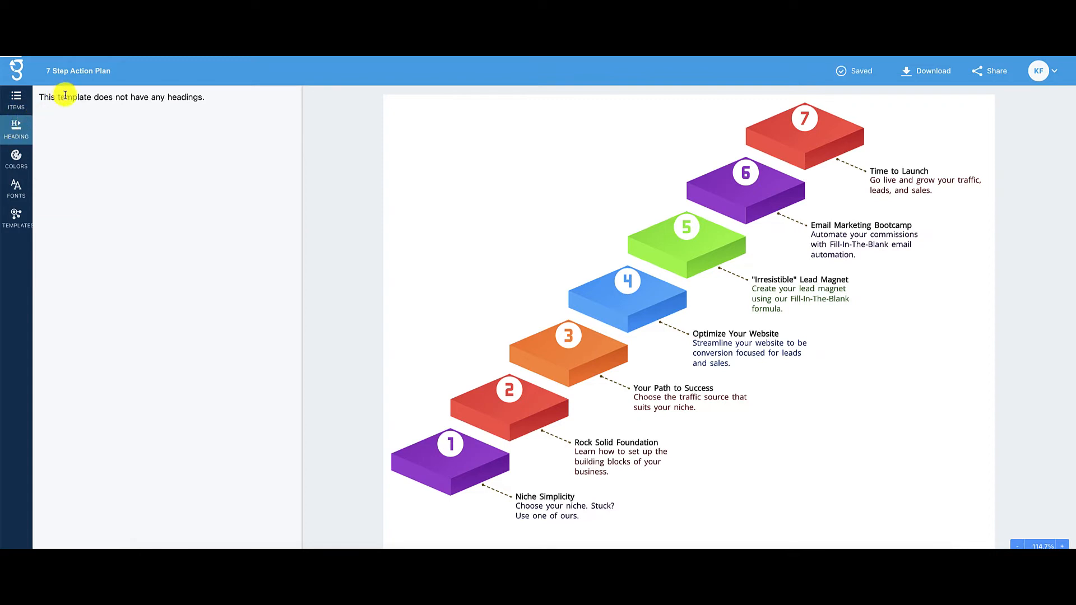
pyautogui.moveTo(163, 130)
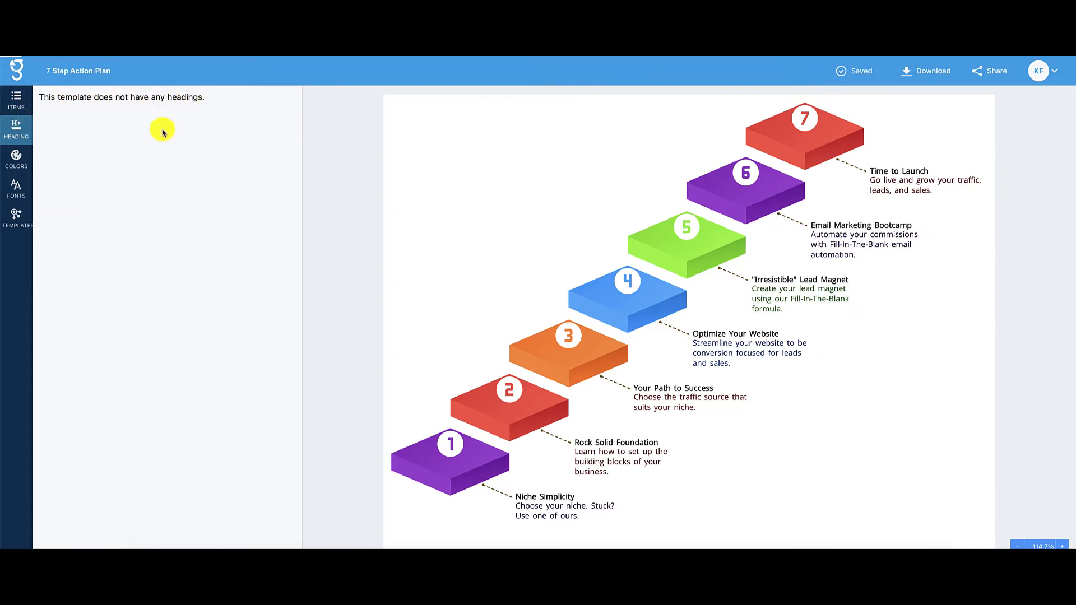
pyautogui.click(16, 159)
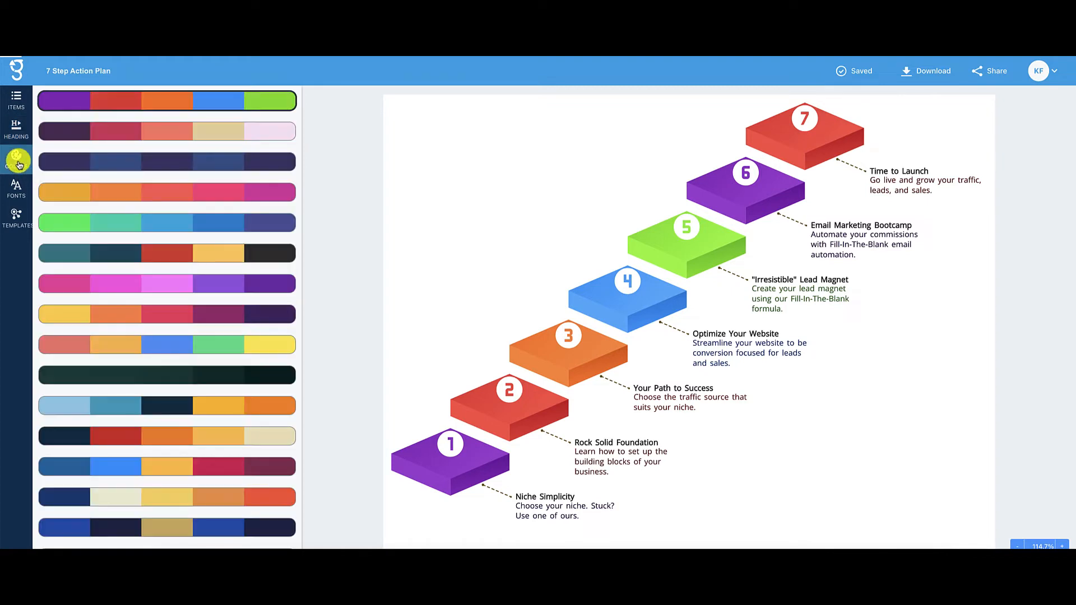
pyautogui.scroll(-3)
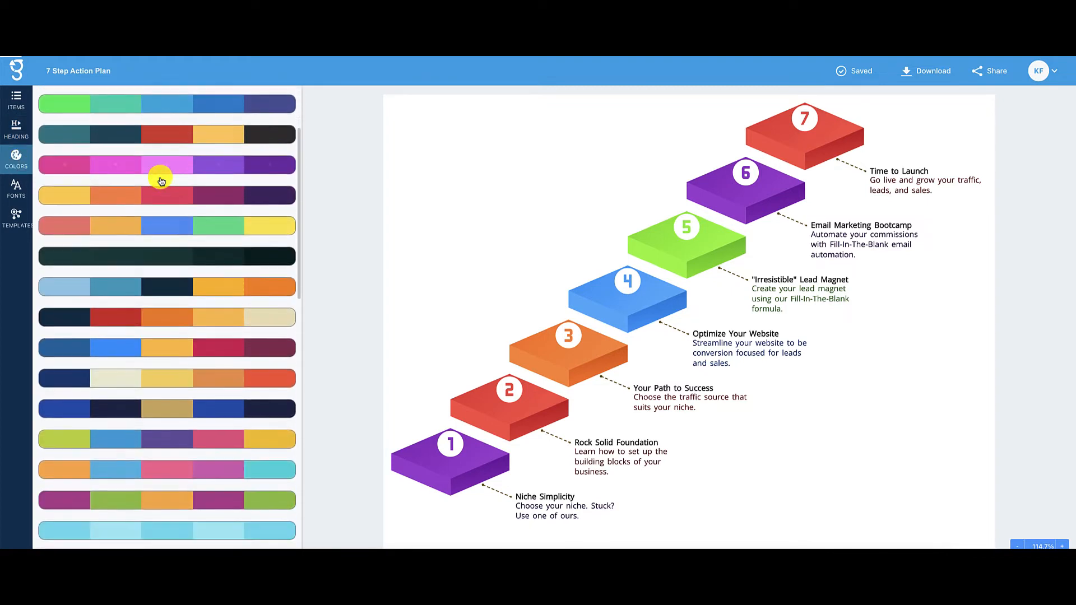
pyautogui.scroll(-3)
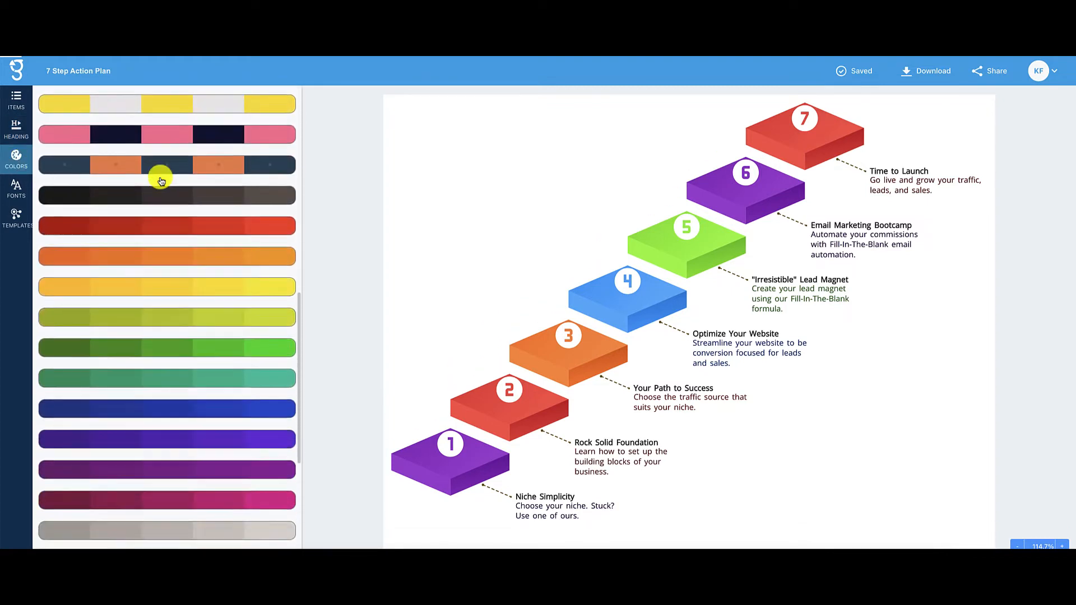
pyautogui.scroll(-3)
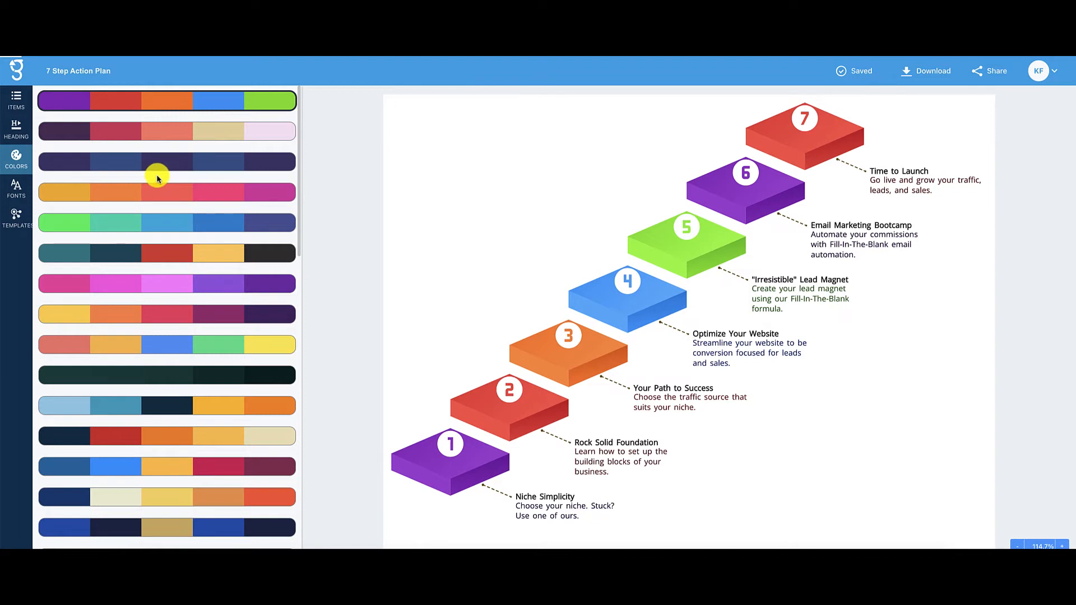
pyautogui.scroll(-3)
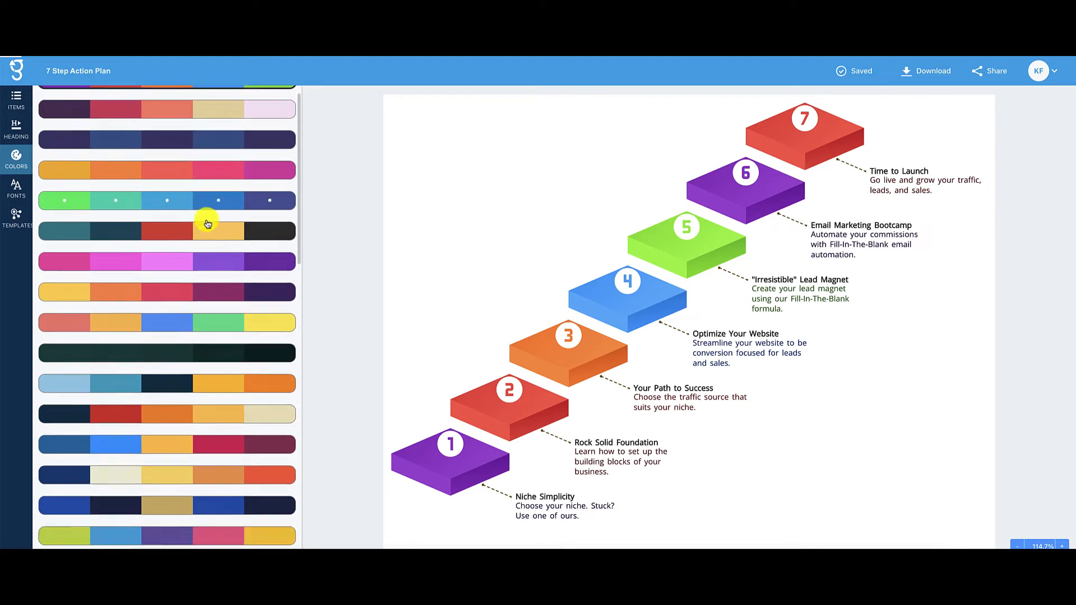
pyautogui.scroll(-3)
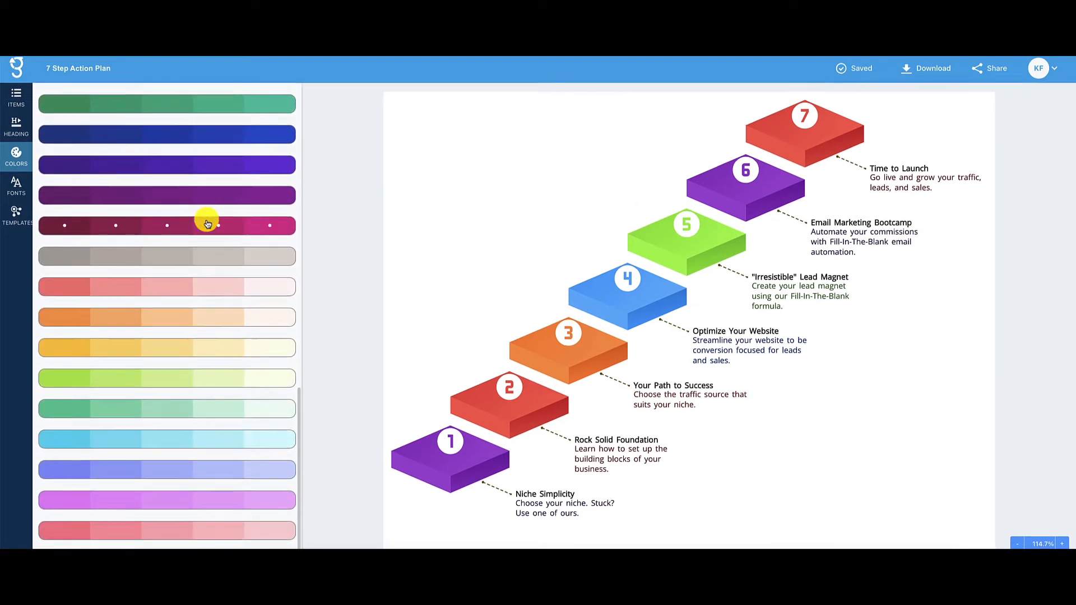
pyautogui.scroll(-3)
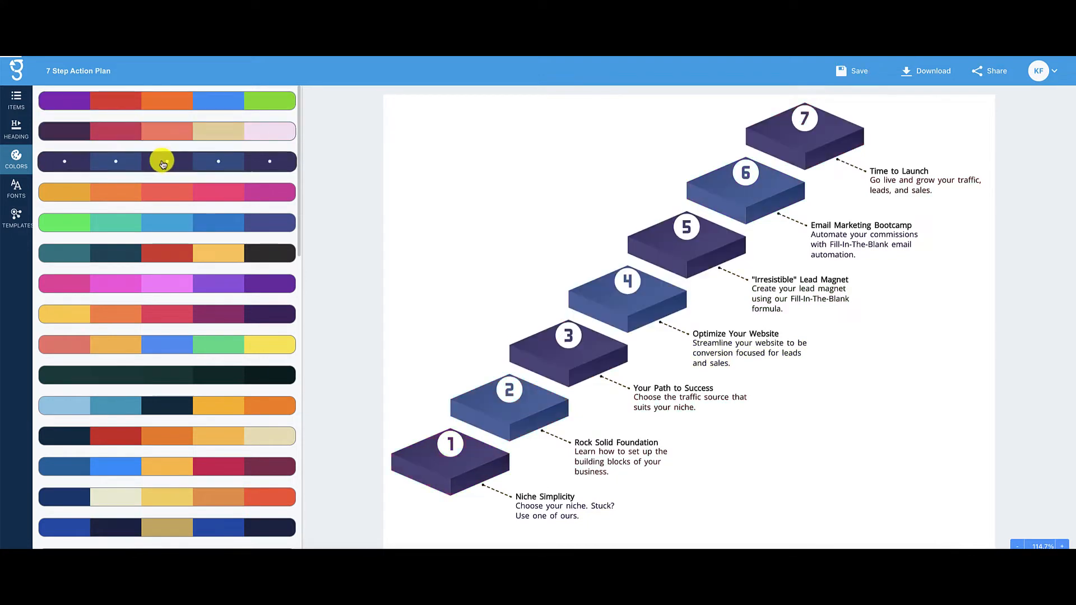
pyautogui.click(167, 101)
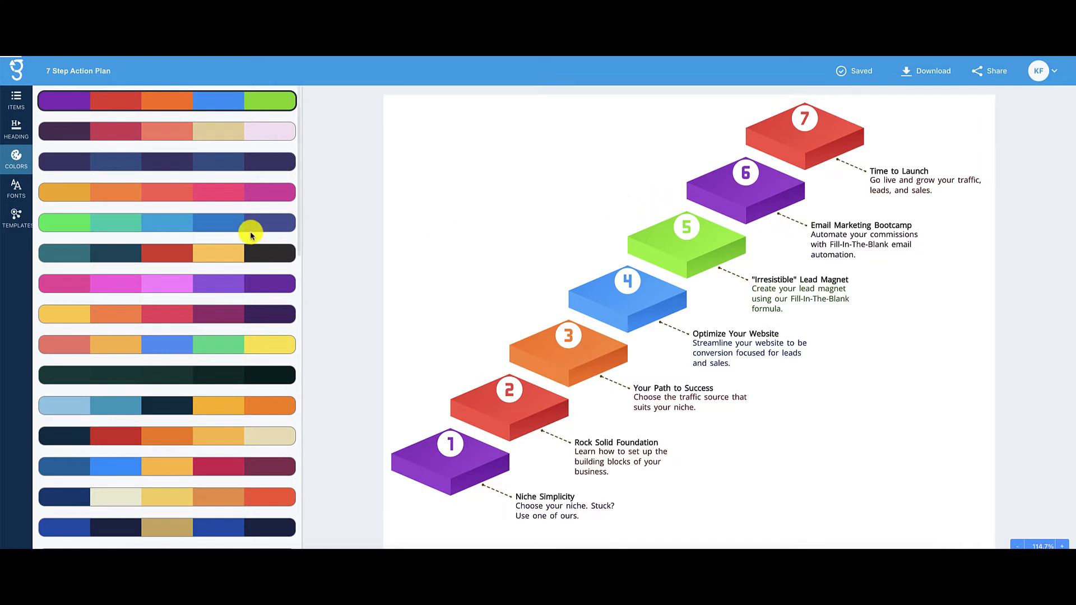
# Step: Show the font list, with Open Sans as the current typeface
pyautogui.click(16, 190)
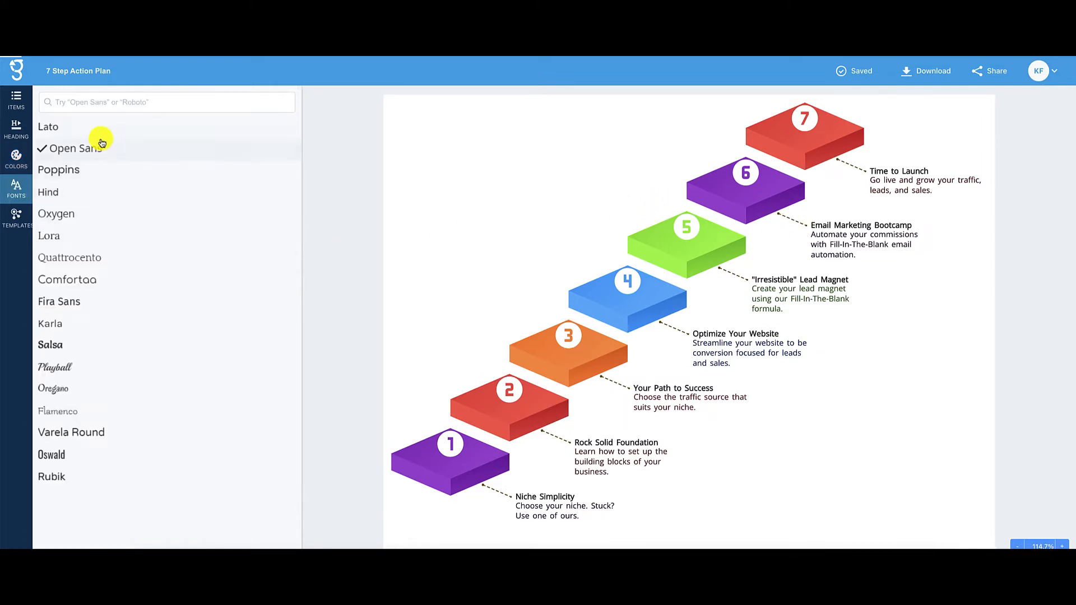
pyautogui.moveTo(144, 461)
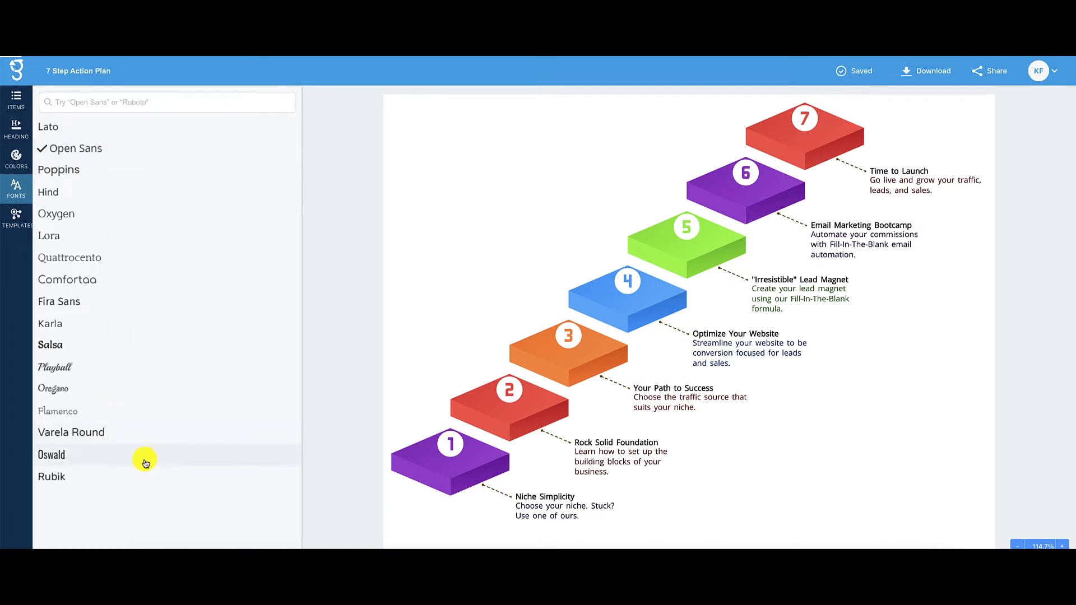
pyautogui.moveTo(111, 238)
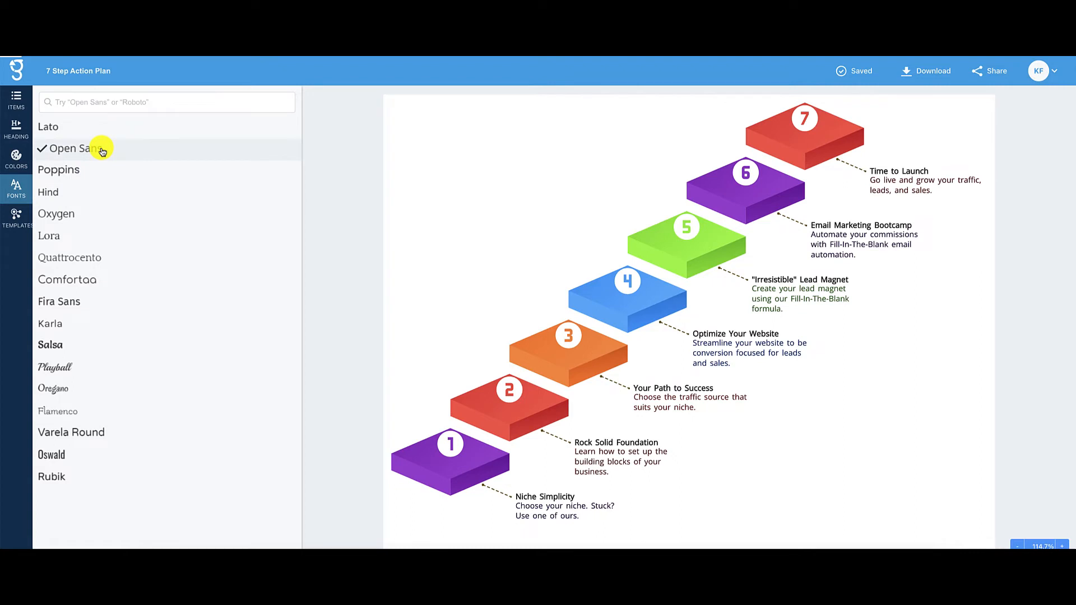
# Step: Browse the Templates gallery of ready-made infographics from the left sidebar
pyautogui.click(16, 218)
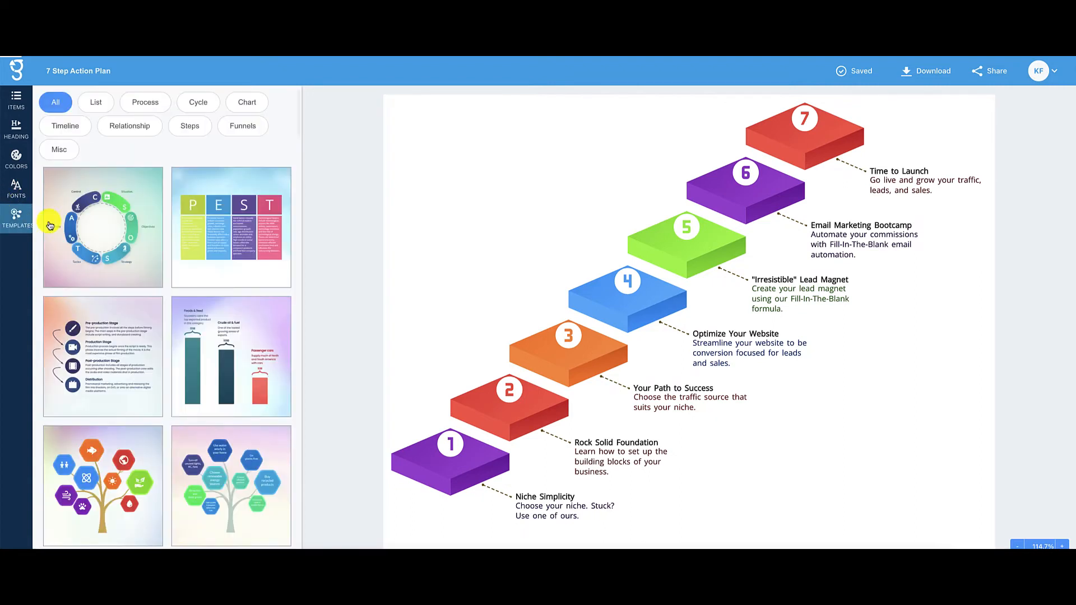
pyautogui.moveTo(178, 243)
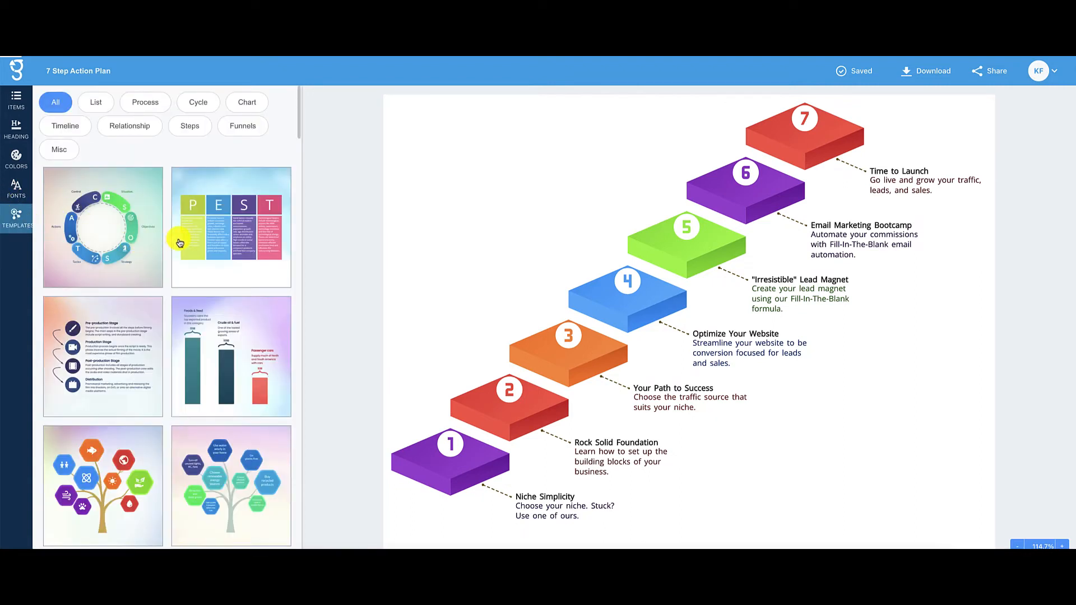
pyautogui.scroll(-3)
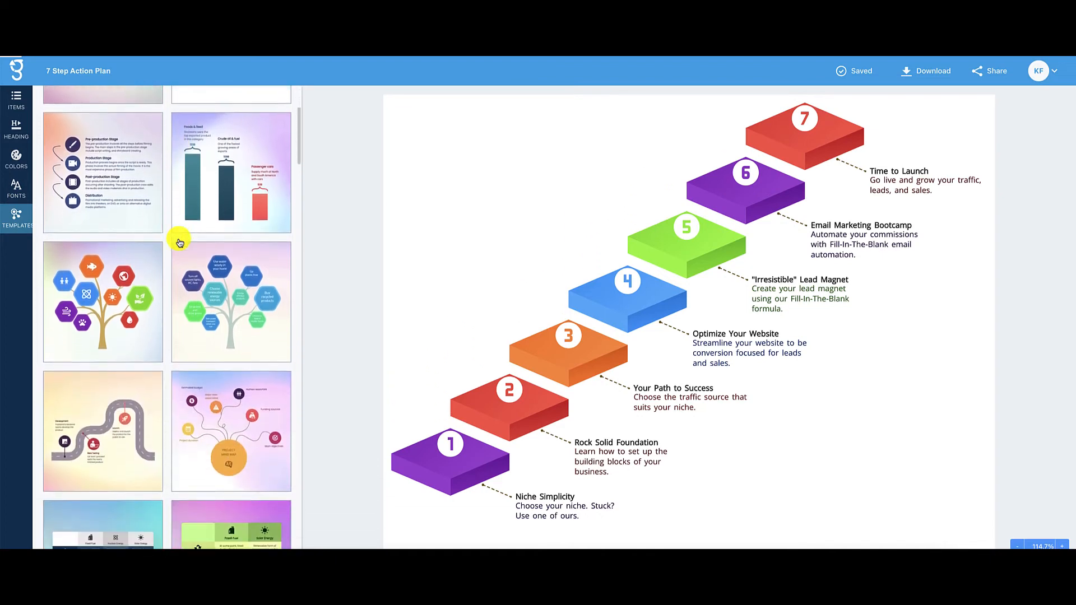
pyautogui.click(16, 216)
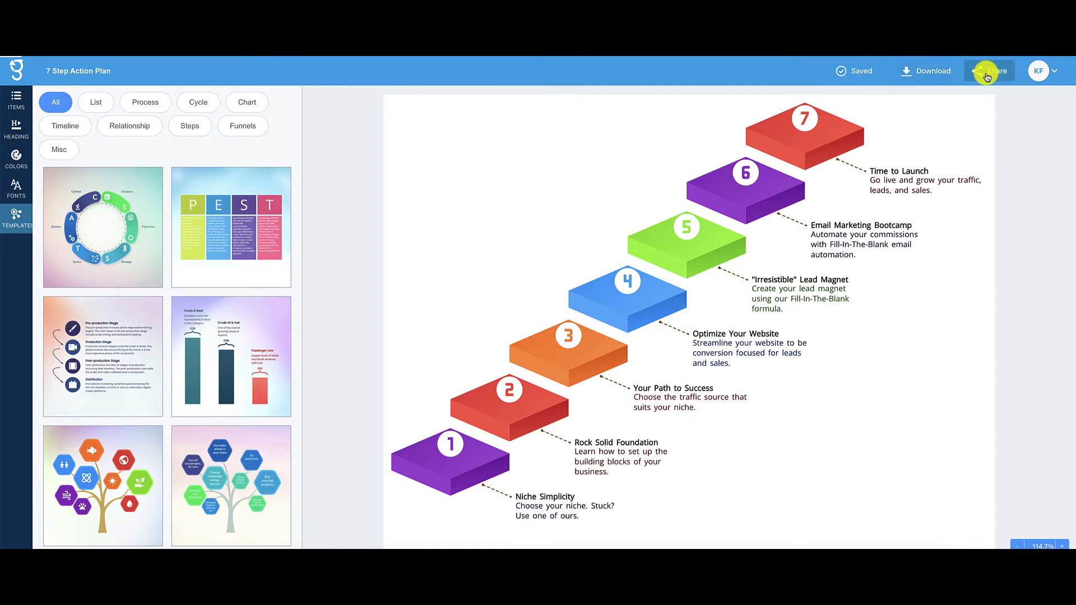
# Step: Switch on 'Make this graphic public' in Share so the view link can be shared
pyautogui.click(990, 71)
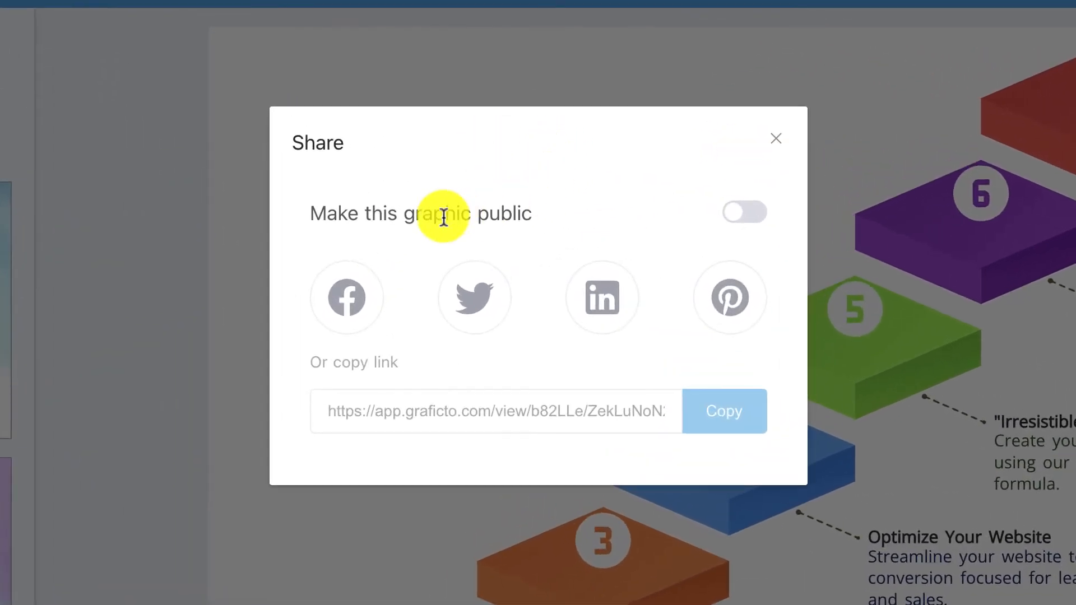
pyautogui.click(743, 212)
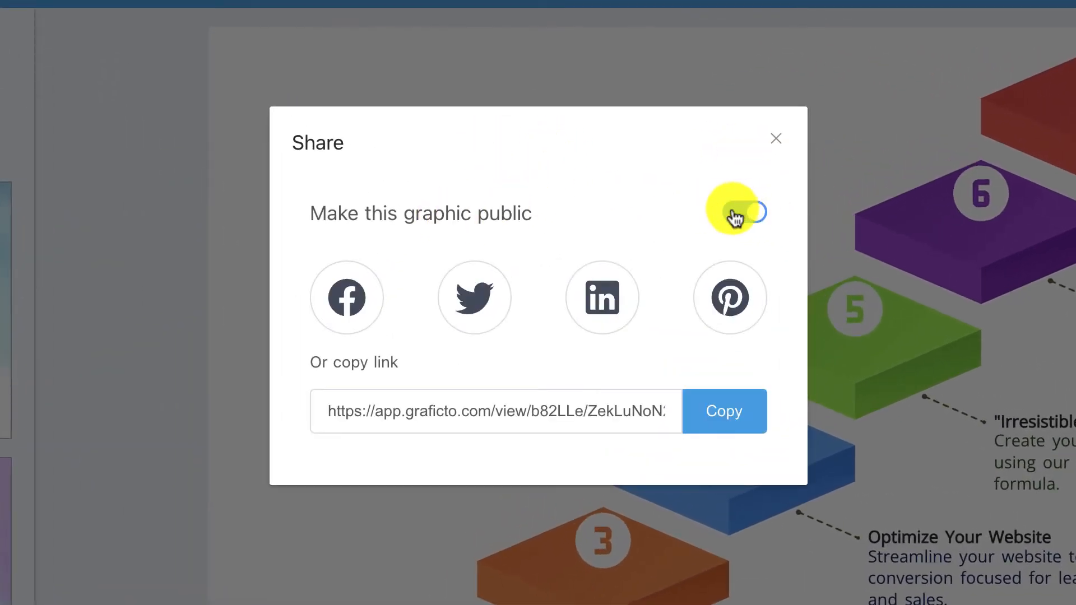
pyautogui.click(743, 213)
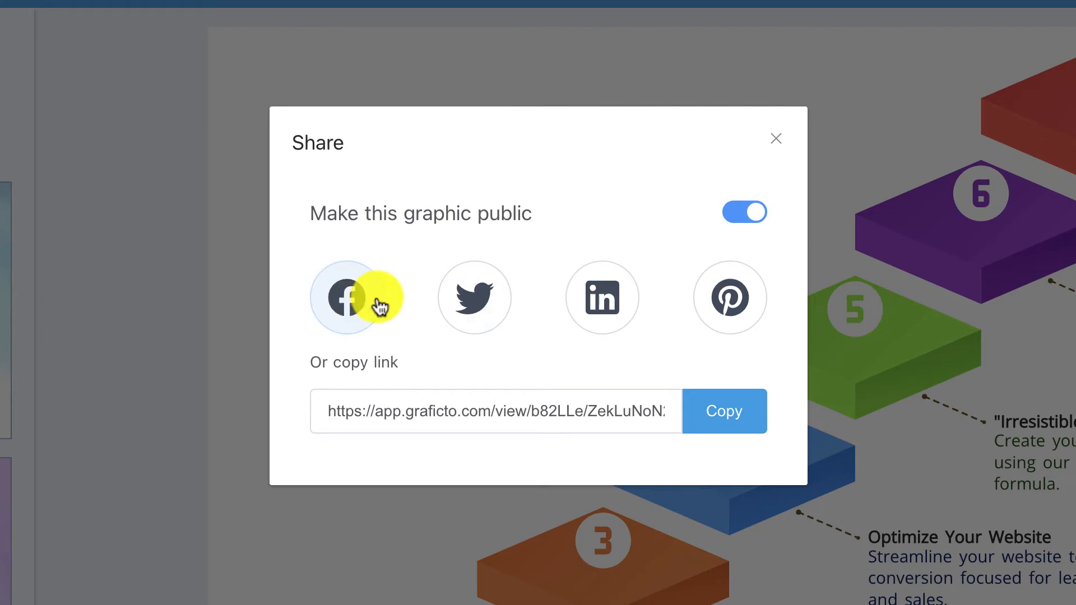
pyautogui.moveTo(539, 297)
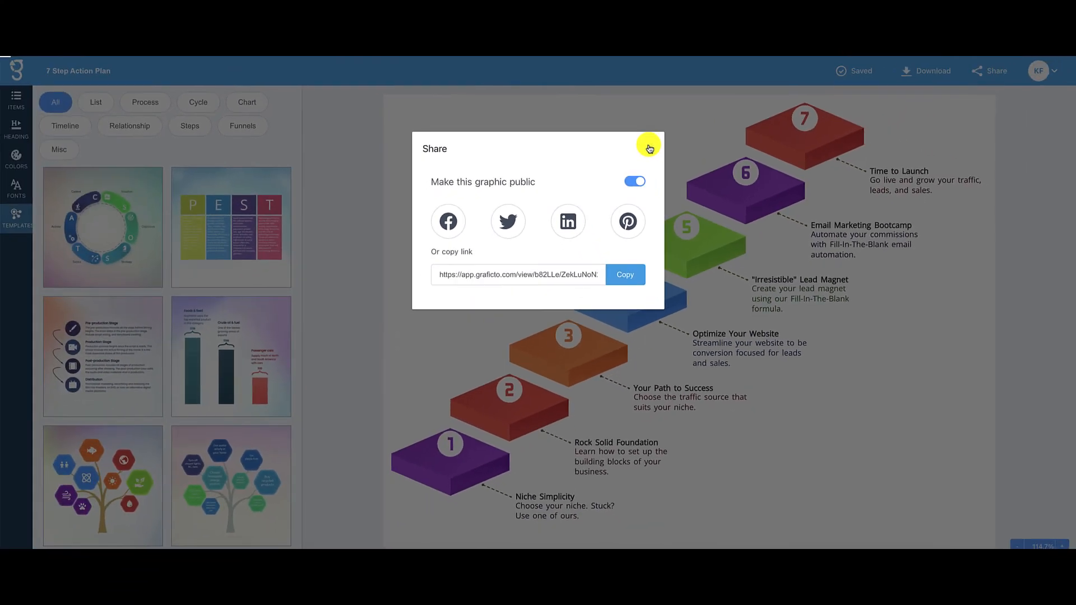
pyautogui.click(648, 148)
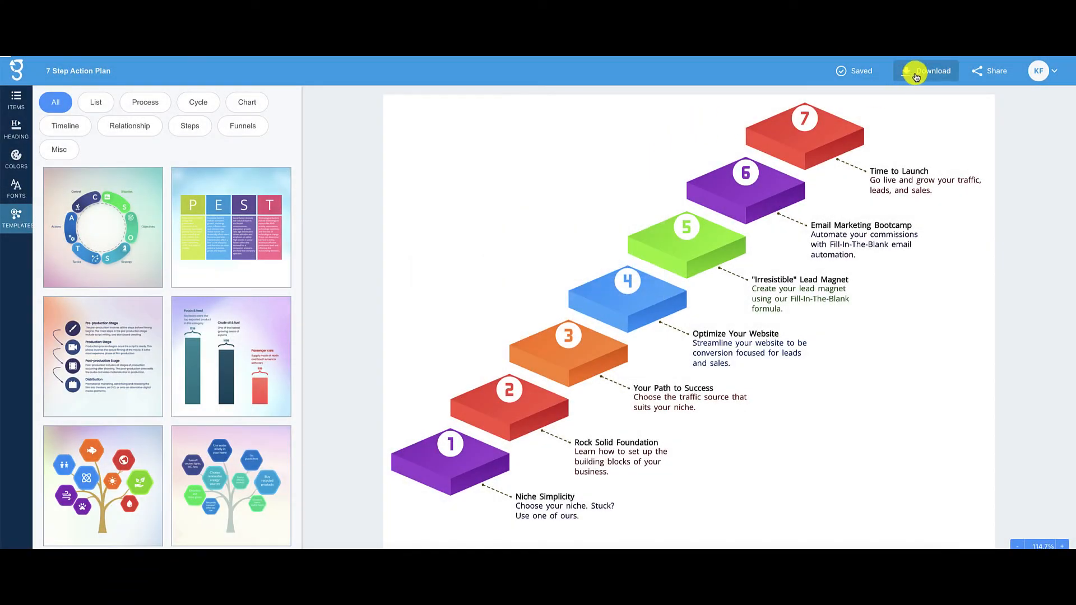
# Step: Download the staircase infographic in PNG Transparent format, reaching the save-file dialog
pyautogui.click(929, 71)
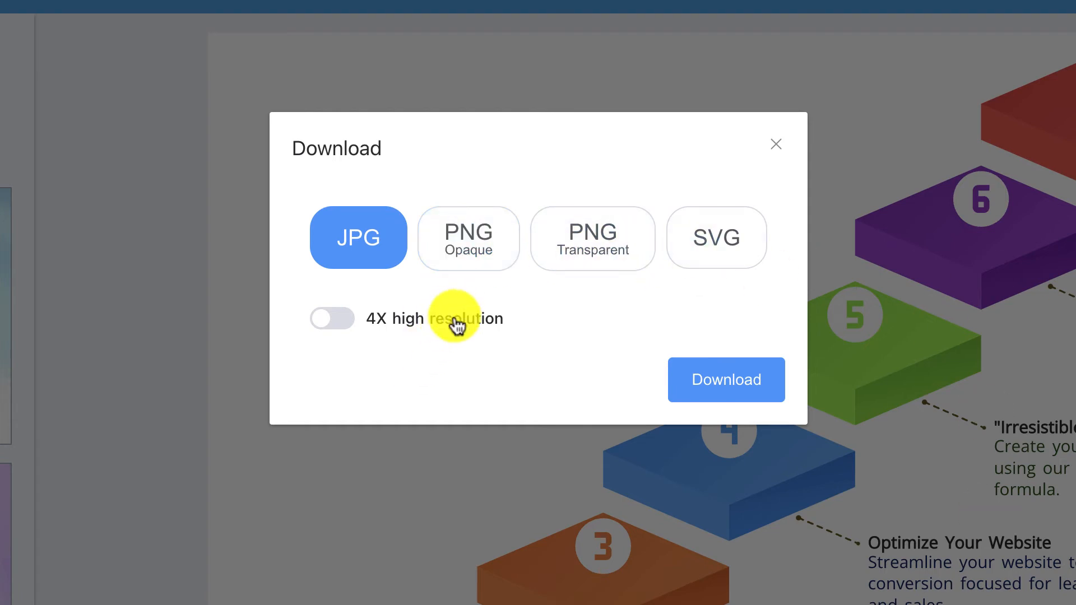
pyautogui.moveTo(592, 238)
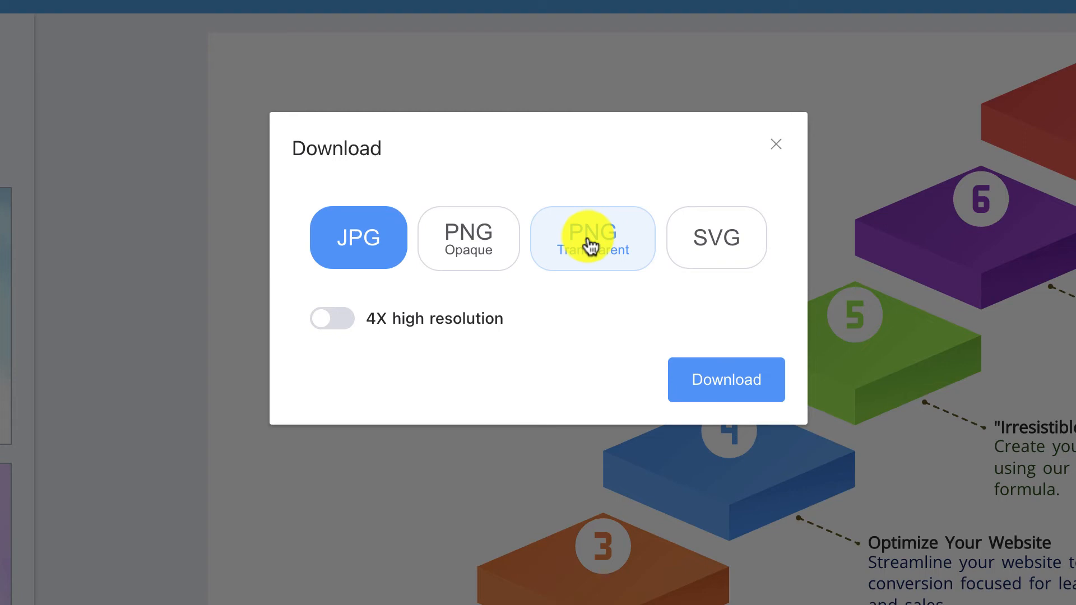
pyautogui.moveTo(716, 239)
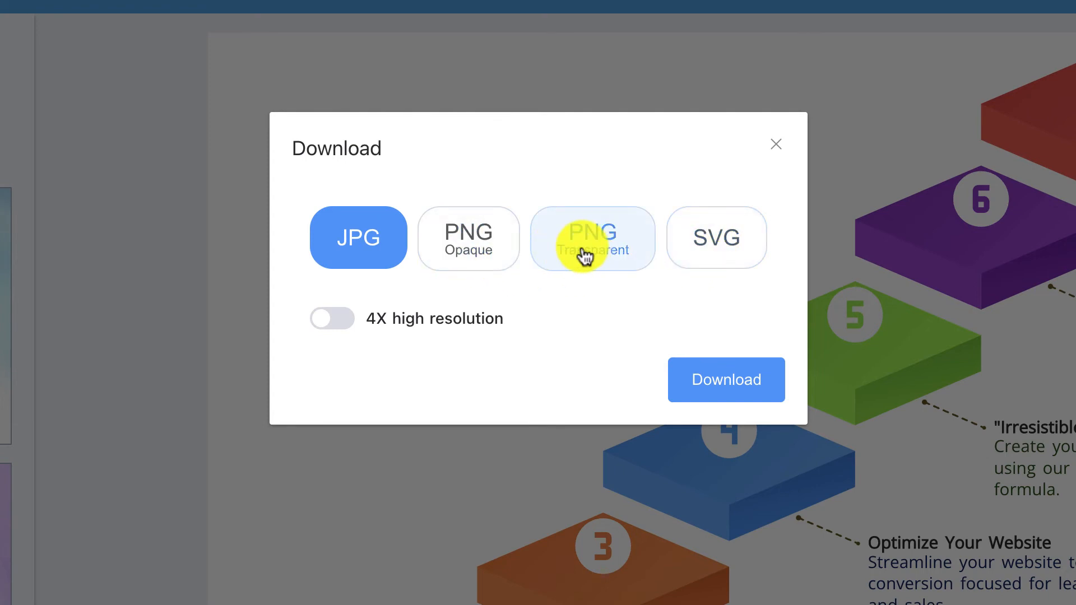
pyautogui.click(592, 238)
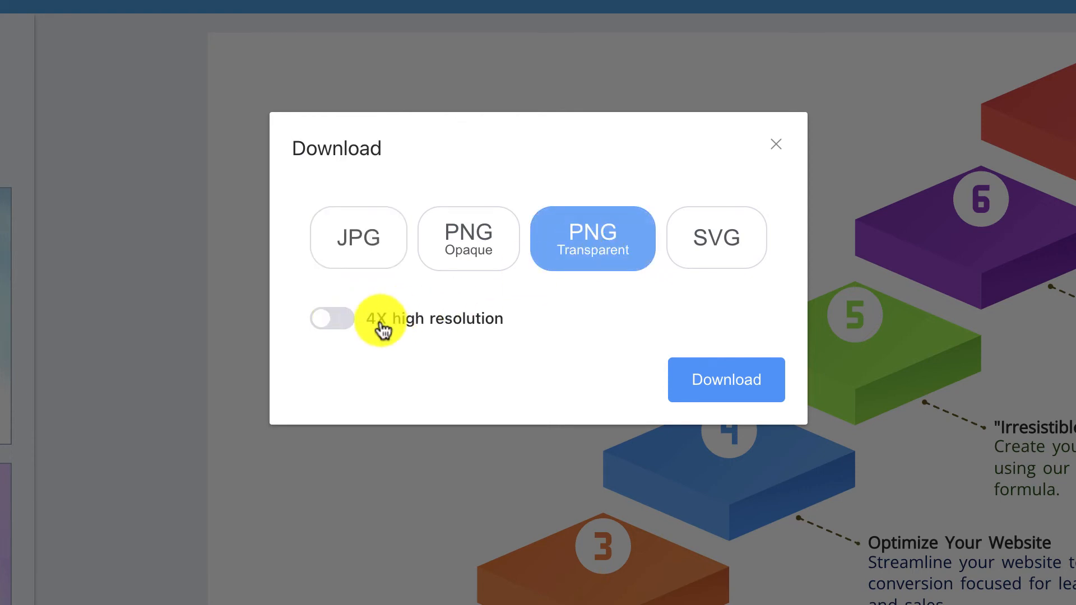
pyautogui.moveTo(684, 403)
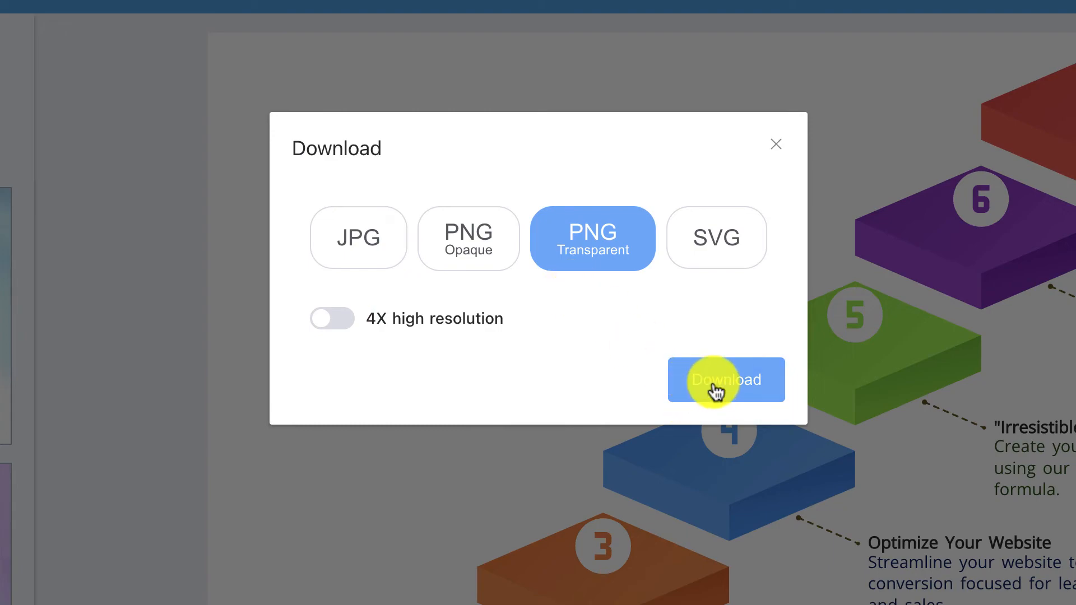
pyautogui.click(725, 380)
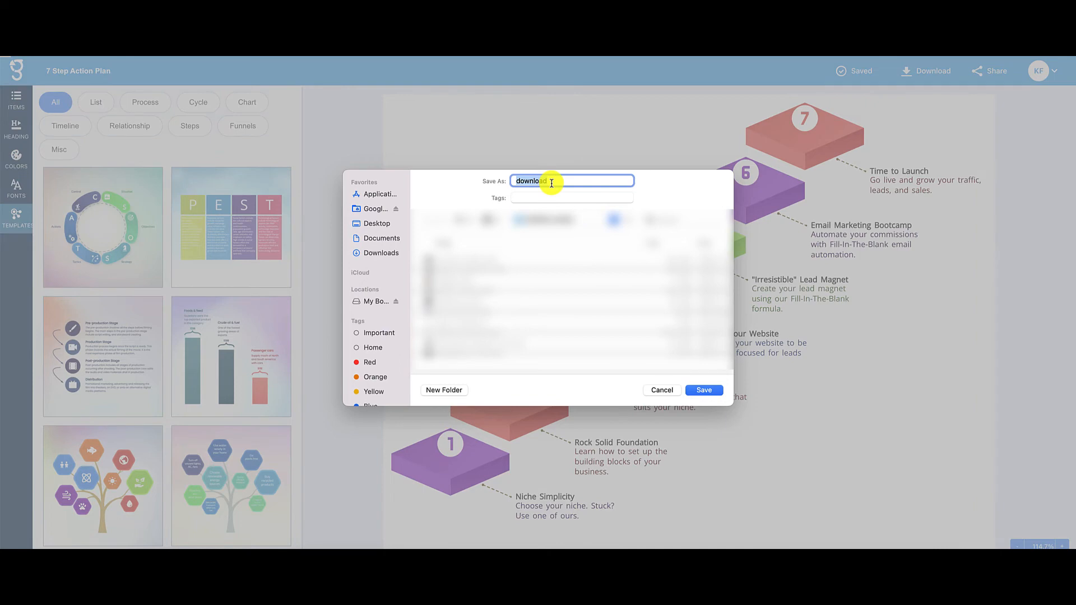
# Step: Save the image as download.png and view it in Preview from the downloads bar
pyautogui.click(703, 389)
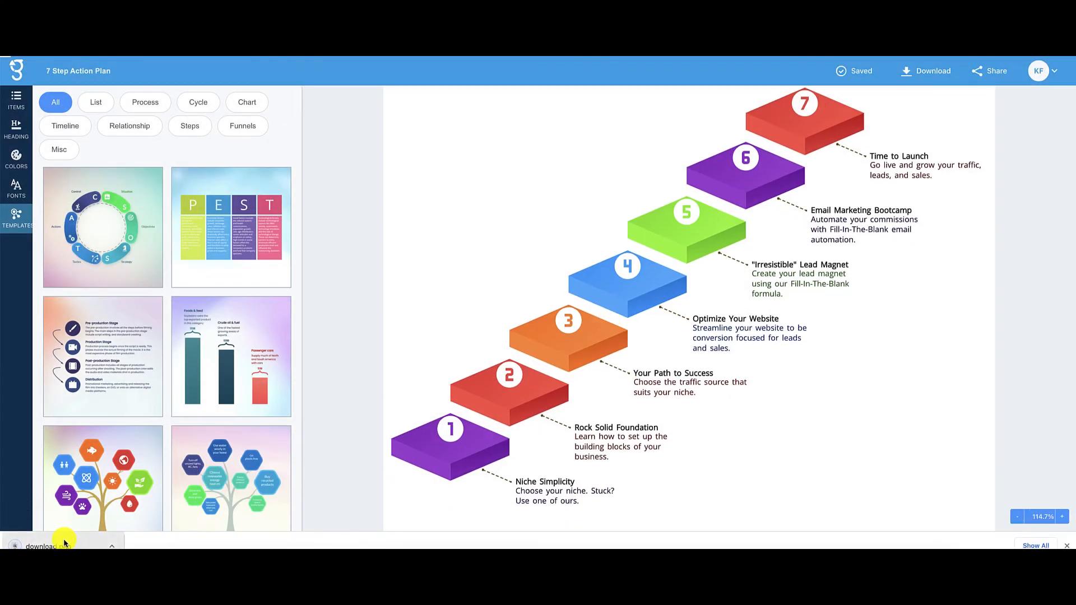
pyautogui.click(63, 542)
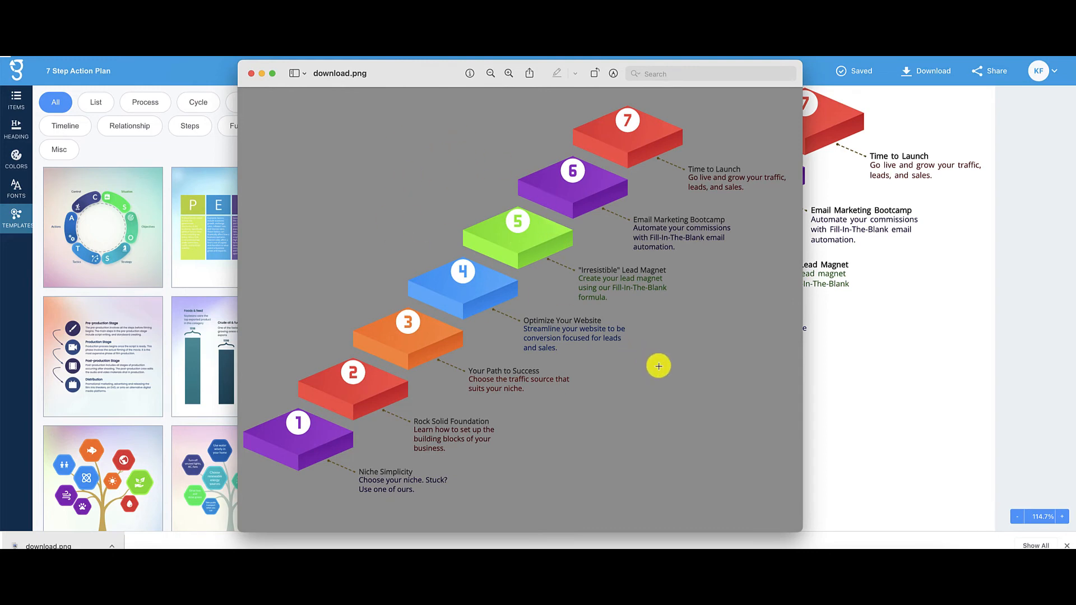
pyautogui.moveTo(471, 294)
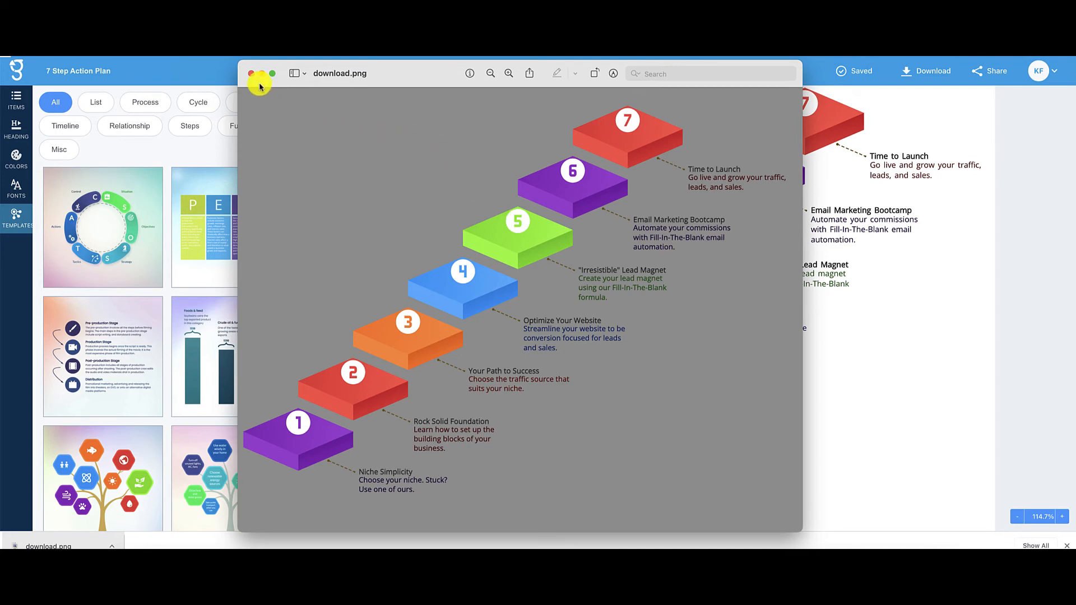
# Step: Close the Preview window to return to the finished staircase in Graficto's editor
pyautogui.click(251, 74)
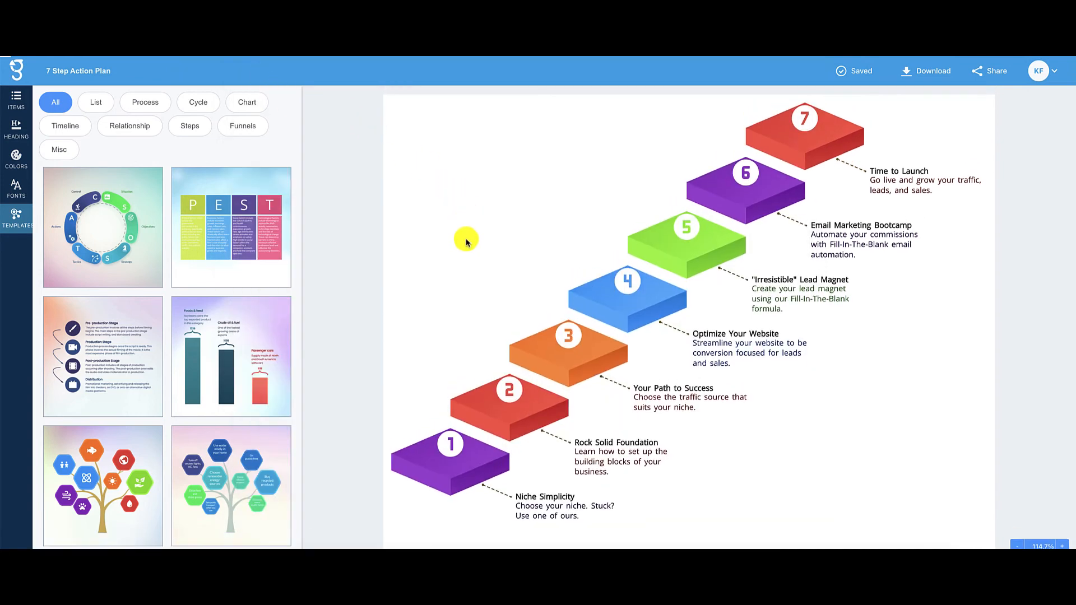
pyautogui.moveTo(439, 254)
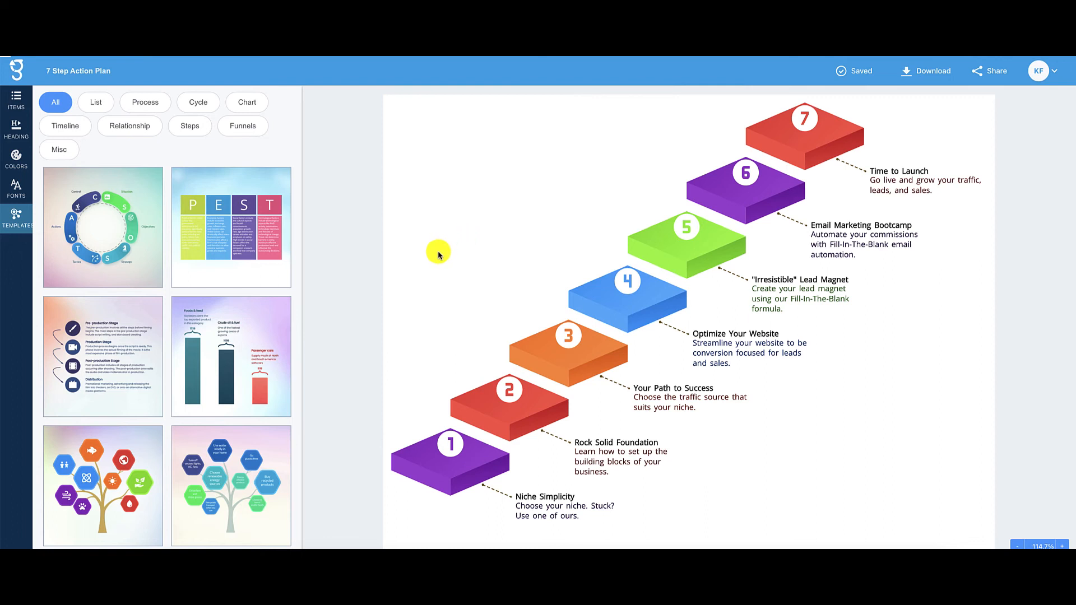
pyautogui.moveTo(413, 255)
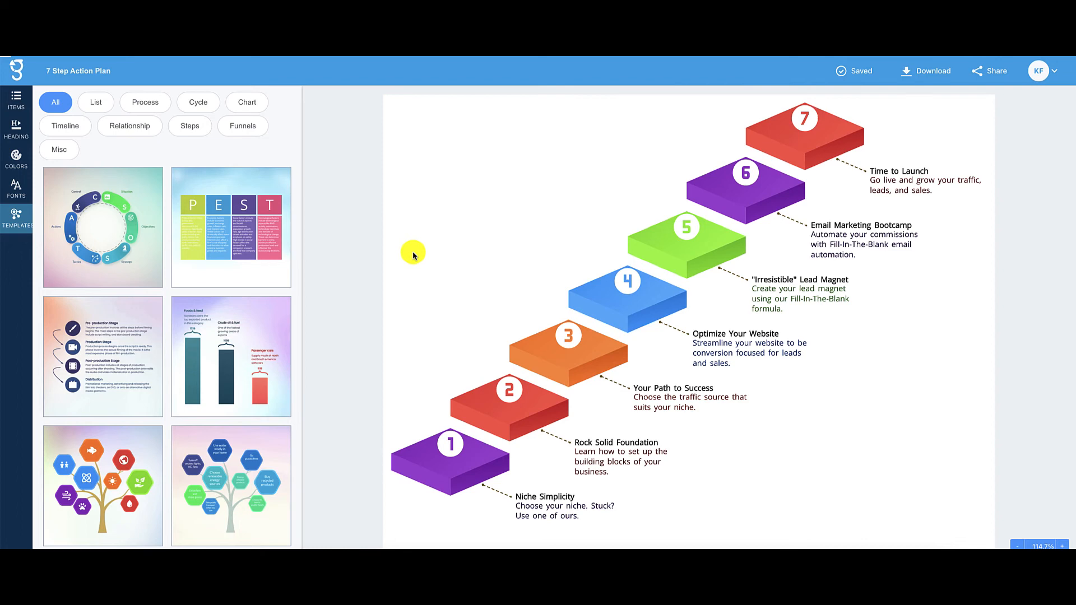